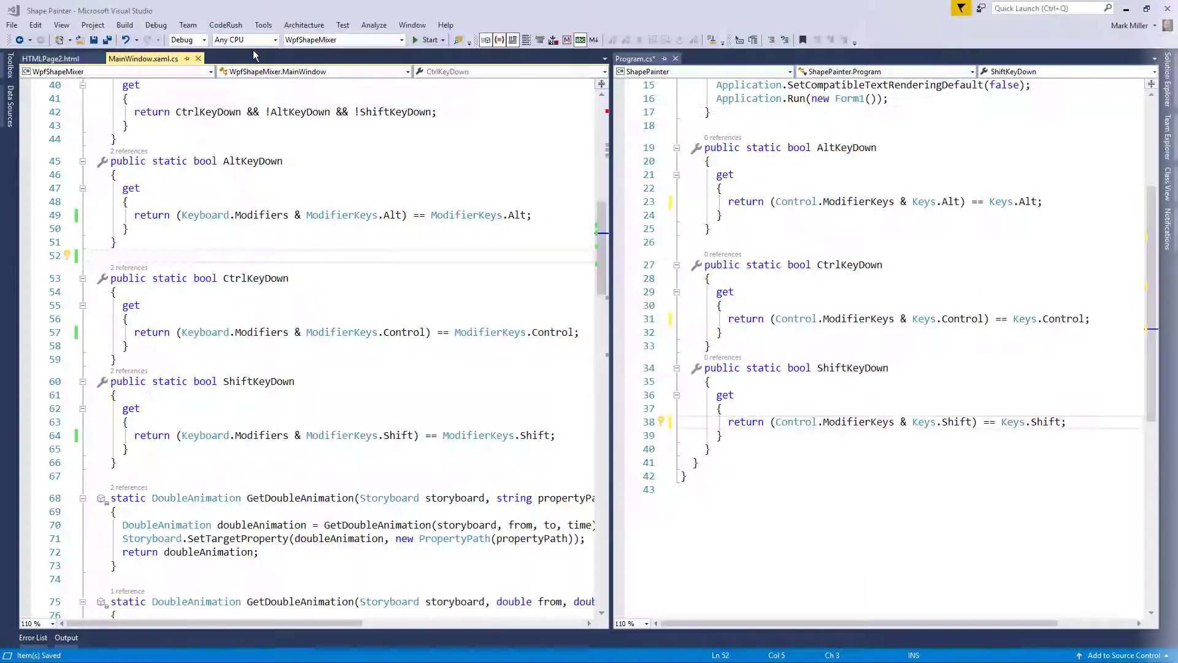
Step: Show the CodeRush Options Layers list and select the Personal, Solution Personal and Solution Team layers in turn
click(225, 25)
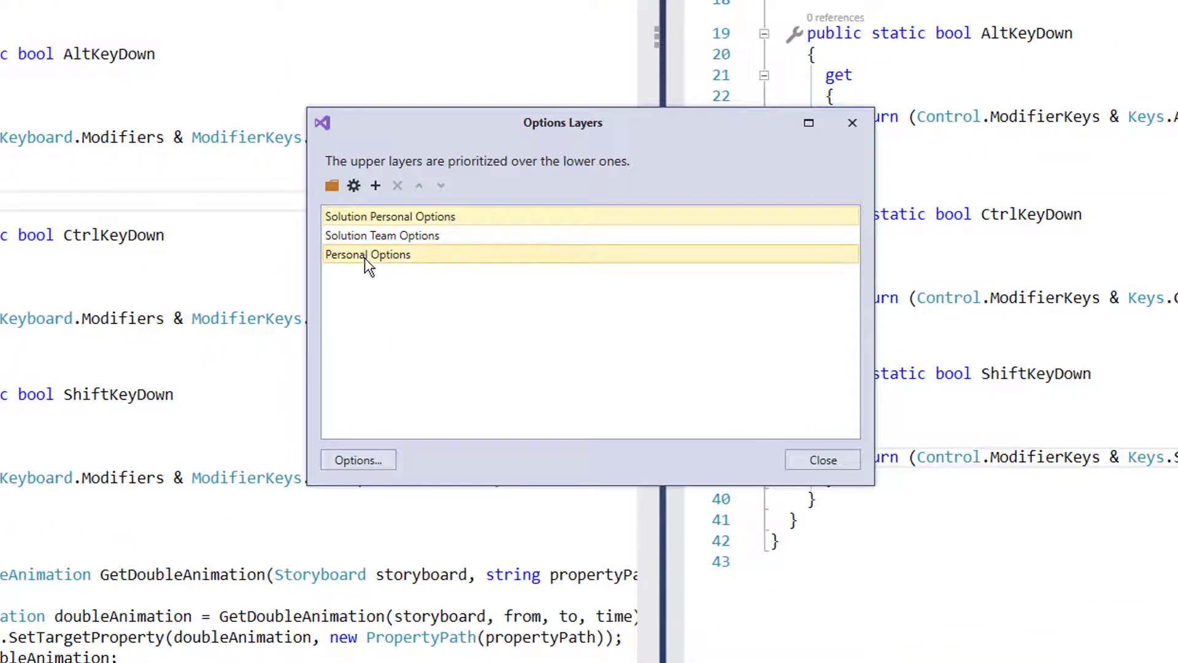
mouse_move(468, 270)
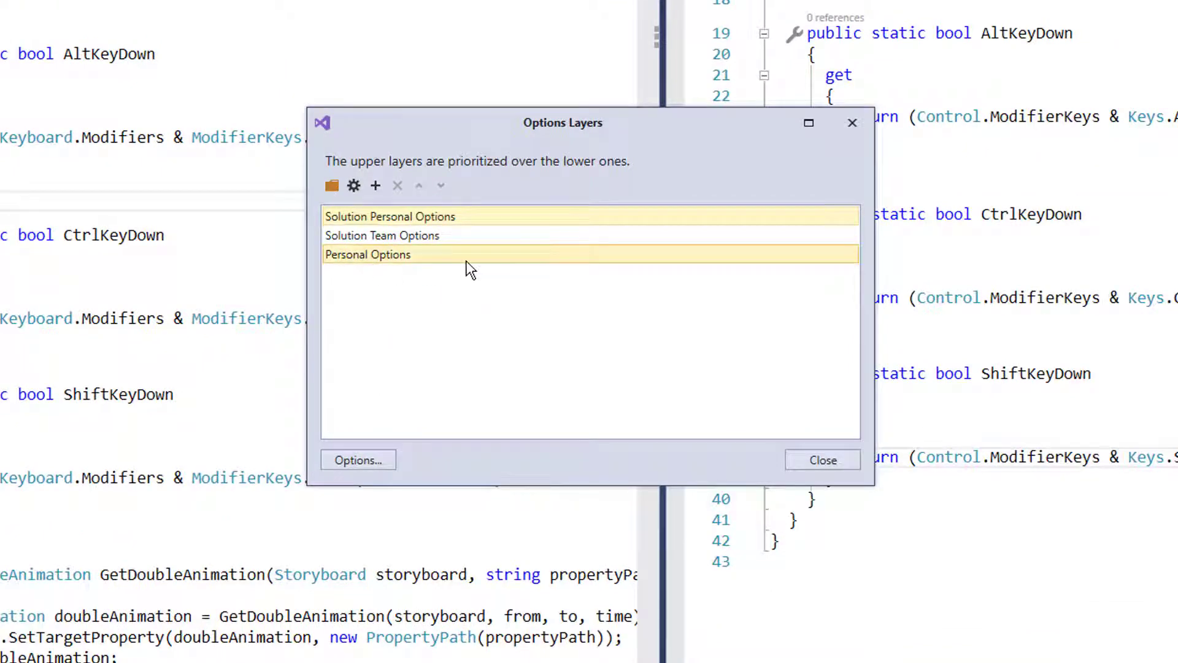
mouse_move(361, 246)
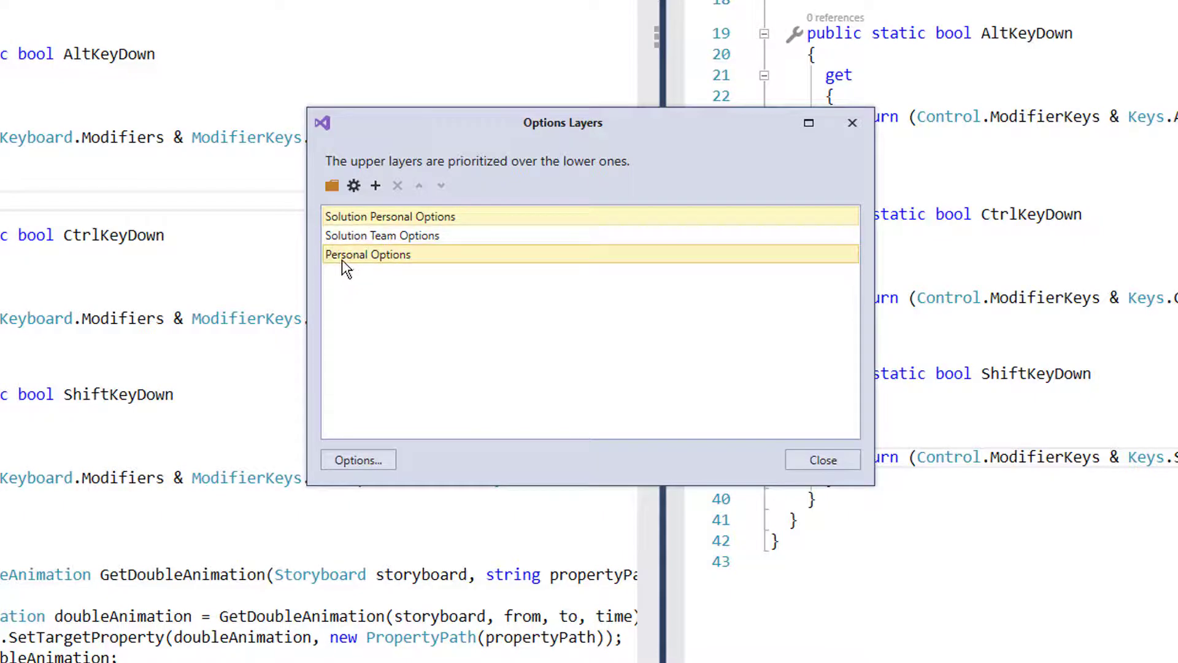
click(390, 216)
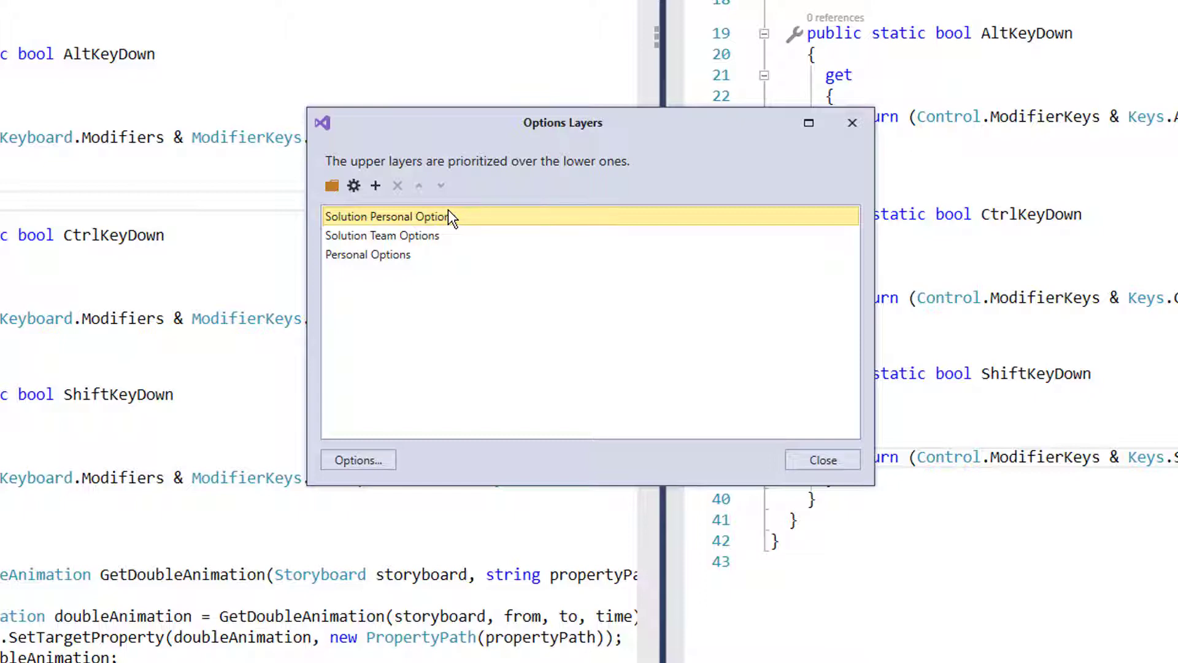
click(381, 236)
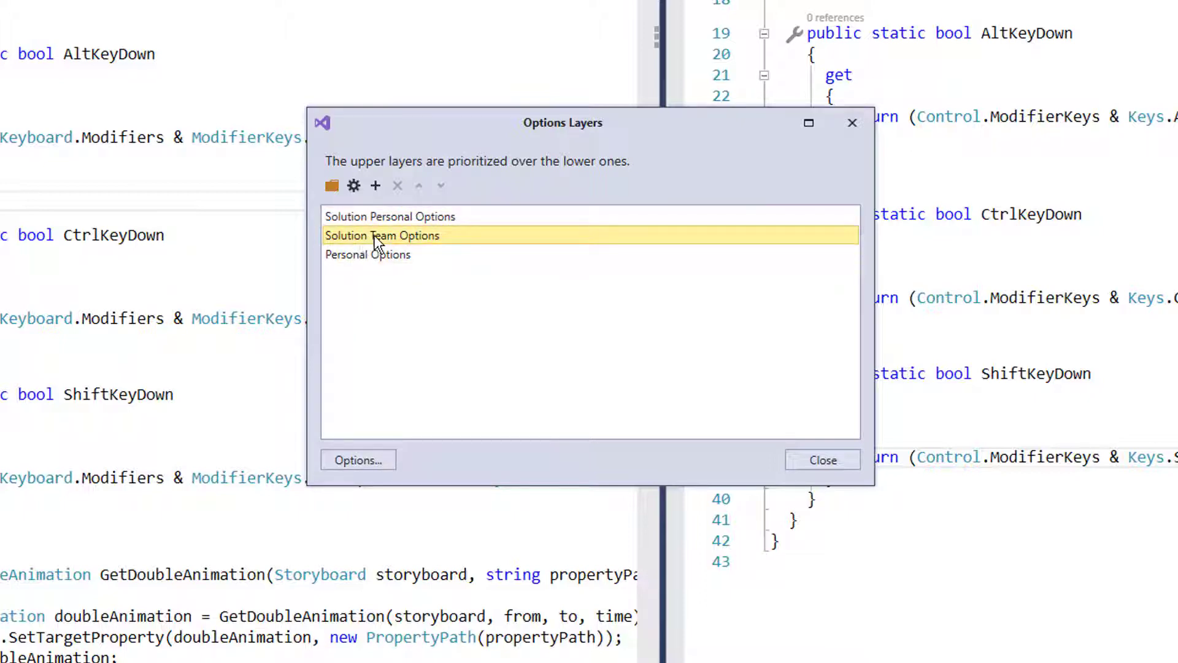
click(367, 254)
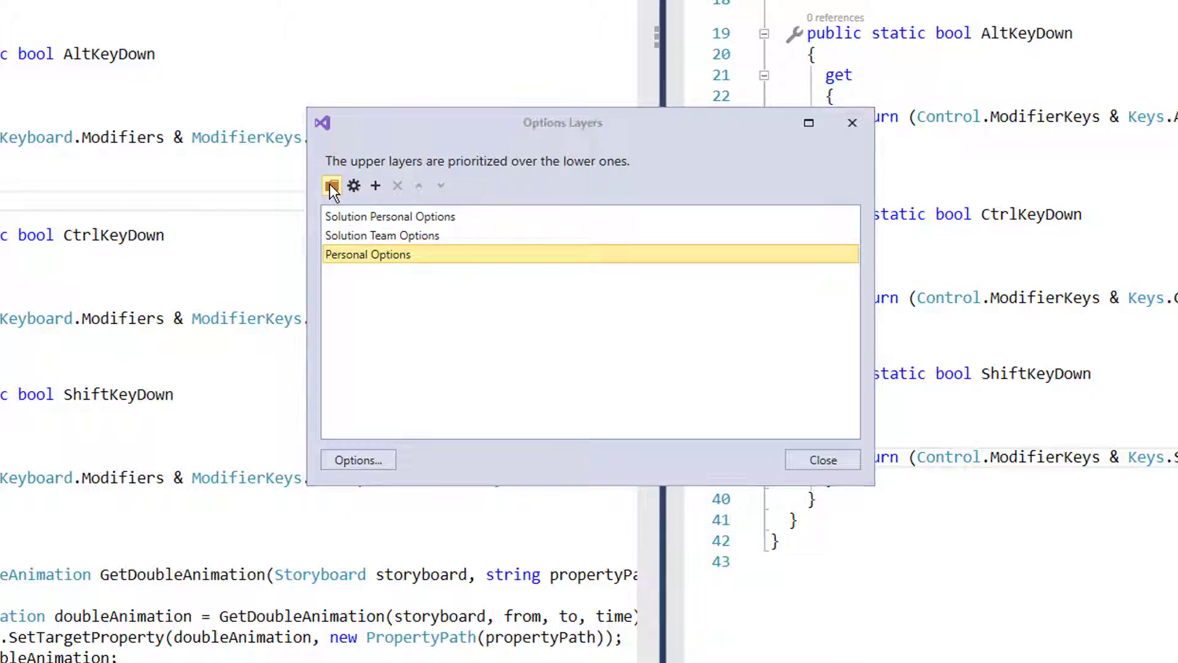
click(331, 185)
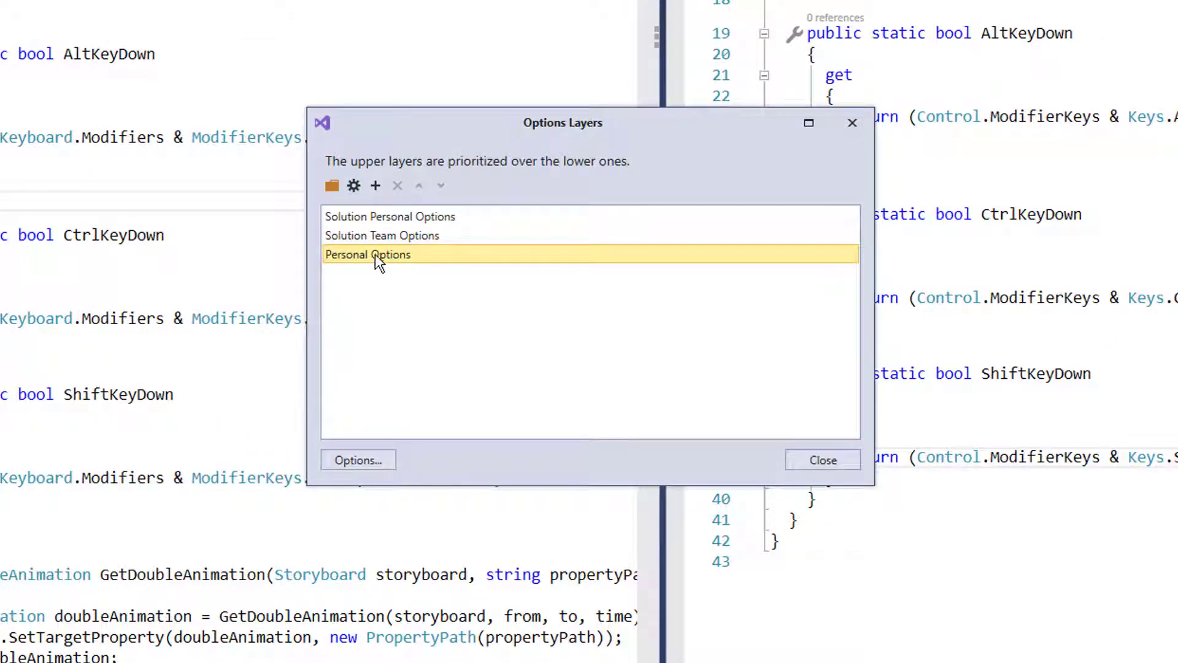
click(382, 236)
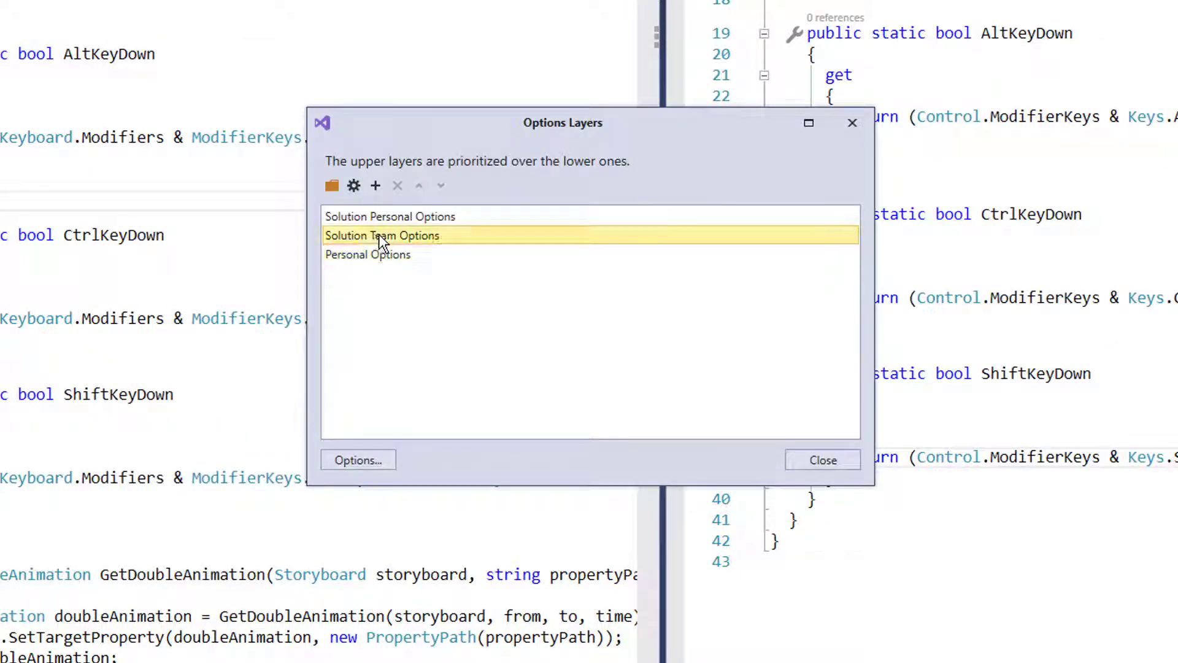
mouse_move(560, 284)
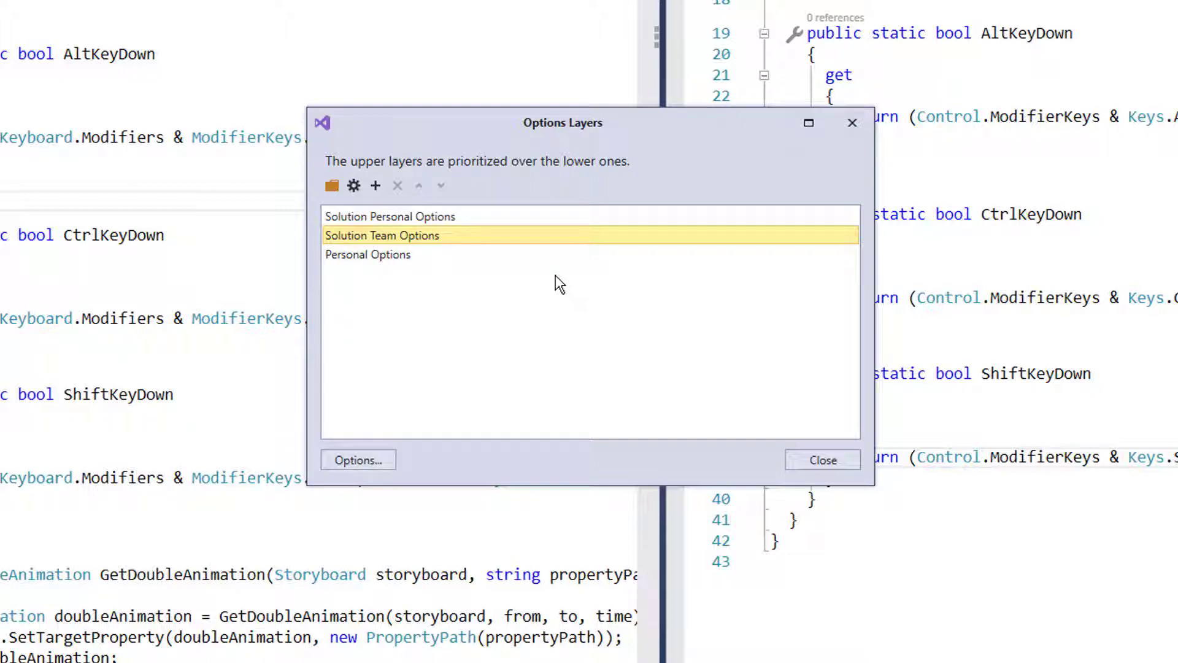
mouse_move(554, 288)
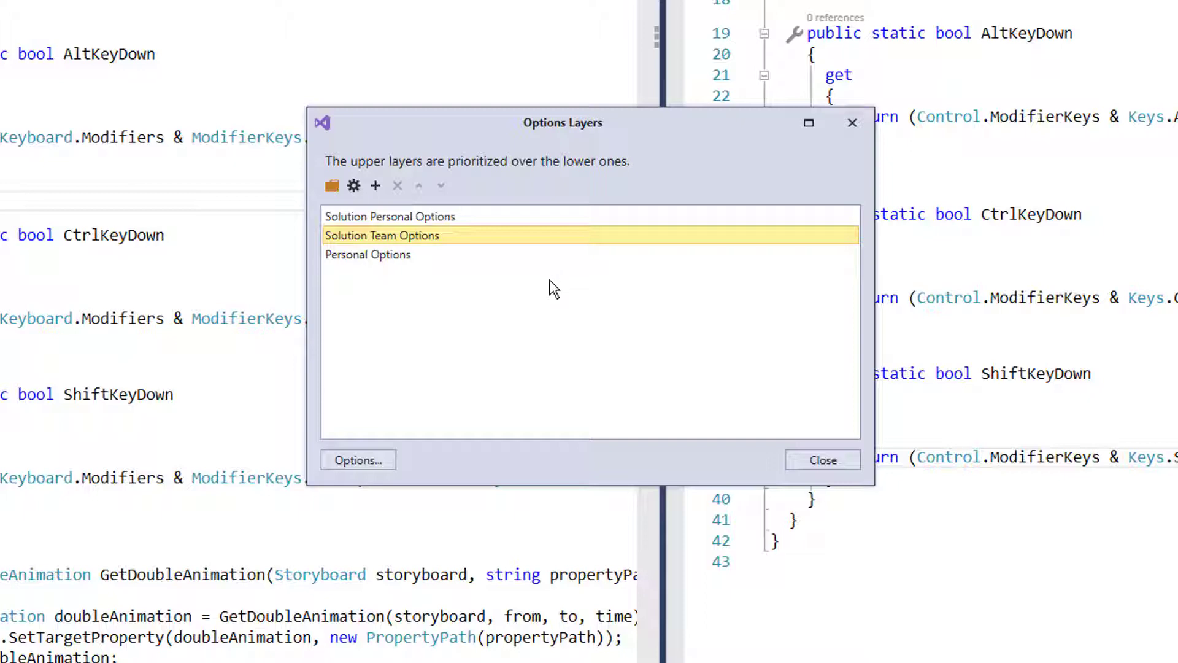
mouse_move(545, 290)
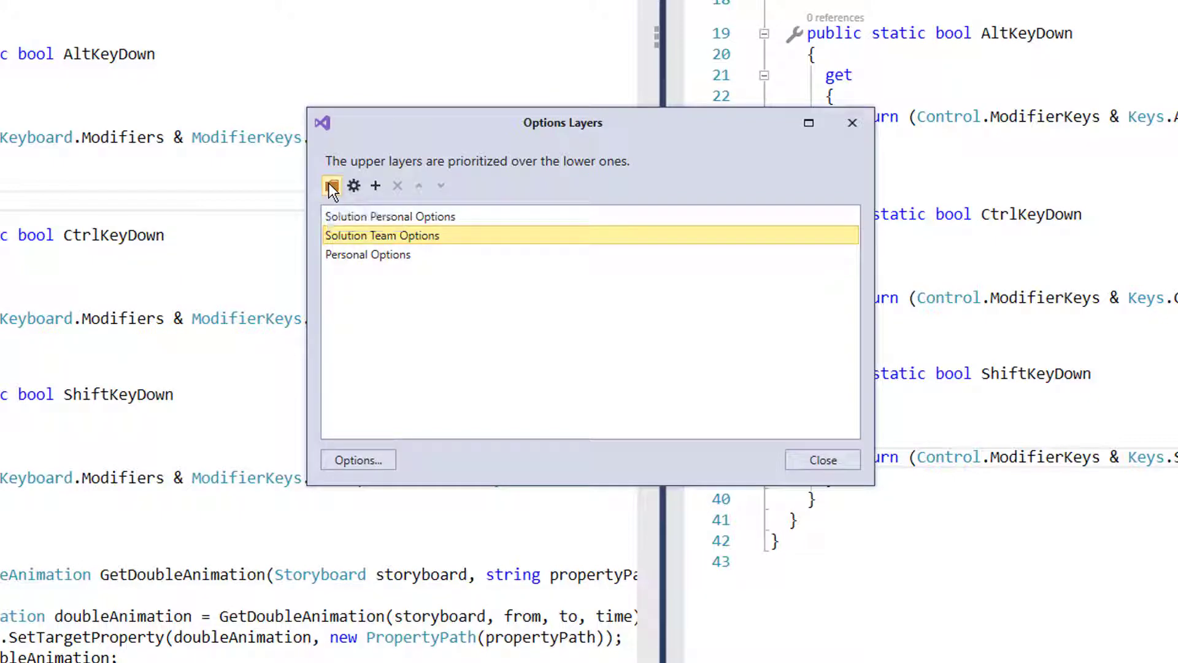
click(332, 185)
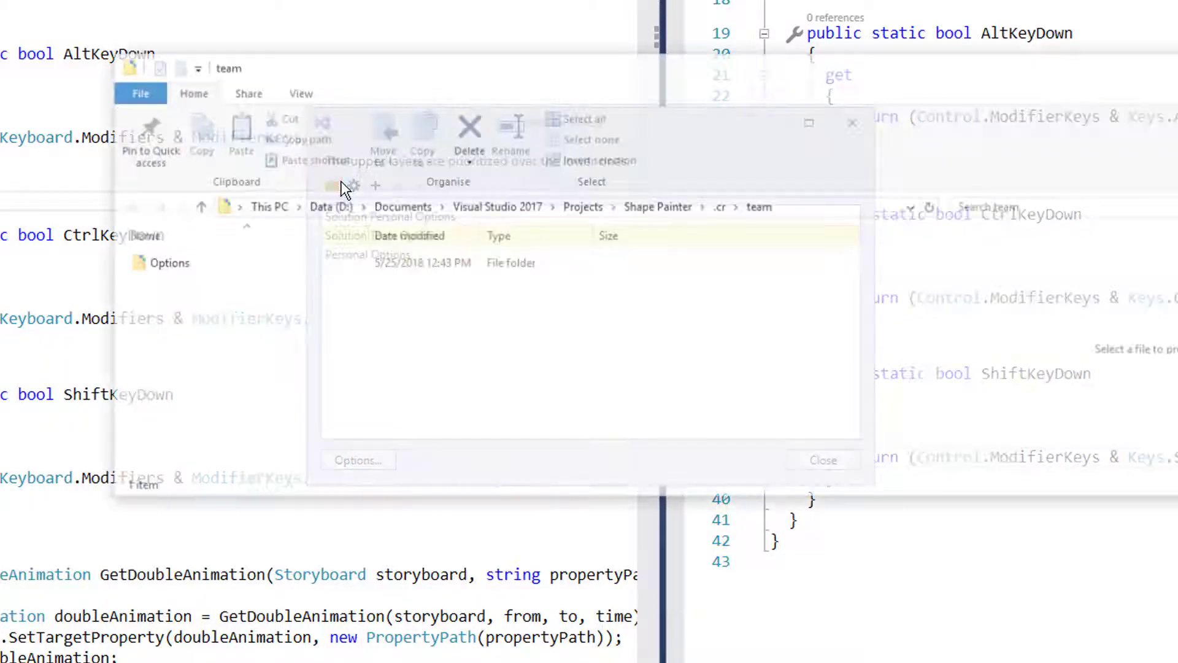
click(823, 460)
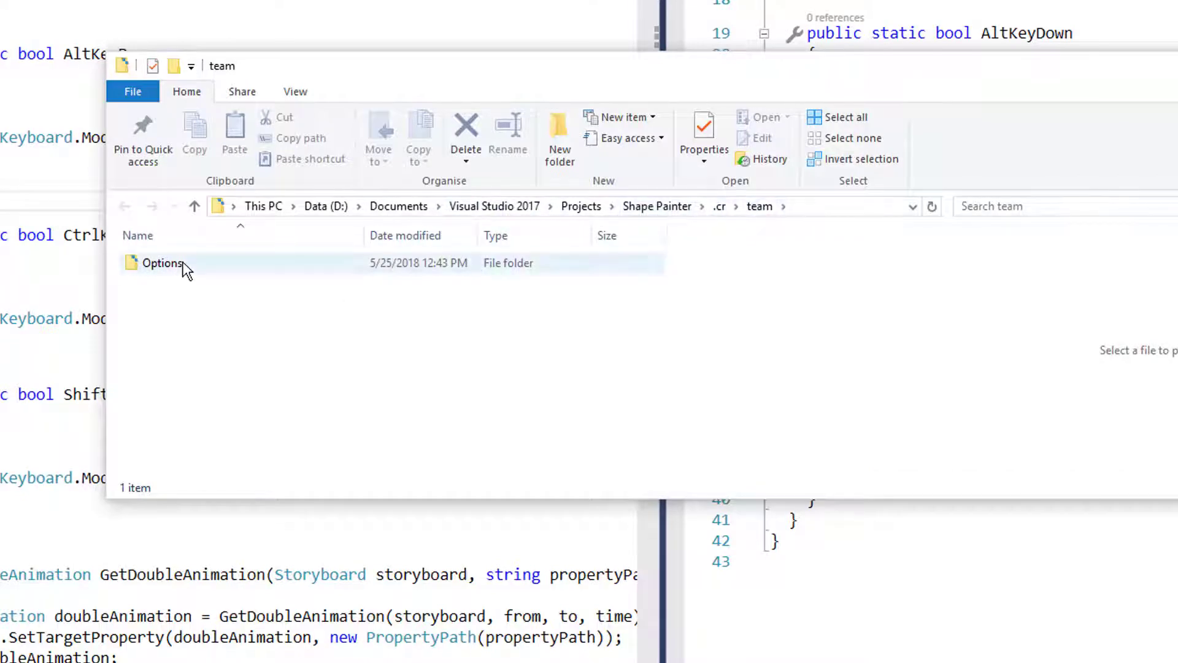
double_click(162, 263)
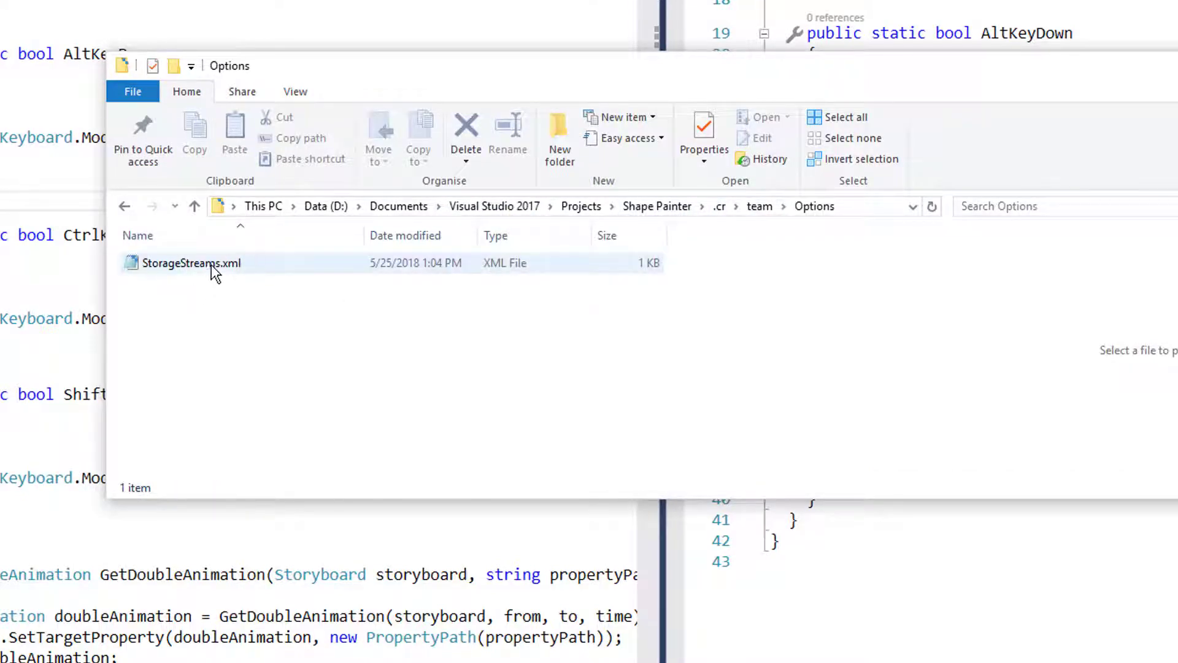
click(192, 263)
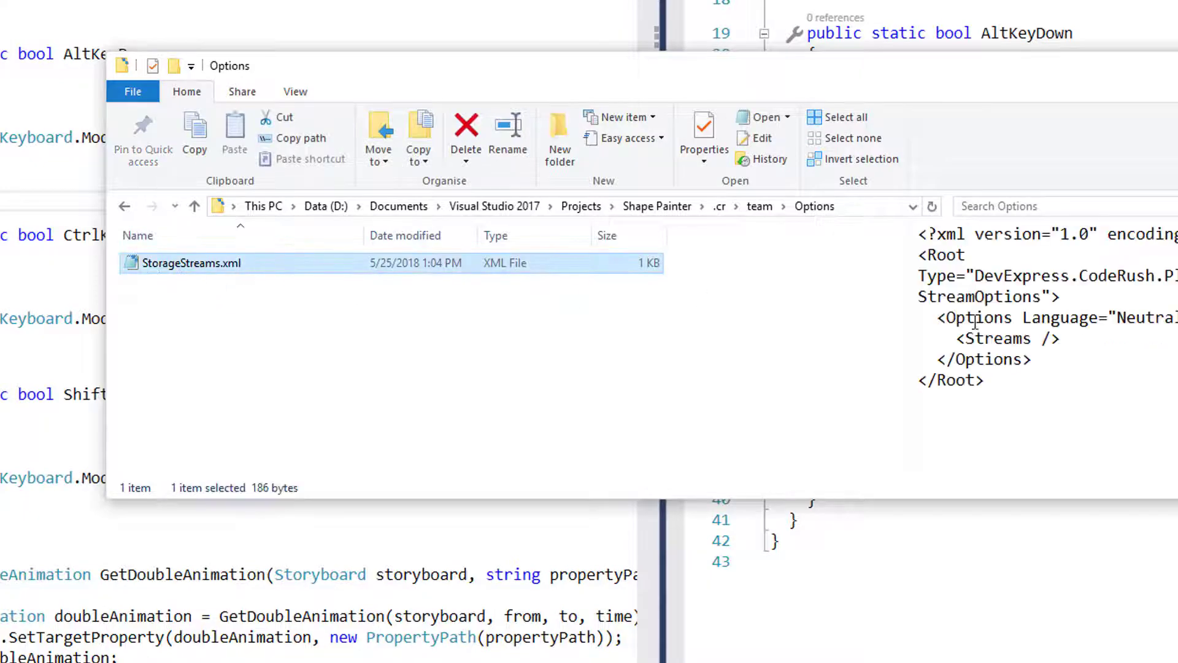
mouse_move(759, 206)
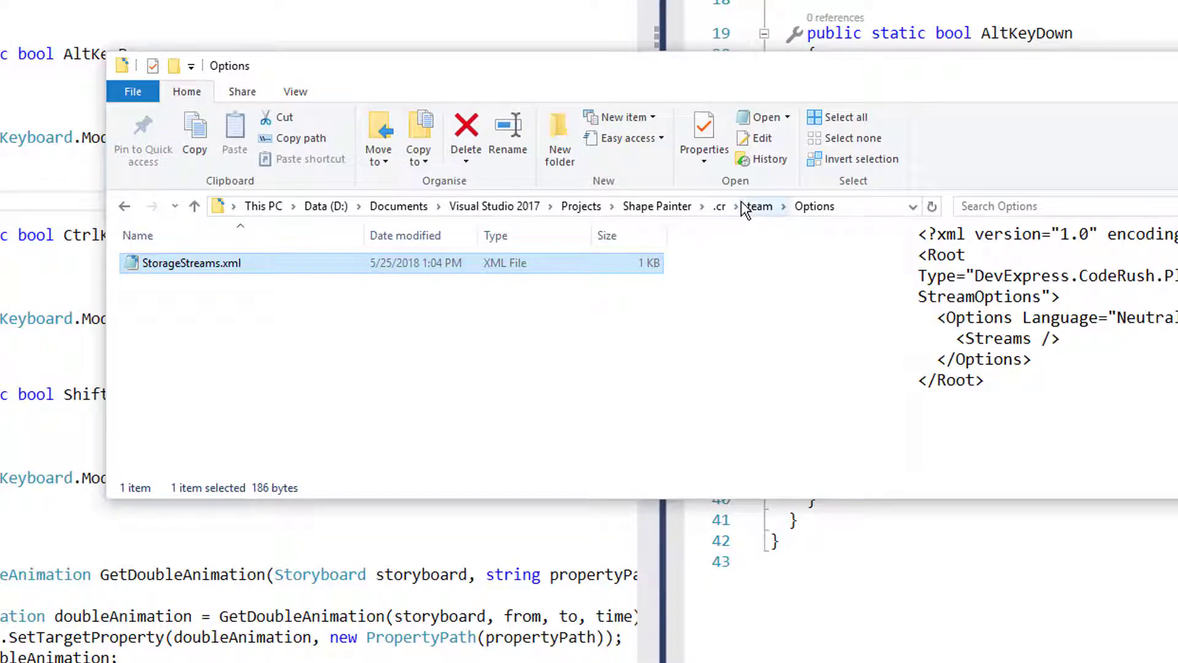
click(759, 206)
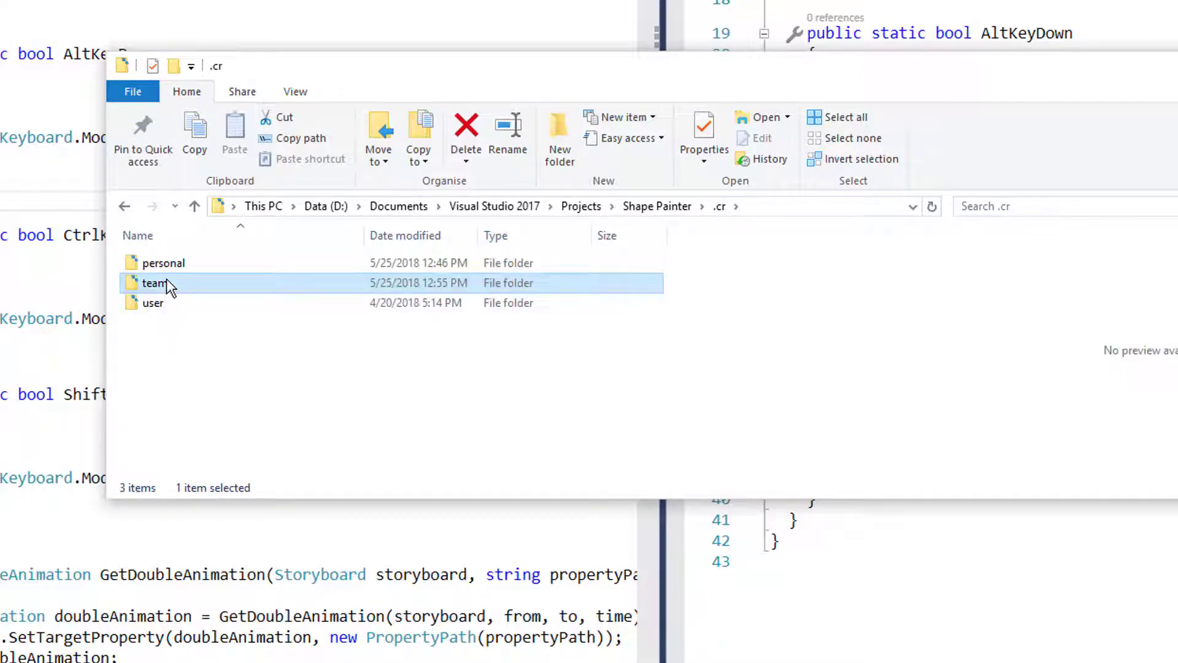
double_click(155, 282)
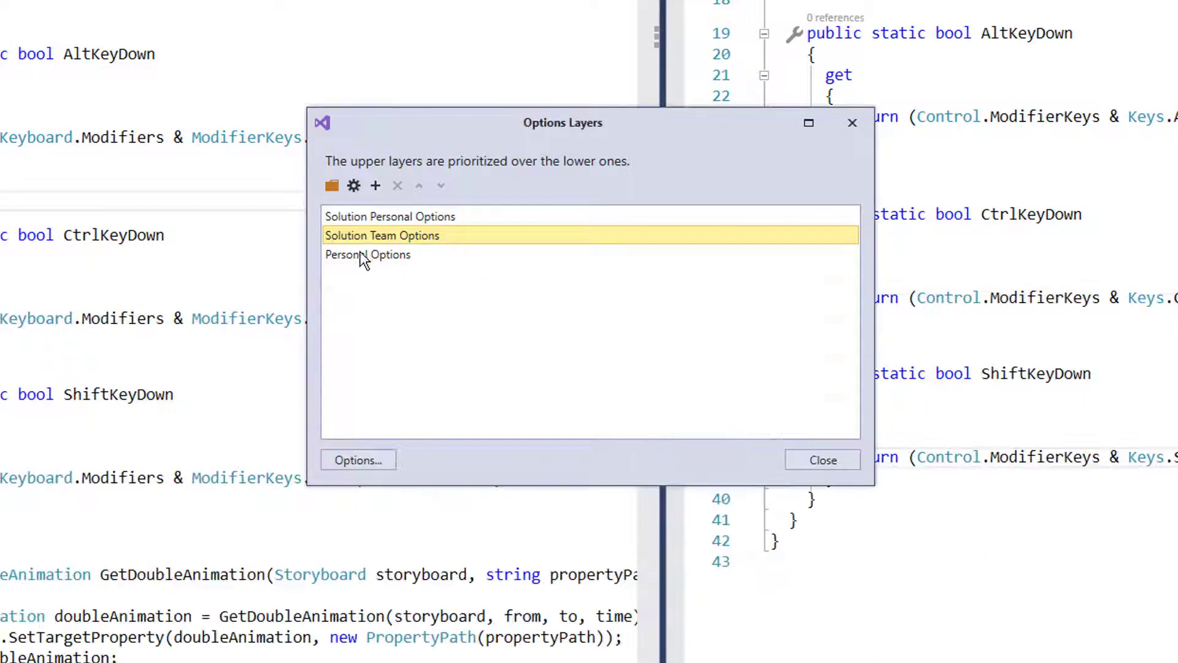
mouse_move(357, 241)
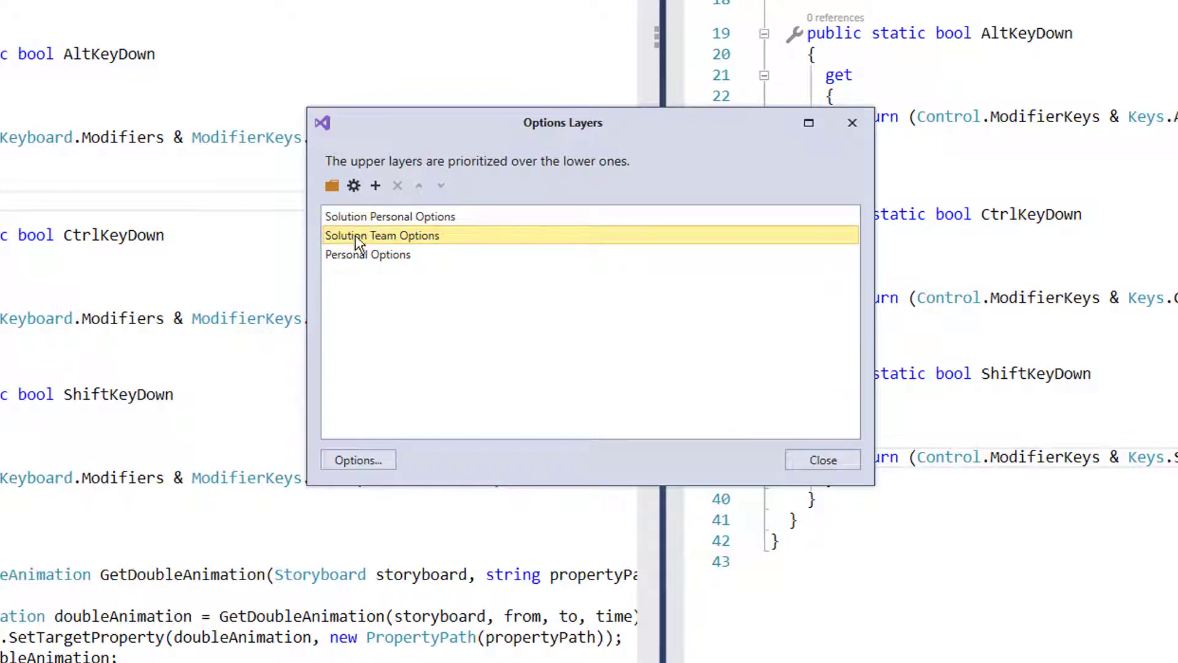
Step: Select the Solution Team Options layer to show its team folder on disk
click(367, 254)
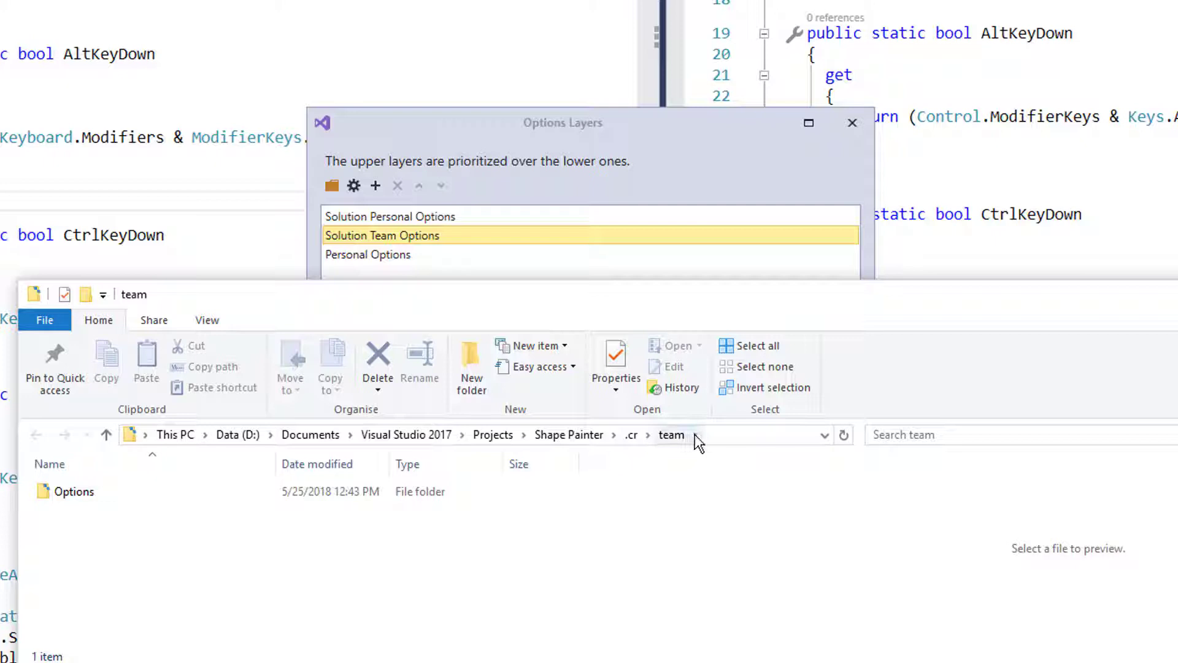
mouse_move(707, 470)
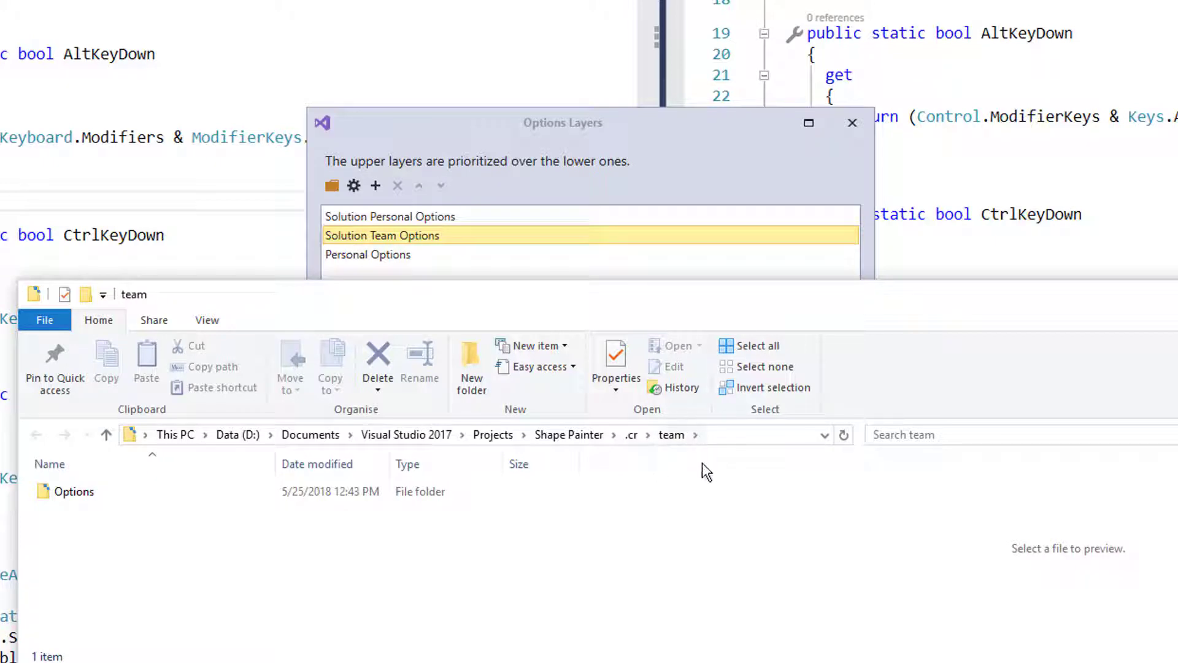
mouse_move(685, 460)
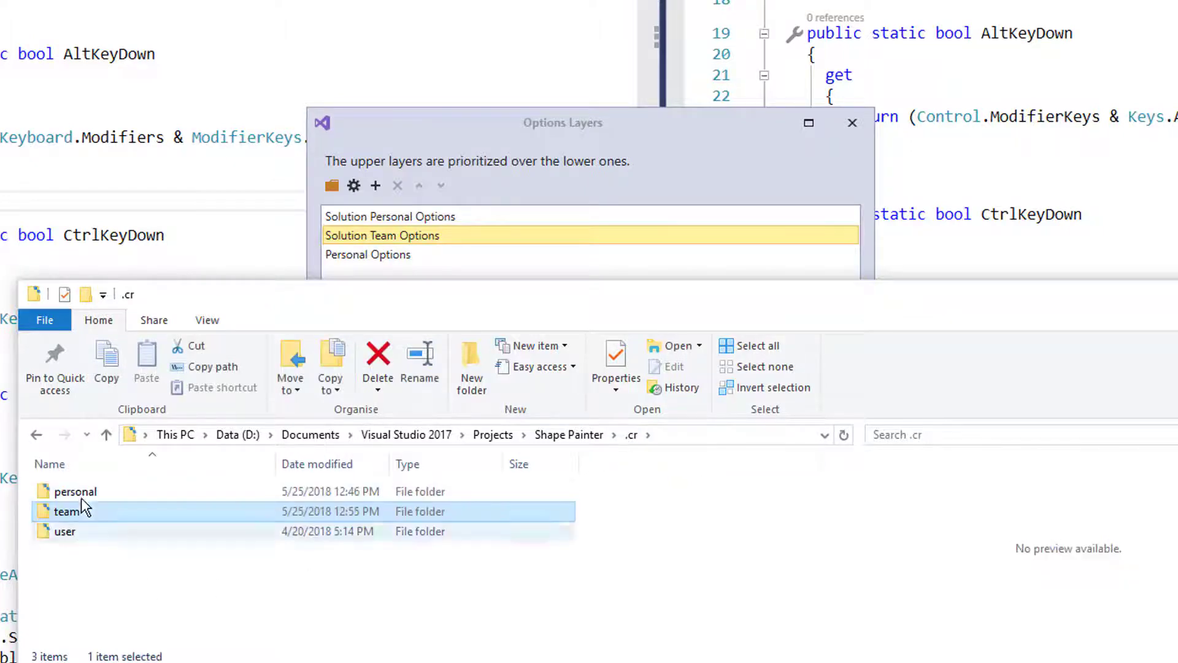
mouse_move(124, 500)
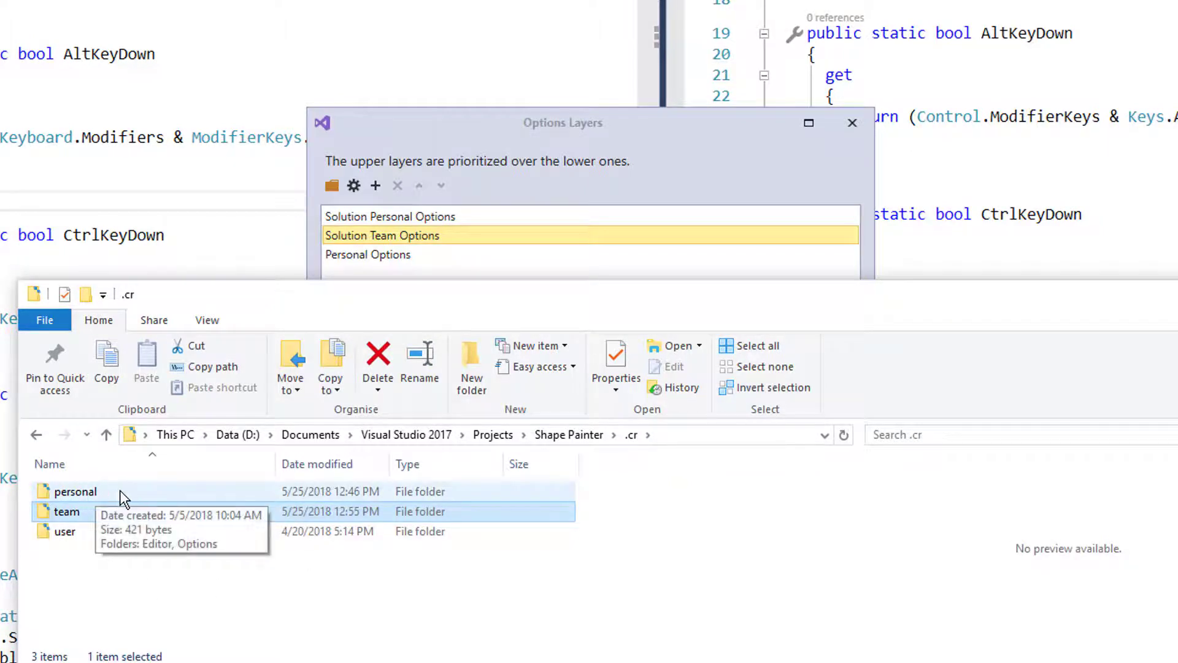
mouse_move(60, 496)
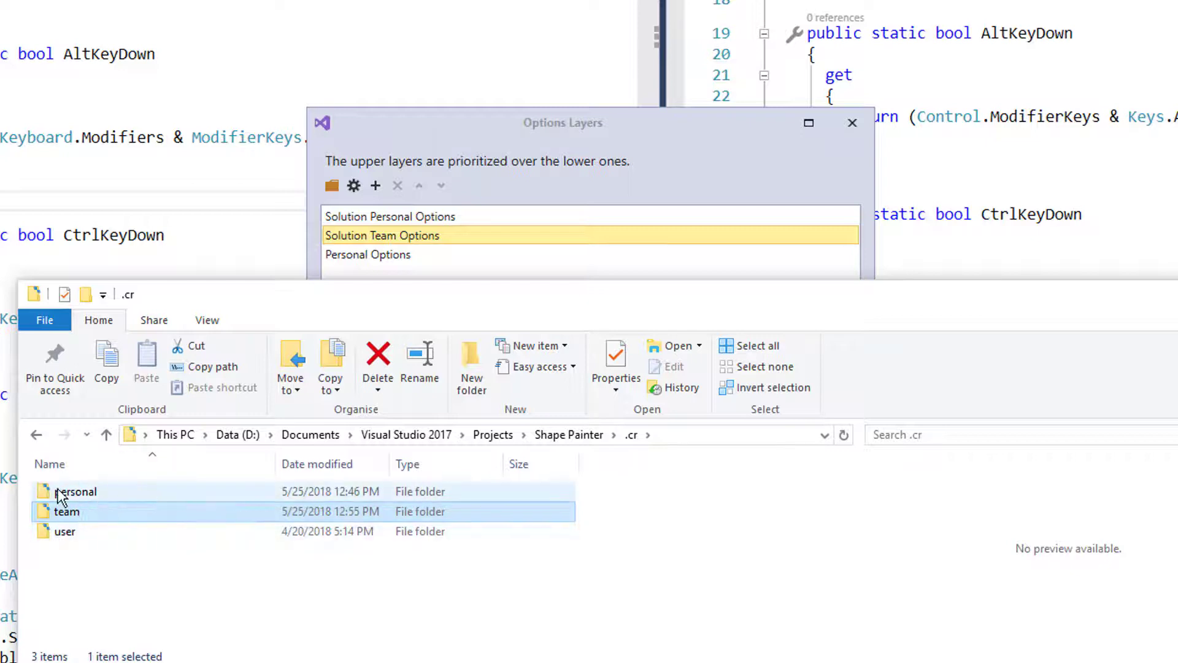
mouse_move(71, 499)
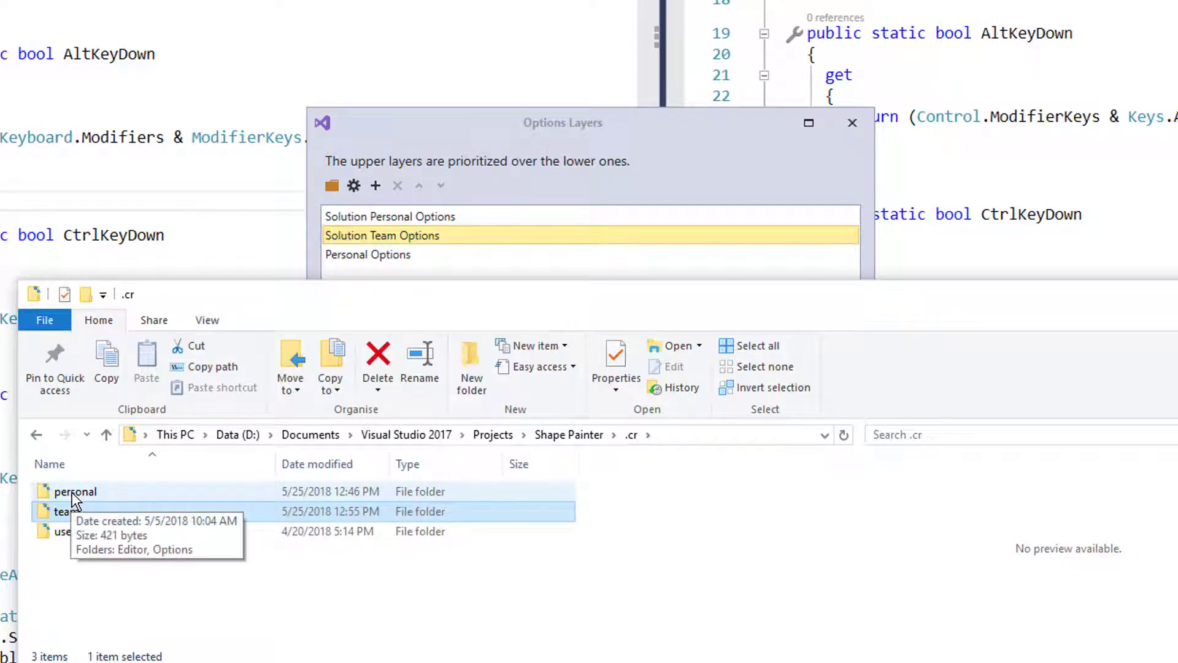
Step: Browse the personal layer folder under Shape Painter\.cr and return to the layers list
click(75, 491)
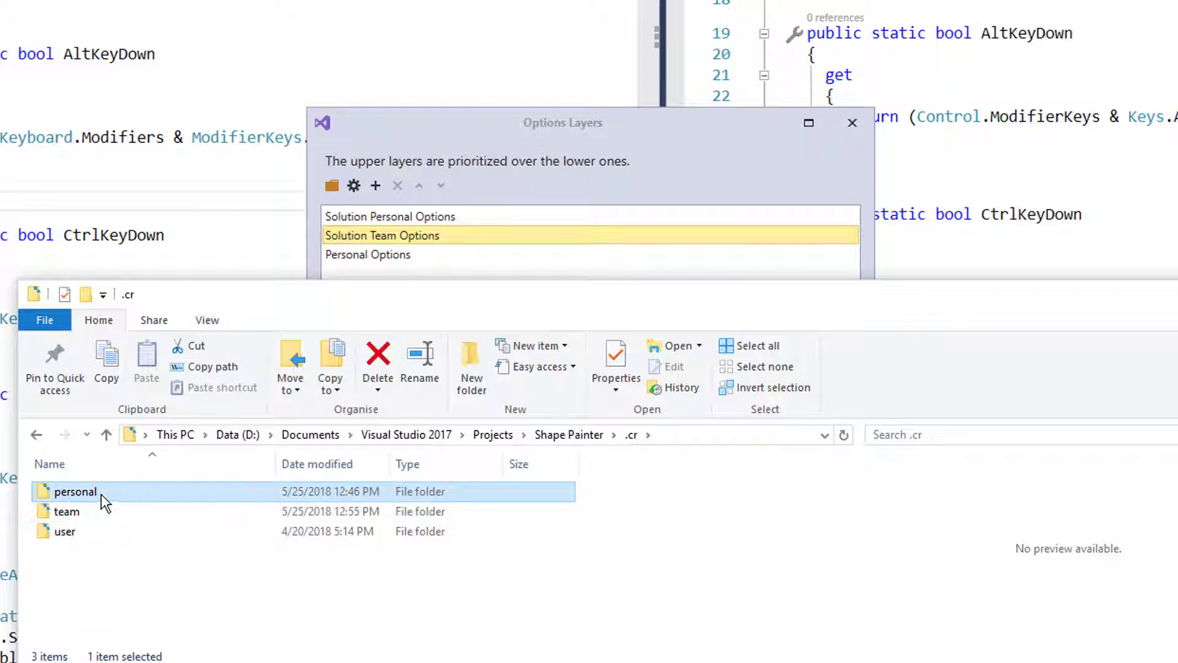
mouse_move(75, 491)
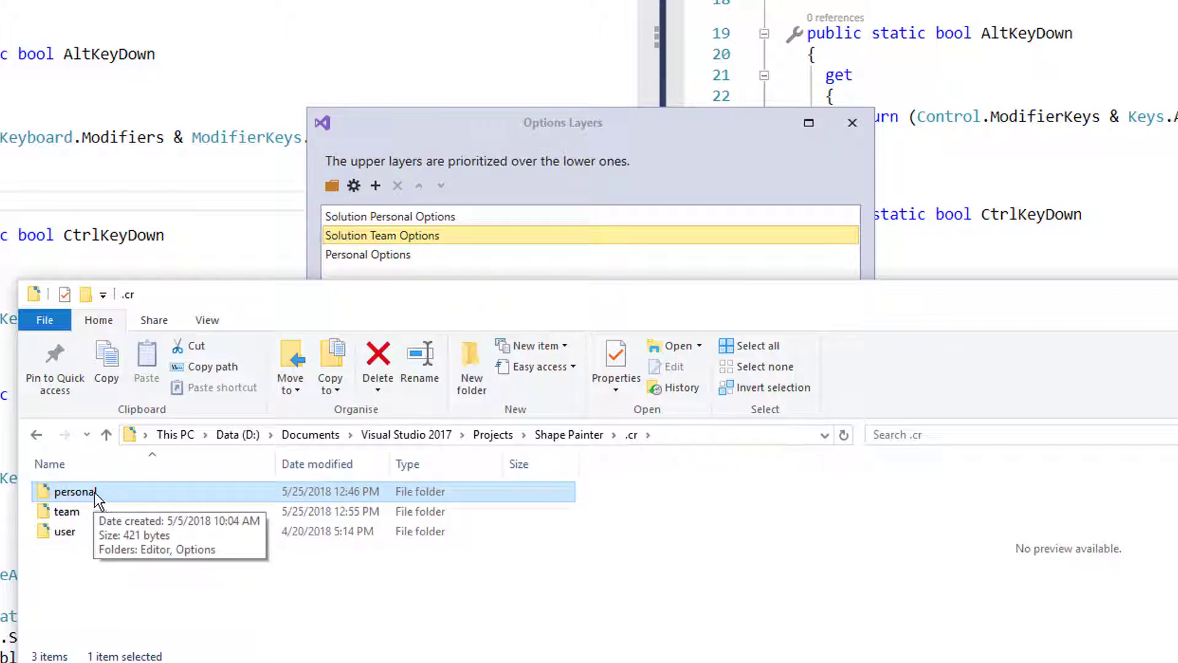
mouse_move(111, 502)
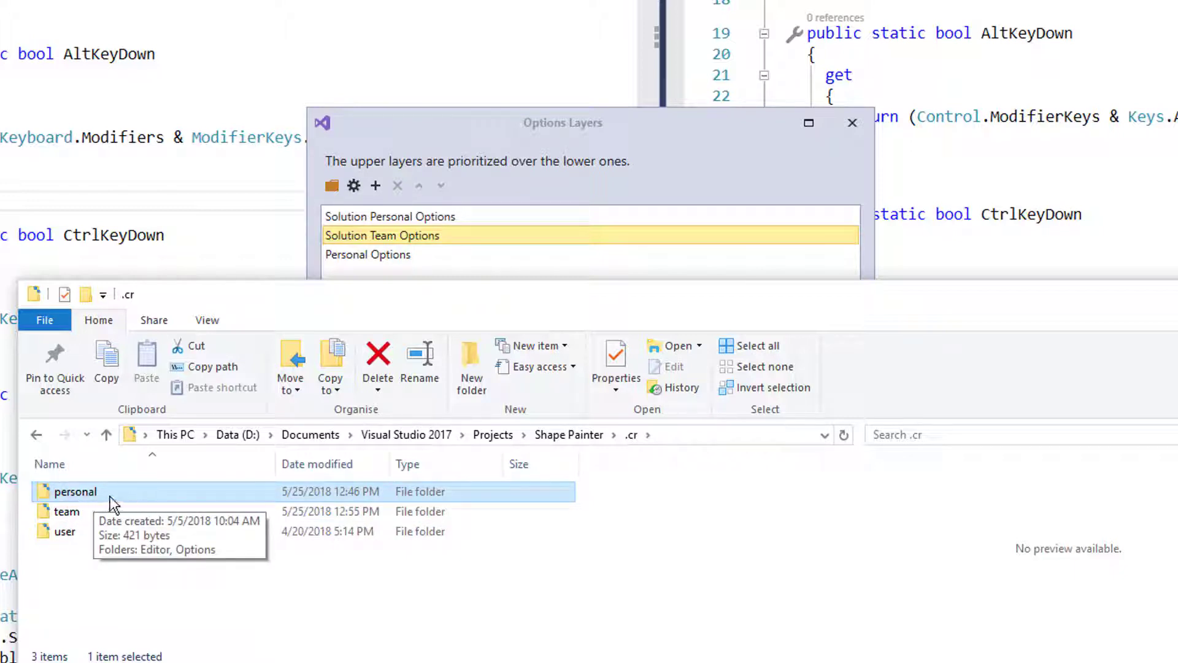
mouse_move(86, 495)
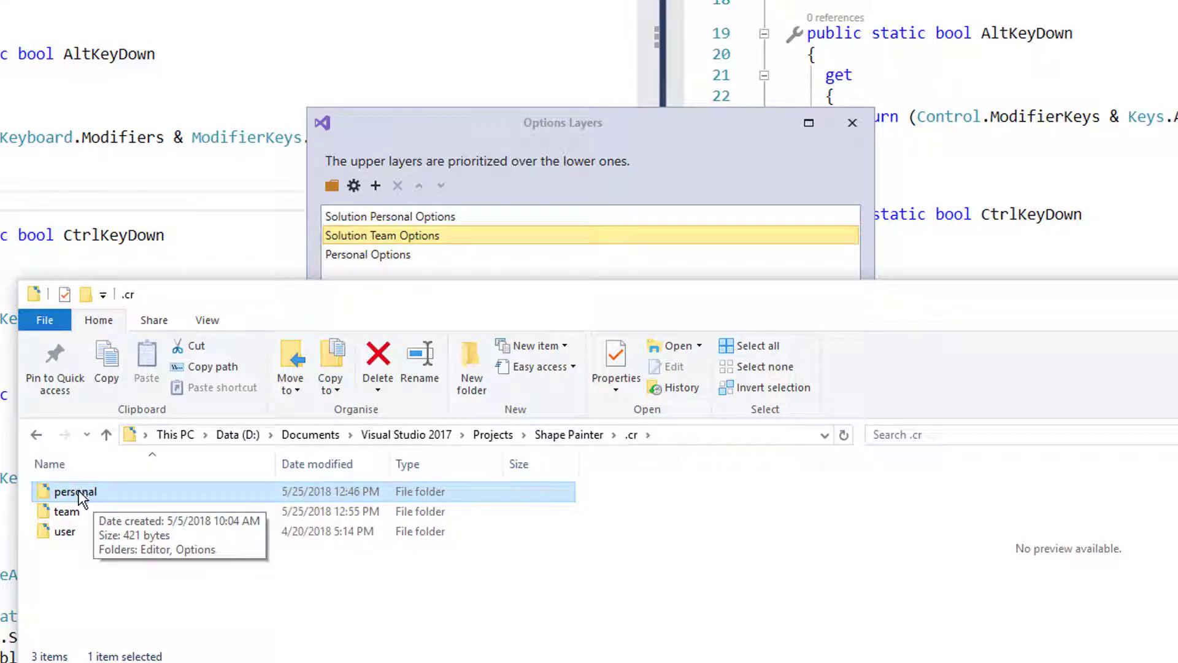
mouse_move(391, 329)
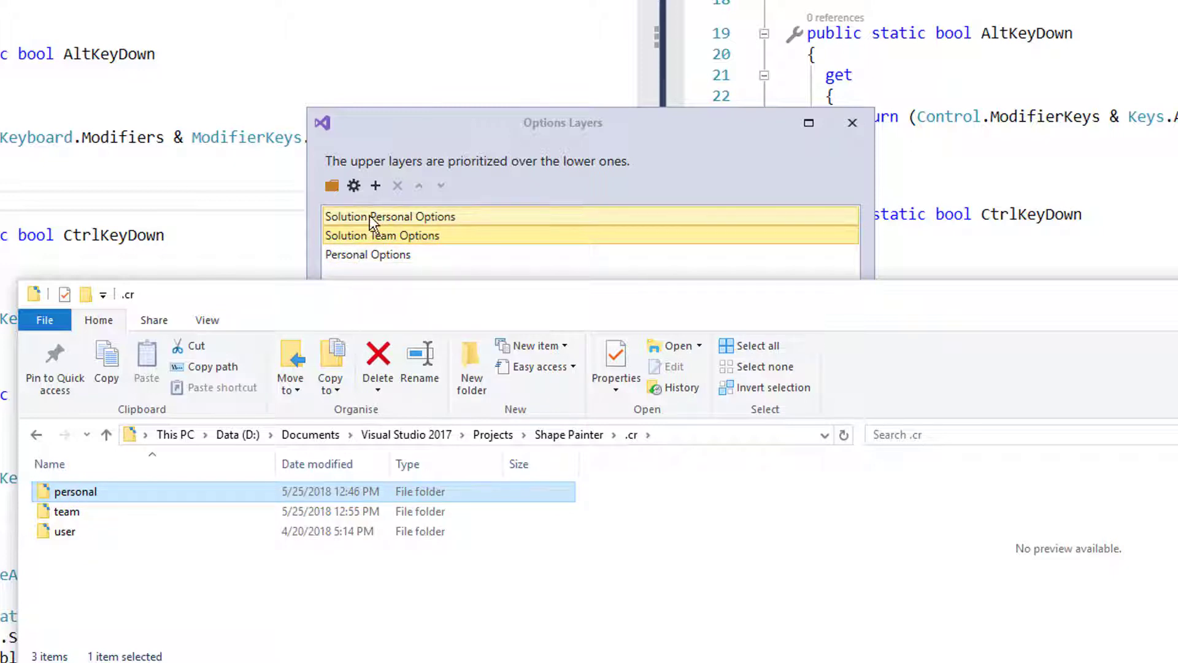
click(381, 235)
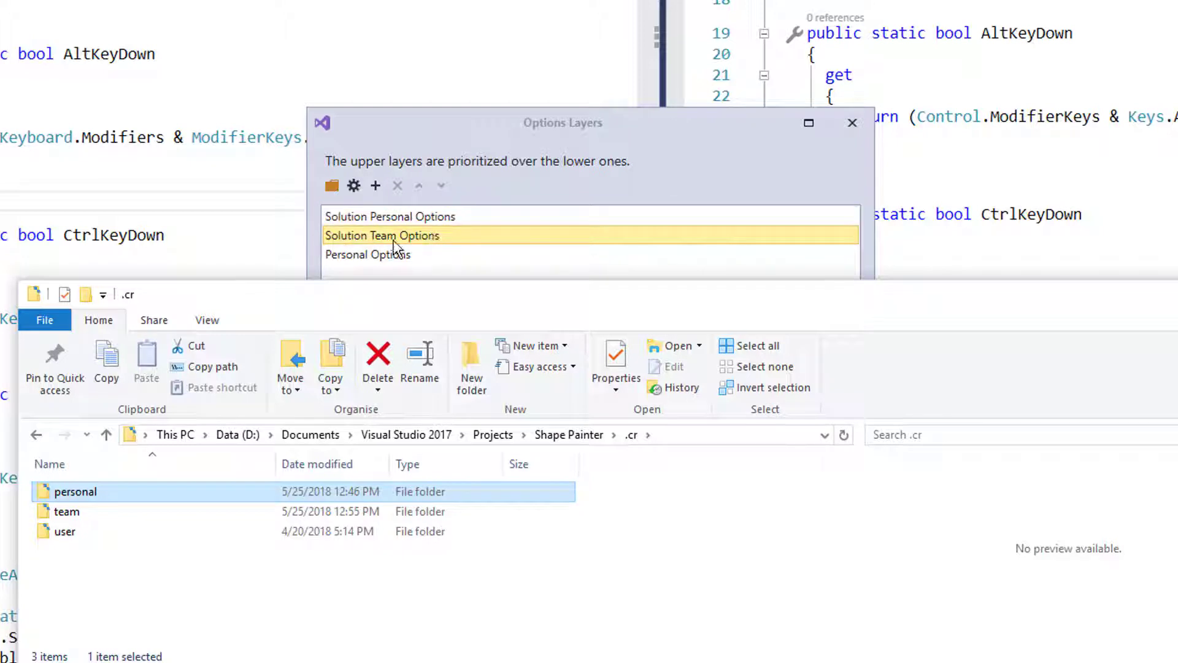
mouse_move(467, 246)
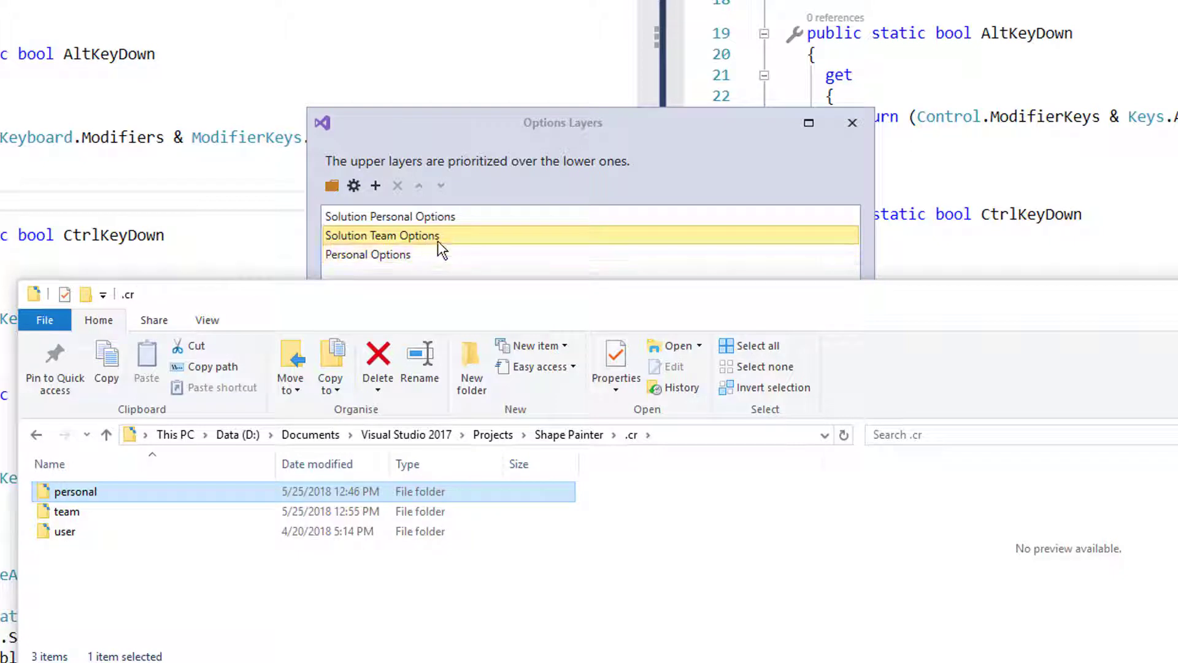
mouse_move(407, 250)
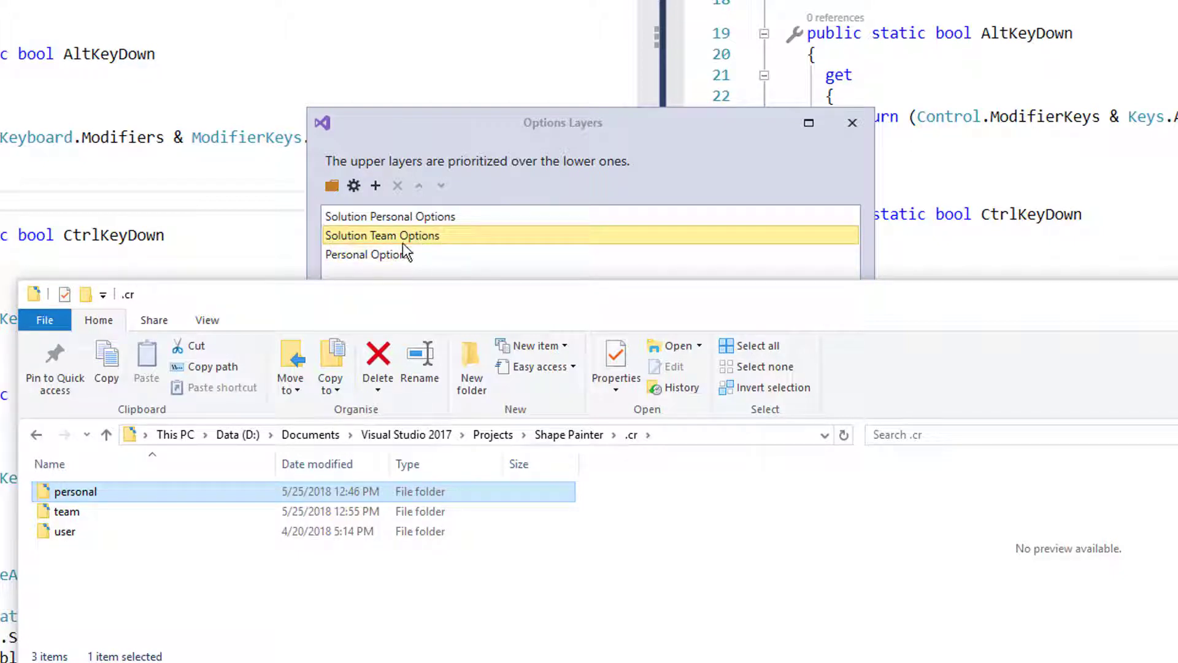
mouse_move(504, 240)
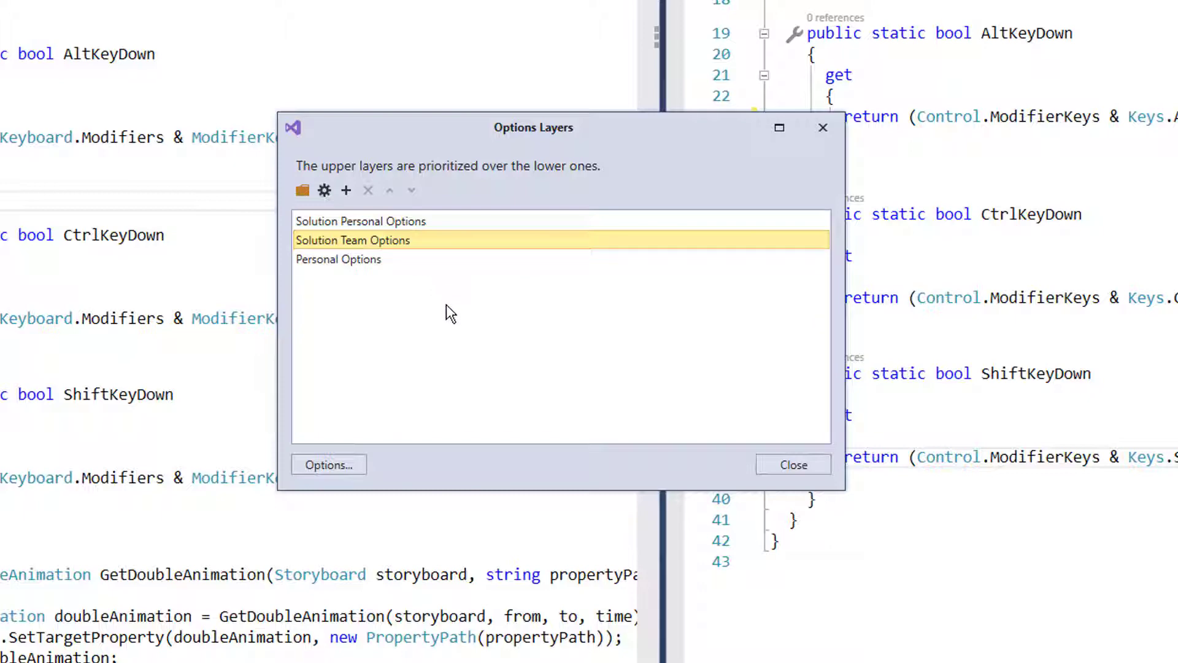
mouse_move(441, 278)
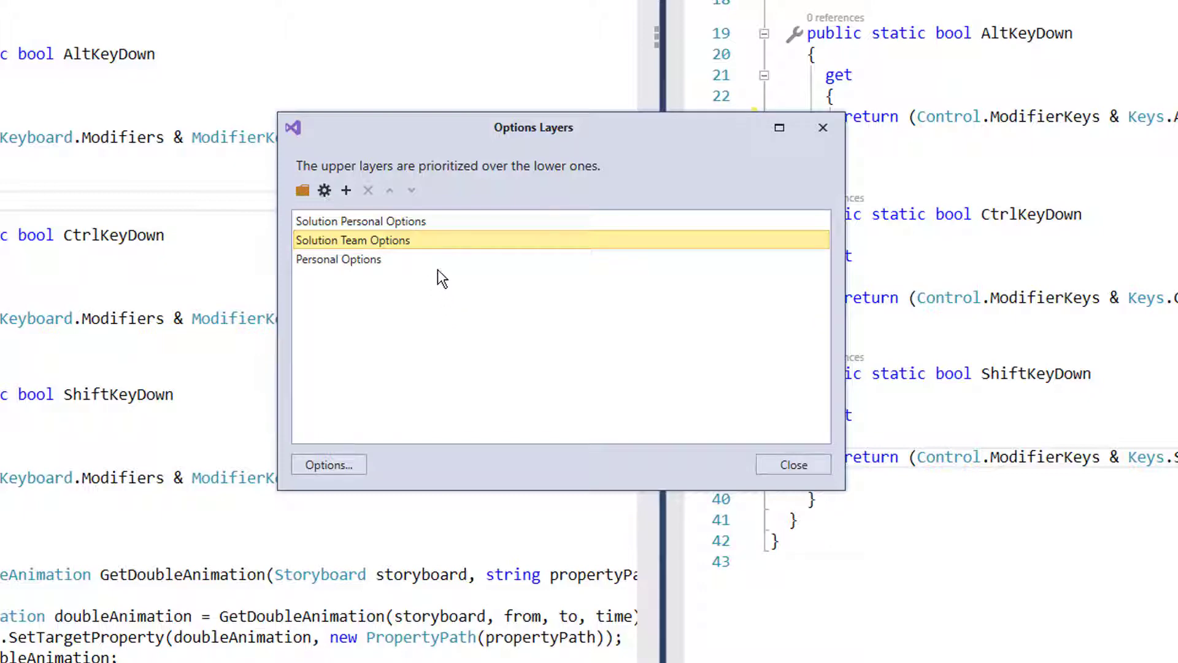
mouse_move(630, 259)
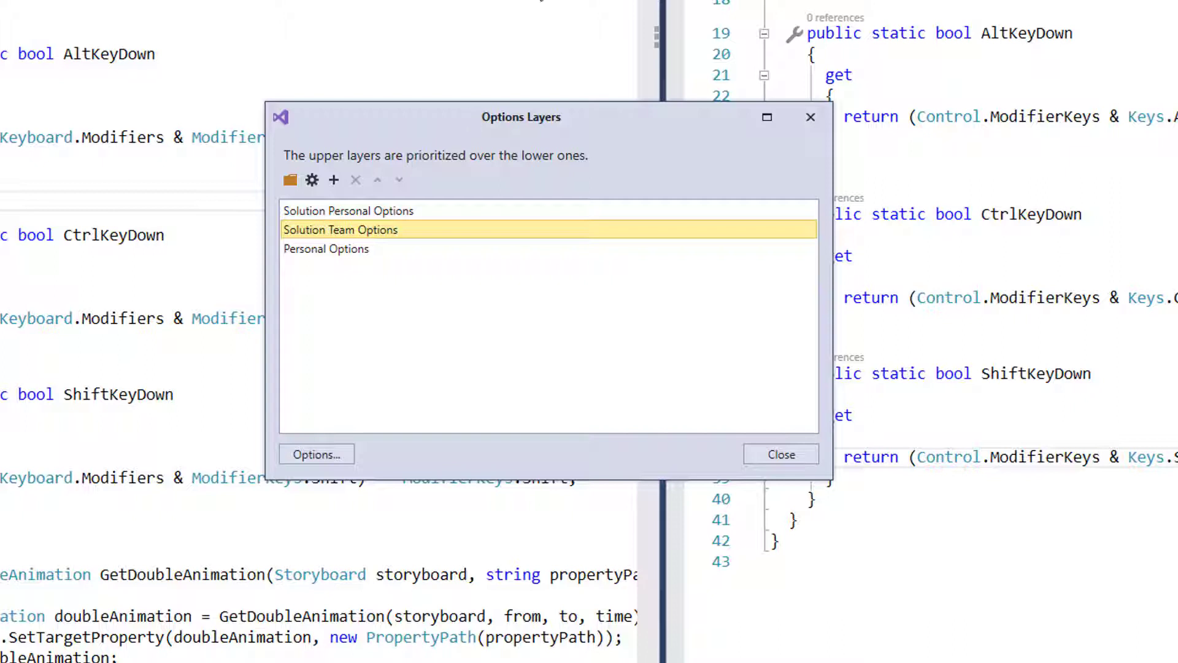
click(327, 249)
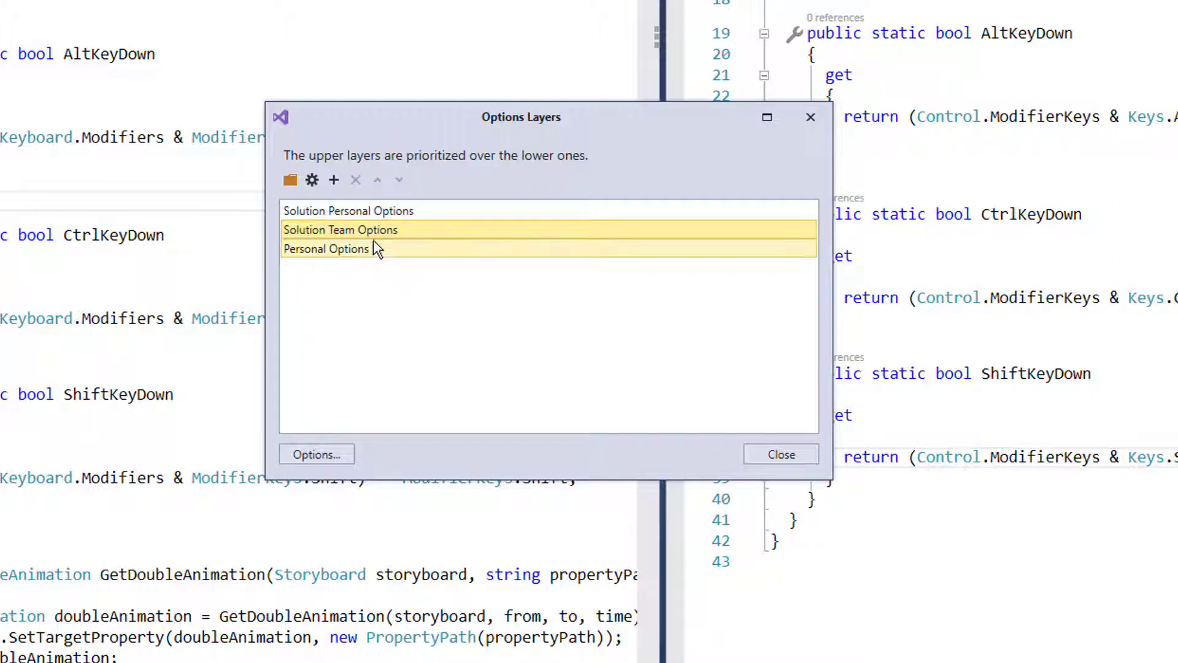
click(340, 229)
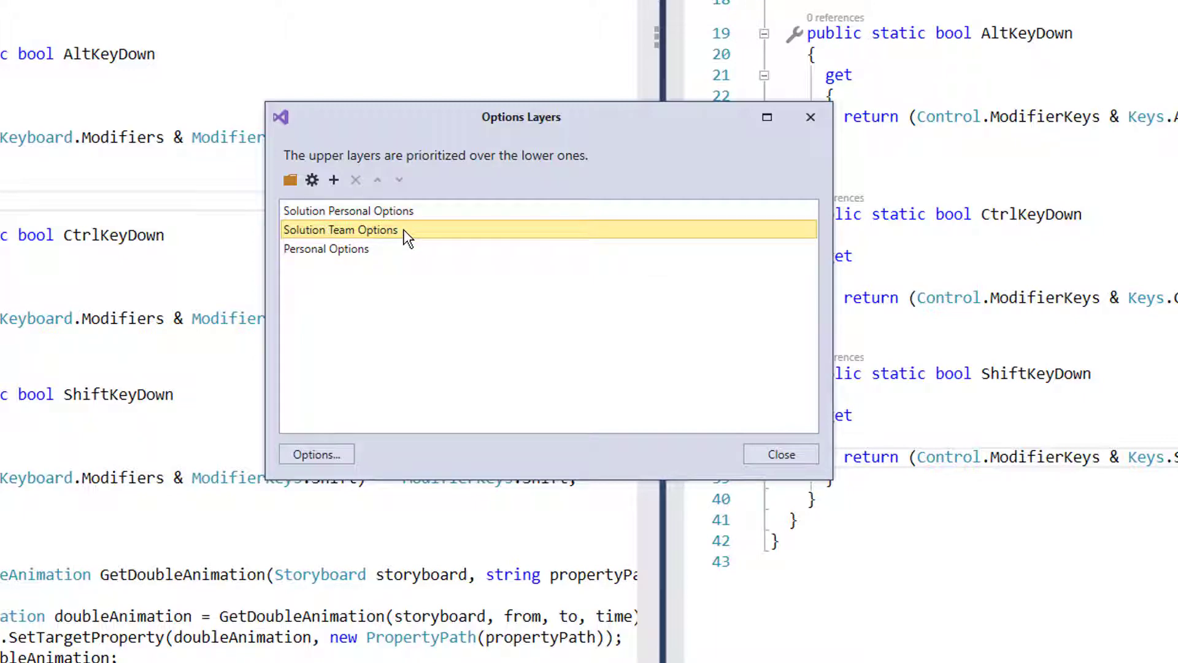
mouse_move(406, 239)
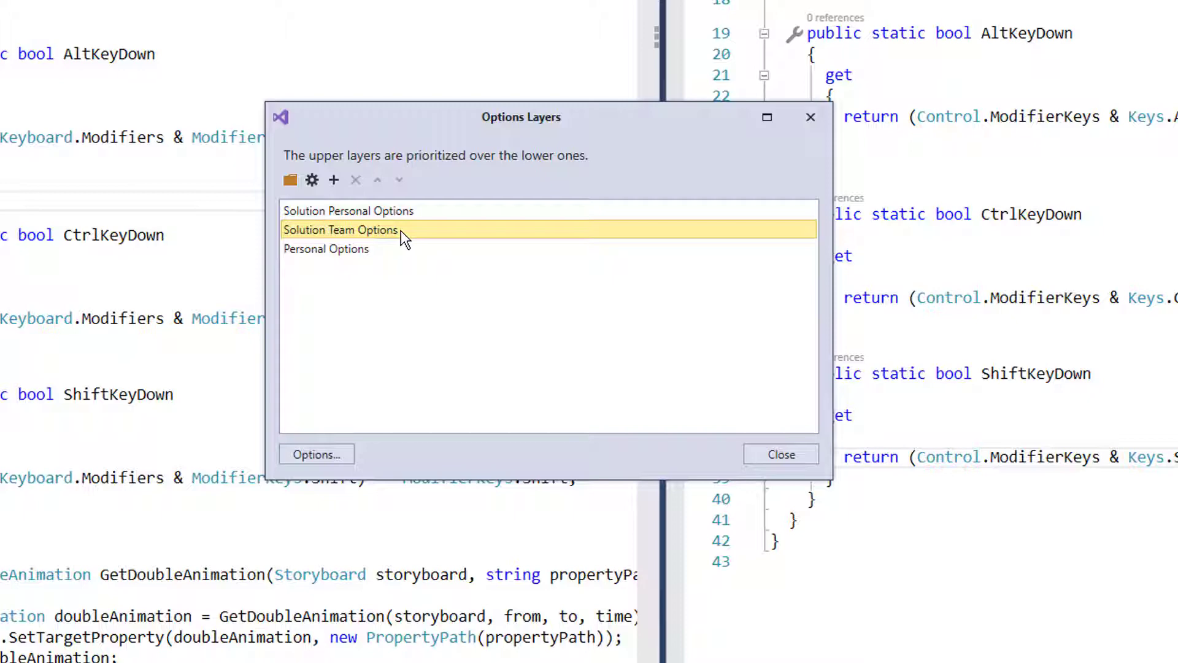
mouse_move(335, 196)
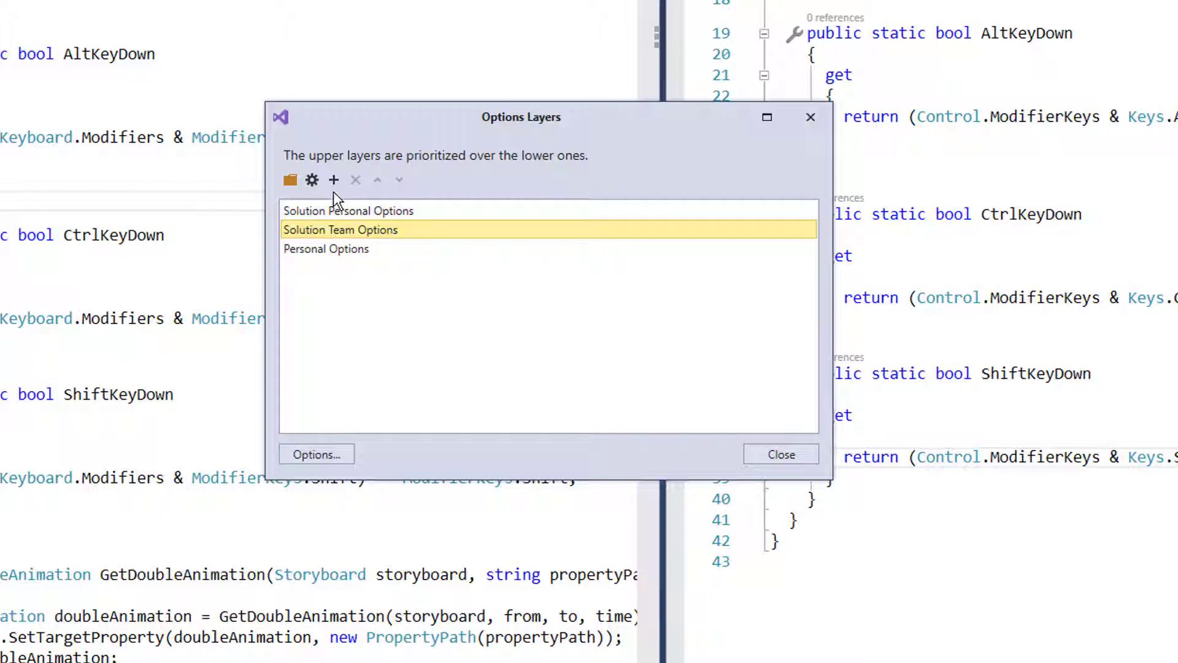
mouse_move(334, 180)
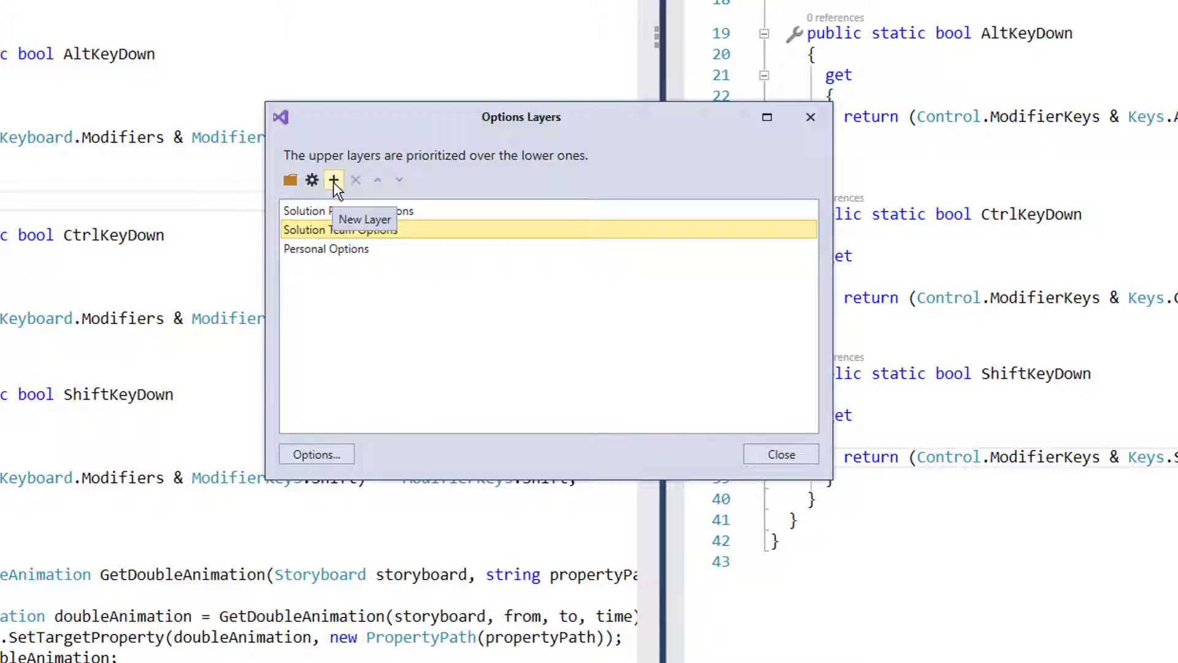
Step: Add a Solution Team layer using a new D:\DX\CodeRush\Team Settings folder
click(290, 180)
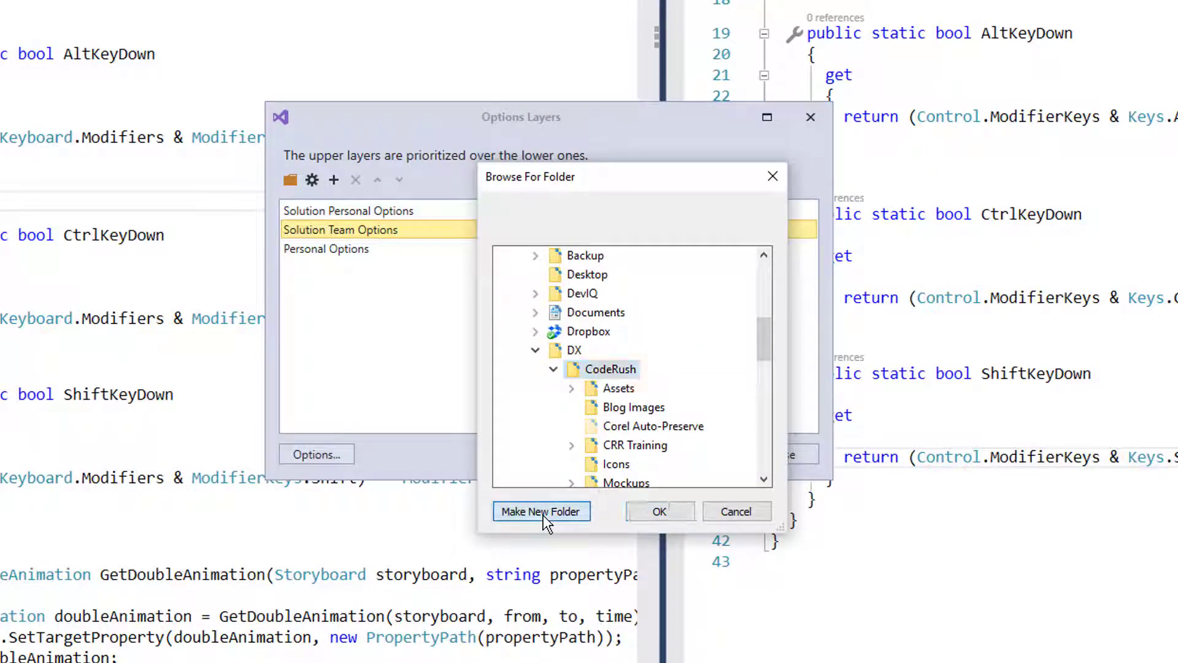
click(542, 510)
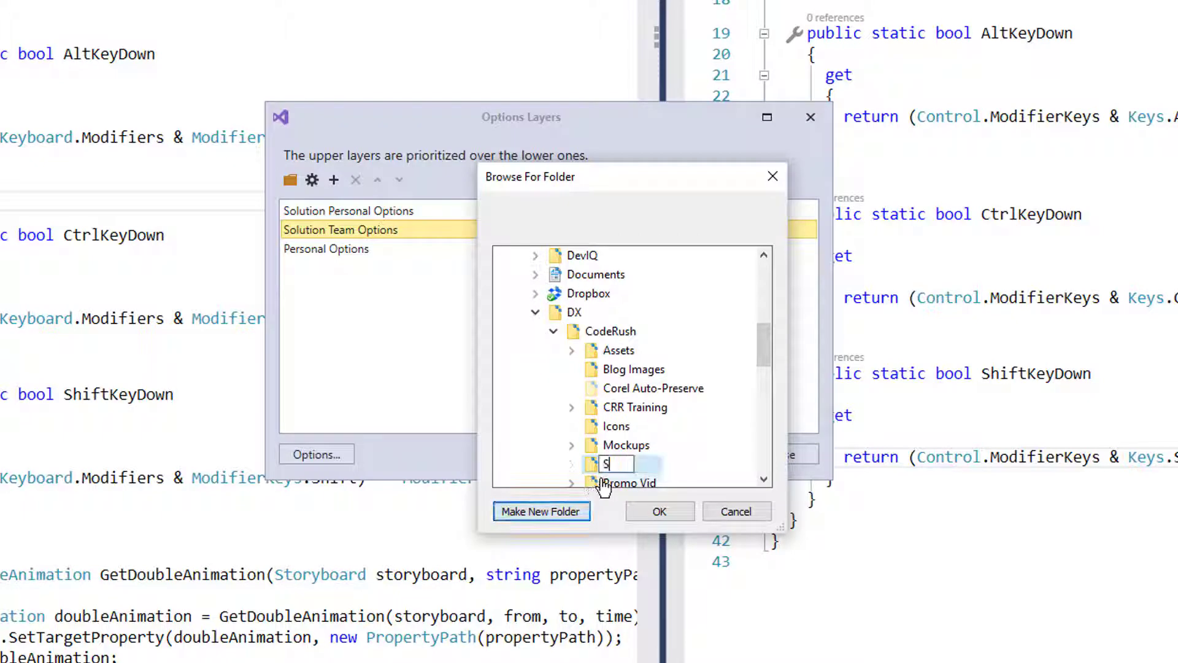
text(ettings)
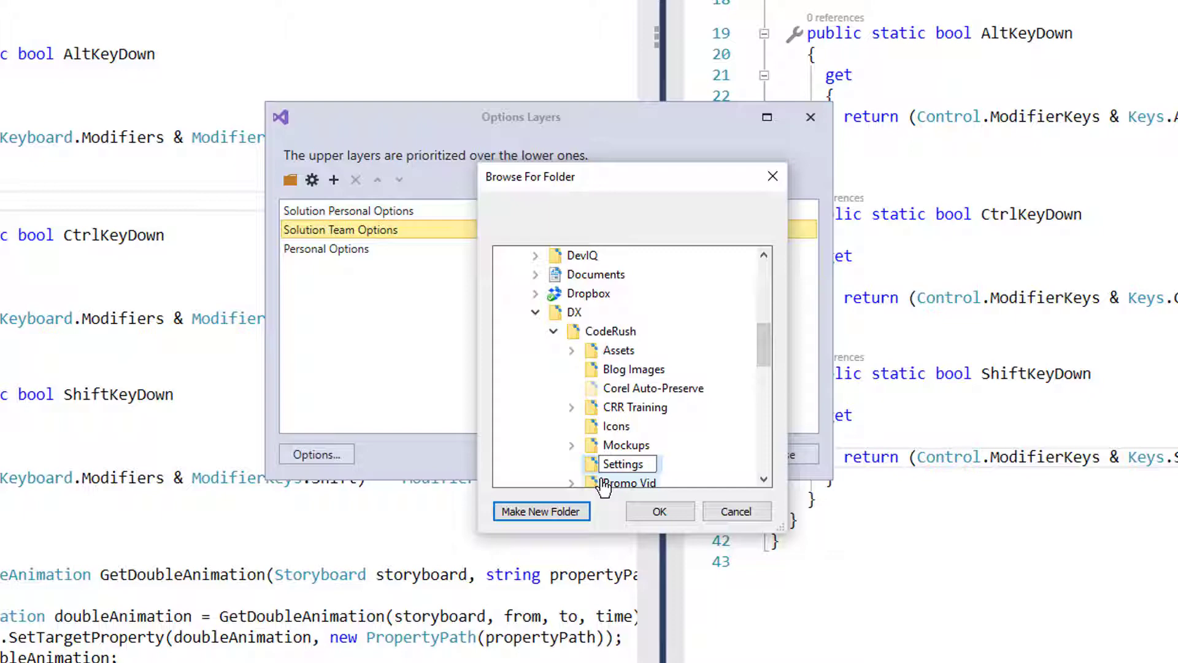
click(540, 511)
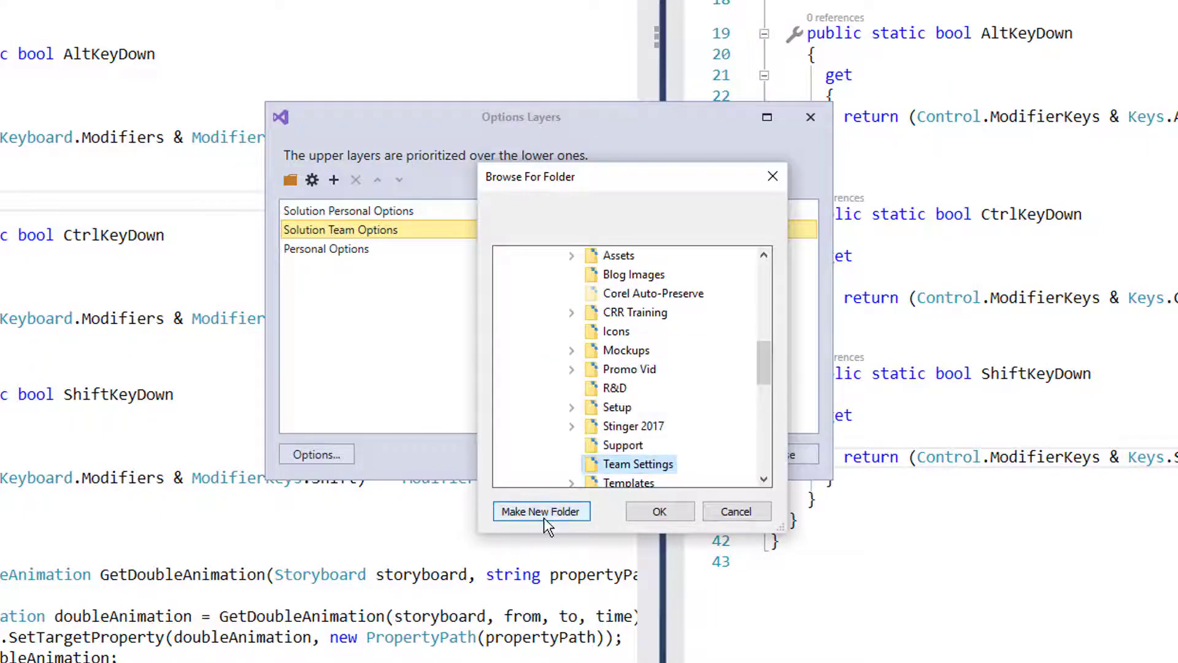
click(659, 511)
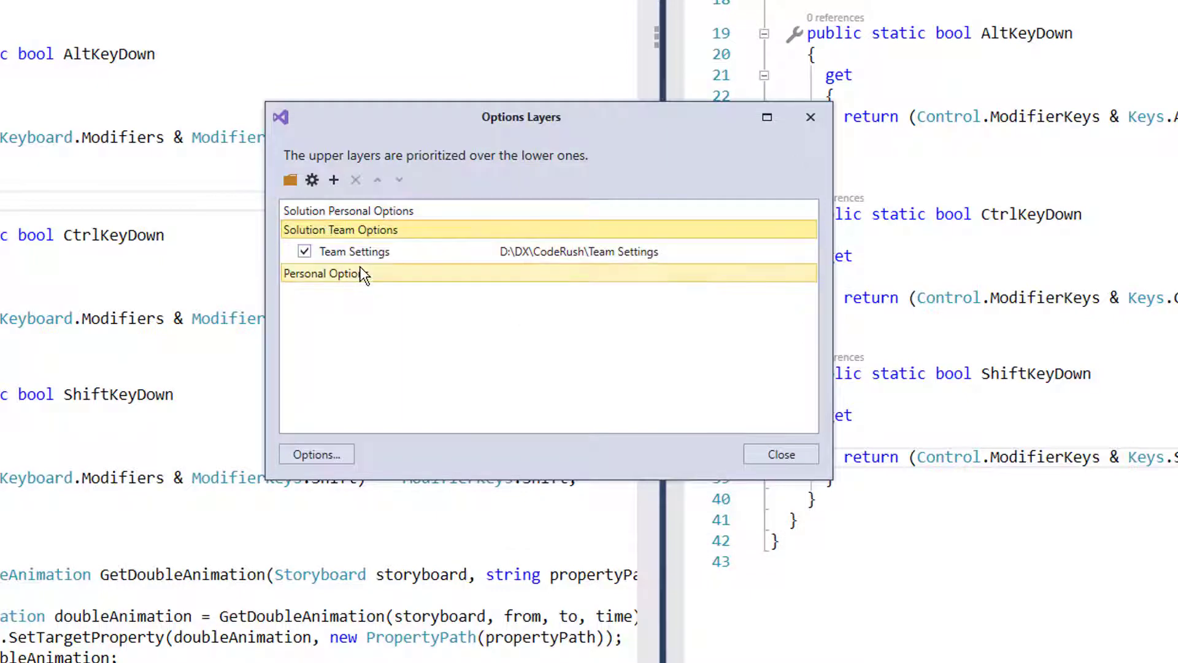
click(347, 210)
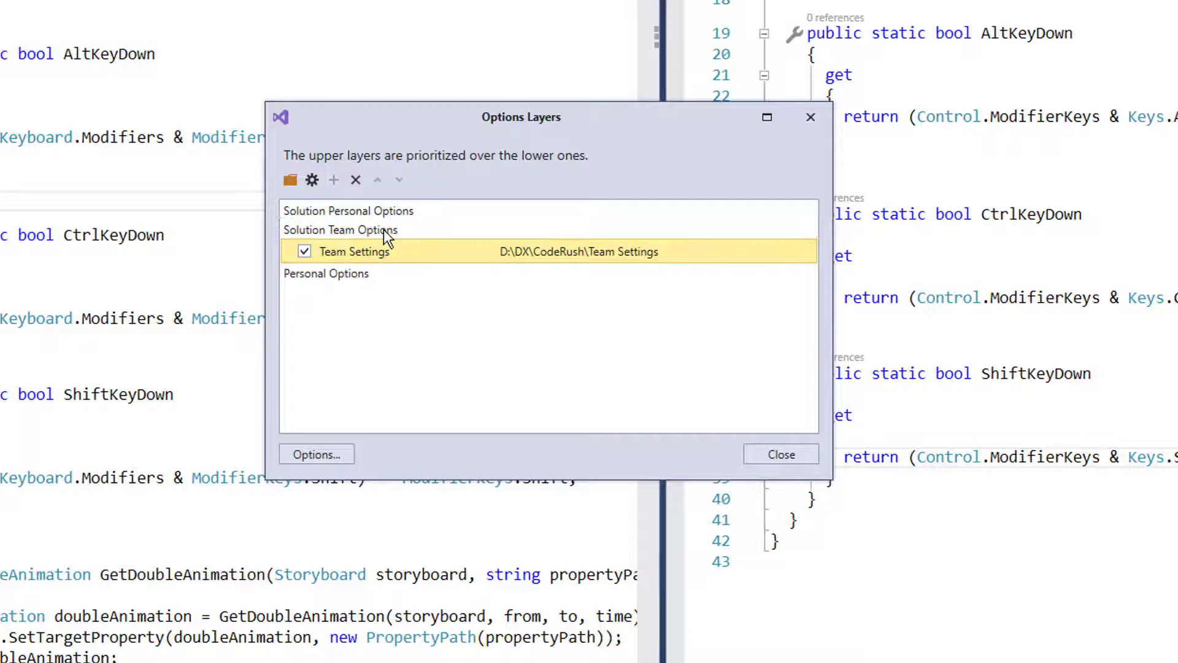
Step: View the Solution Team layer's folder on disk and select the new Team Settings layer
click(340, 229)
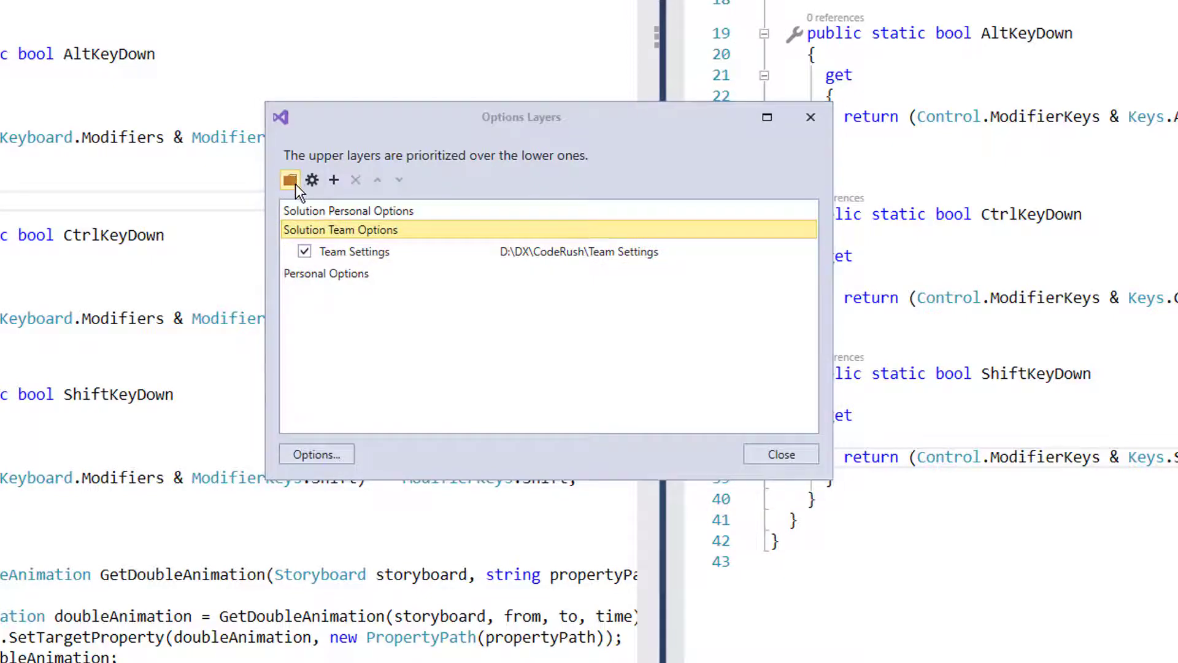
click(290, 179)
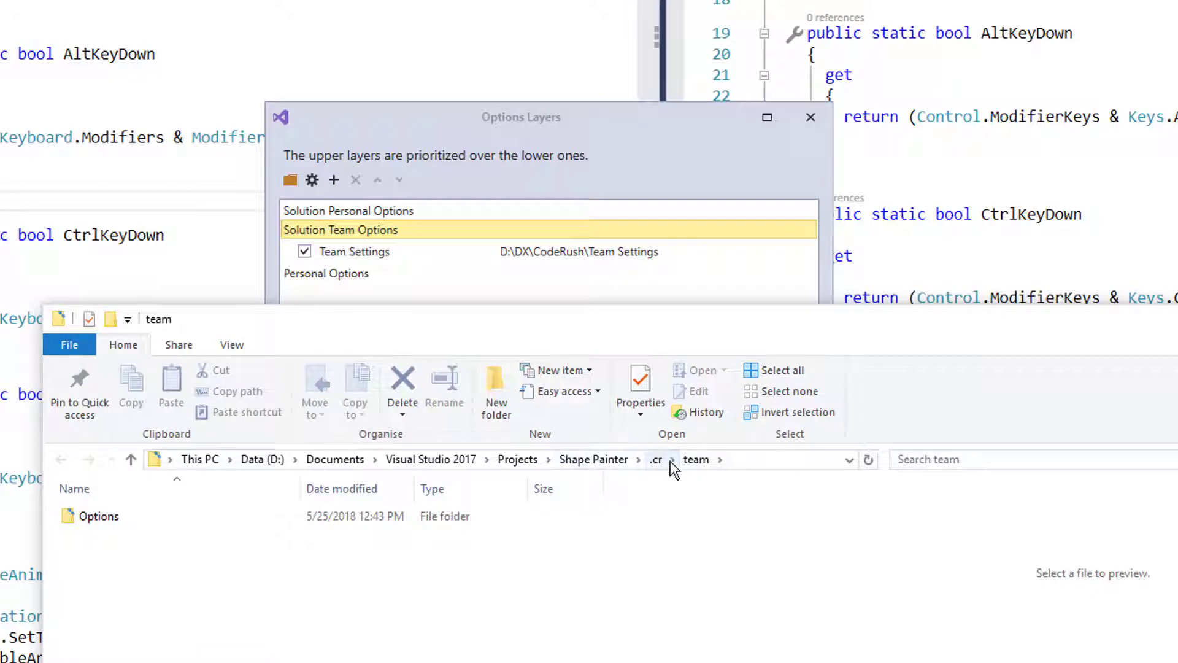
mouse_move(597, 453)
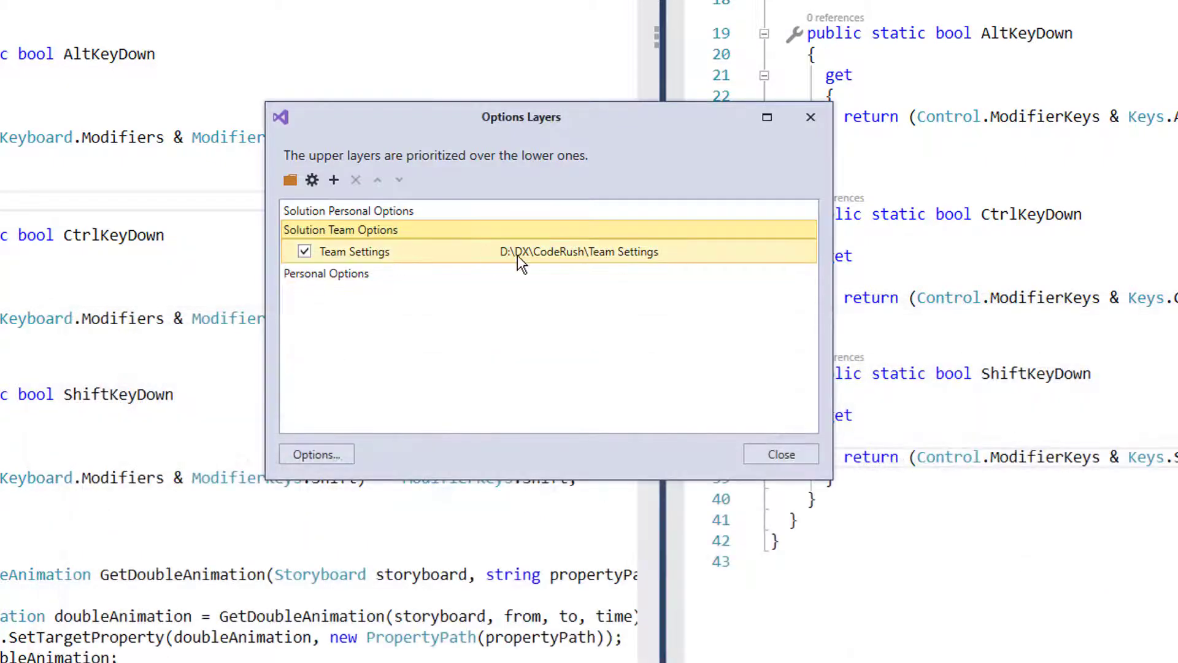
mouse_move(585, 268)
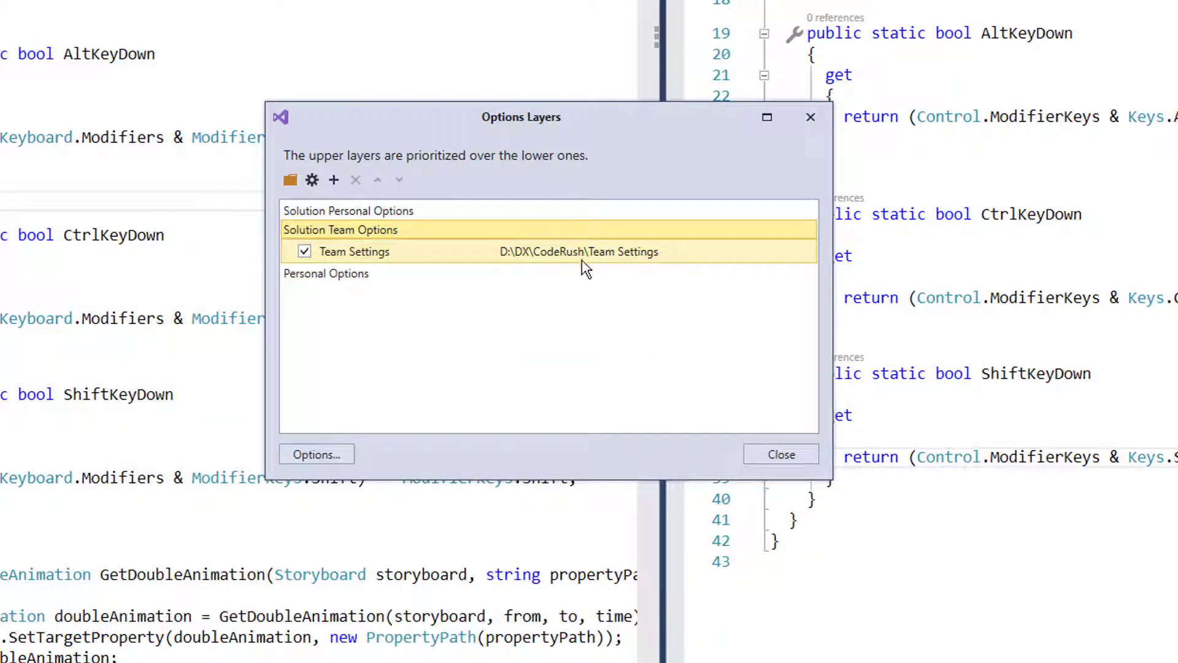
click(326, 272)
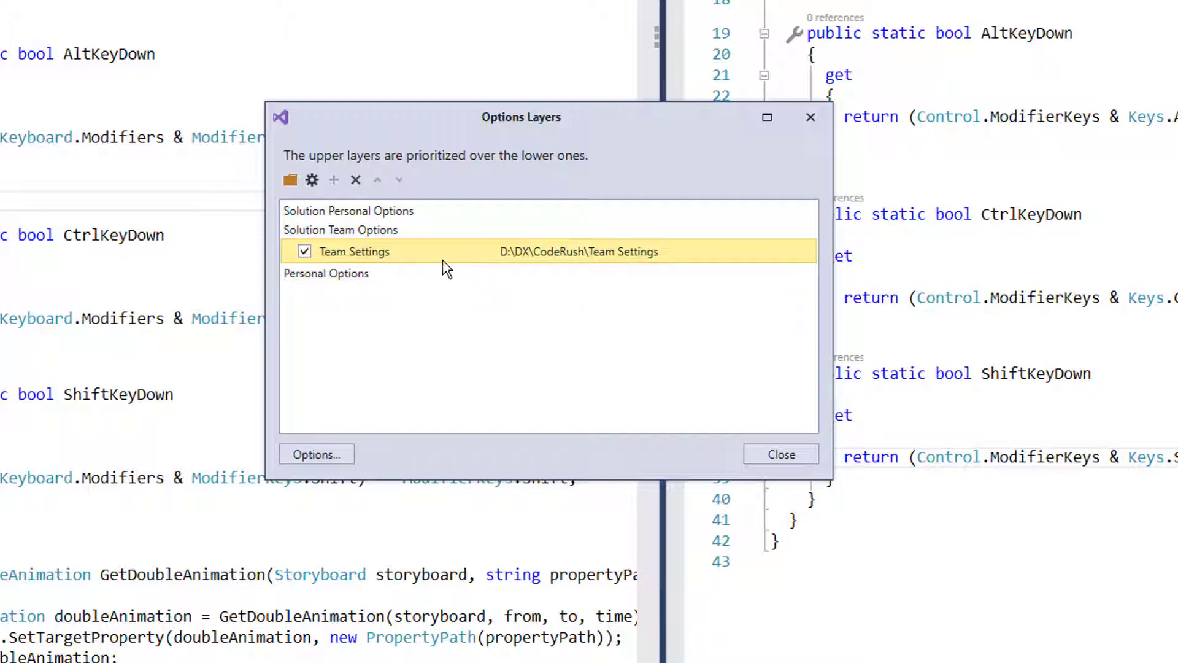
mouse_move(575, 262)
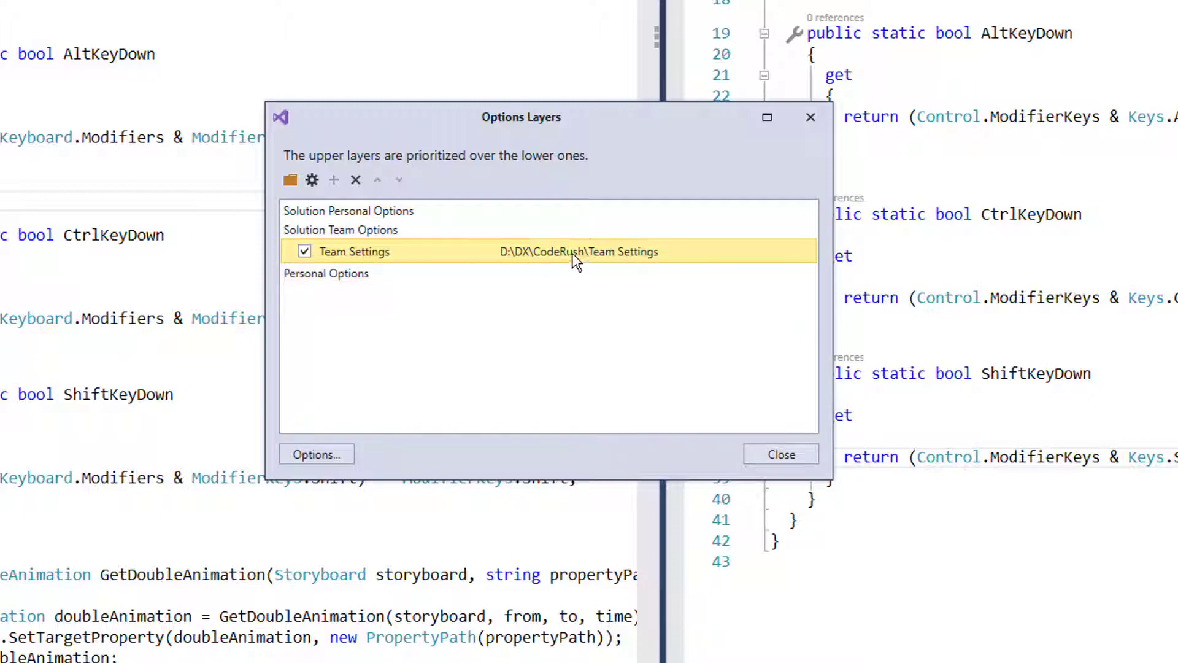
mouse_move(527, 259)
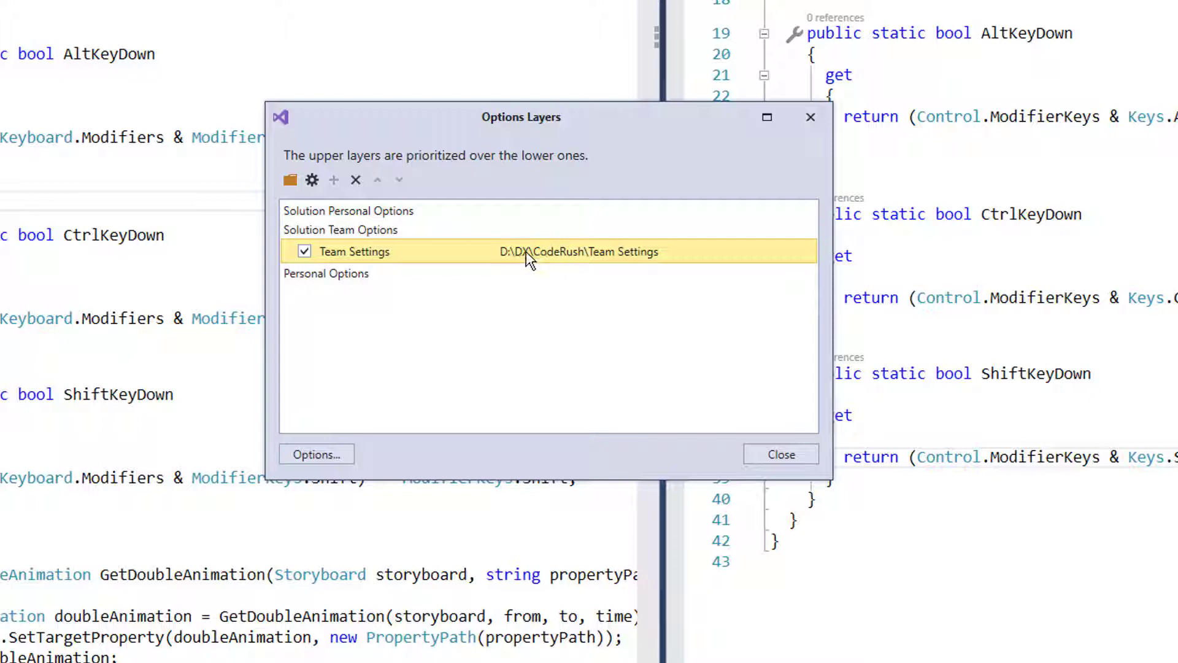
mouse_move(540, 274)
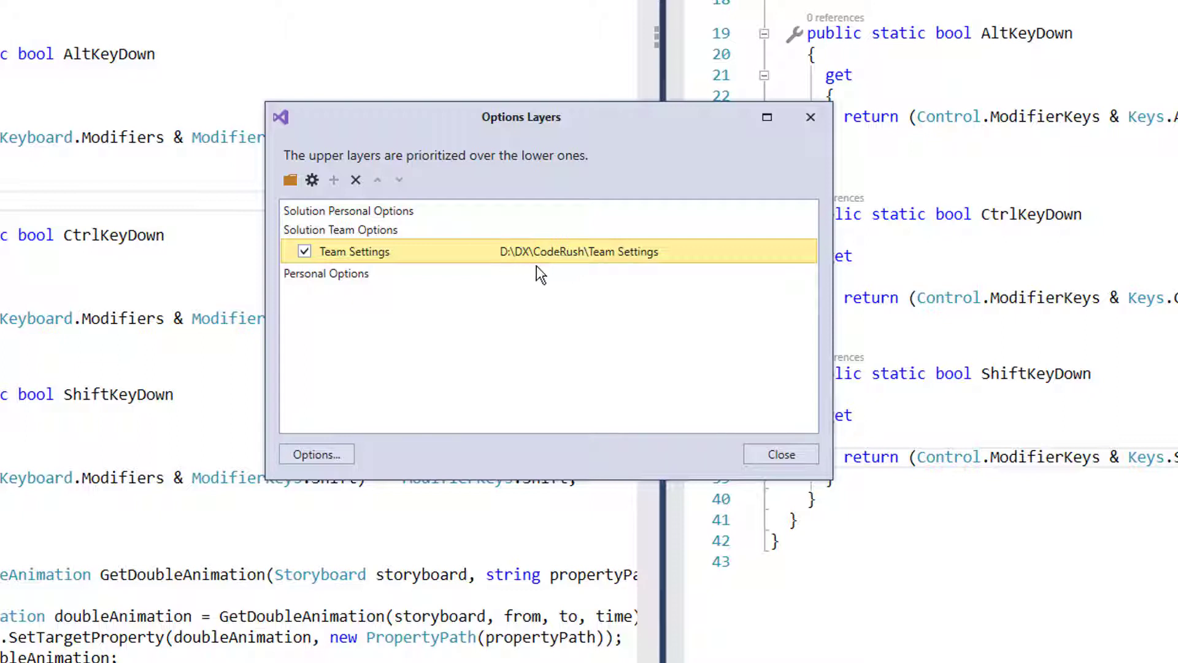
mouse_move(356, 179)
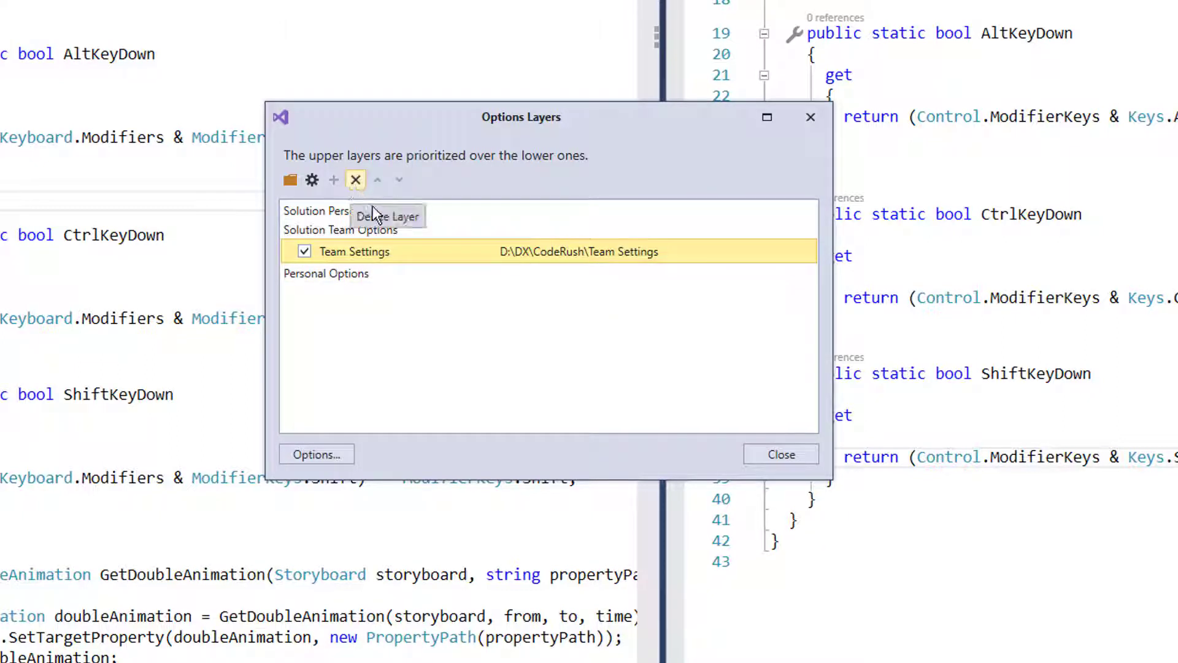
mouse_move(481, 266)
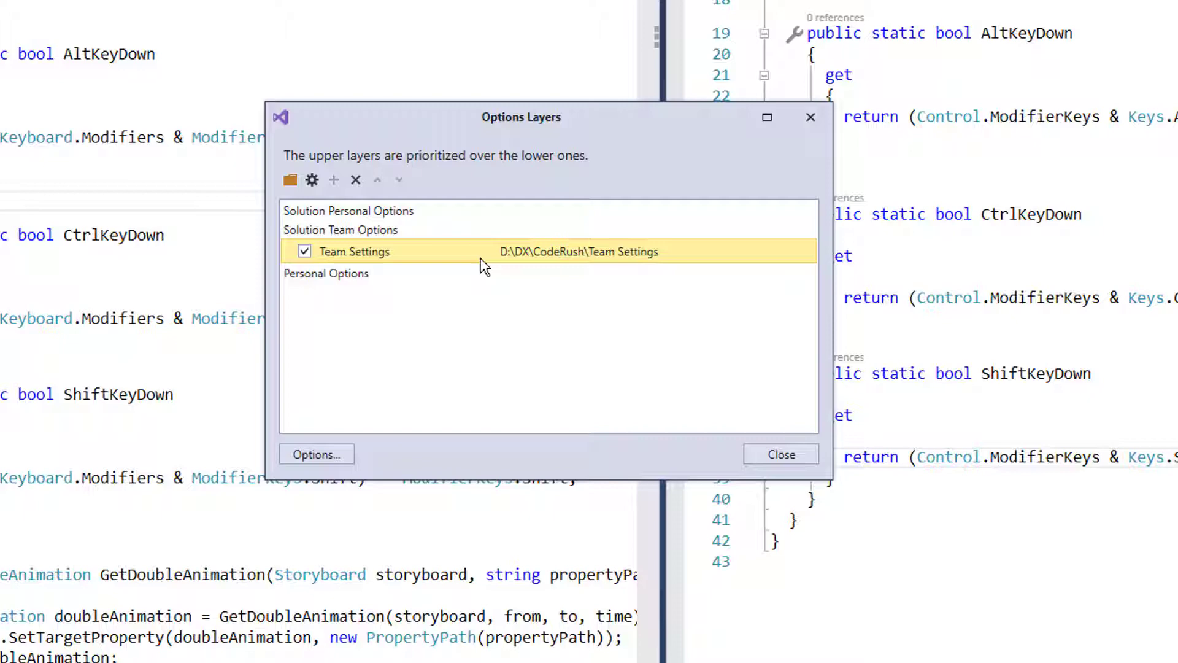
mouse_move(464, 248)
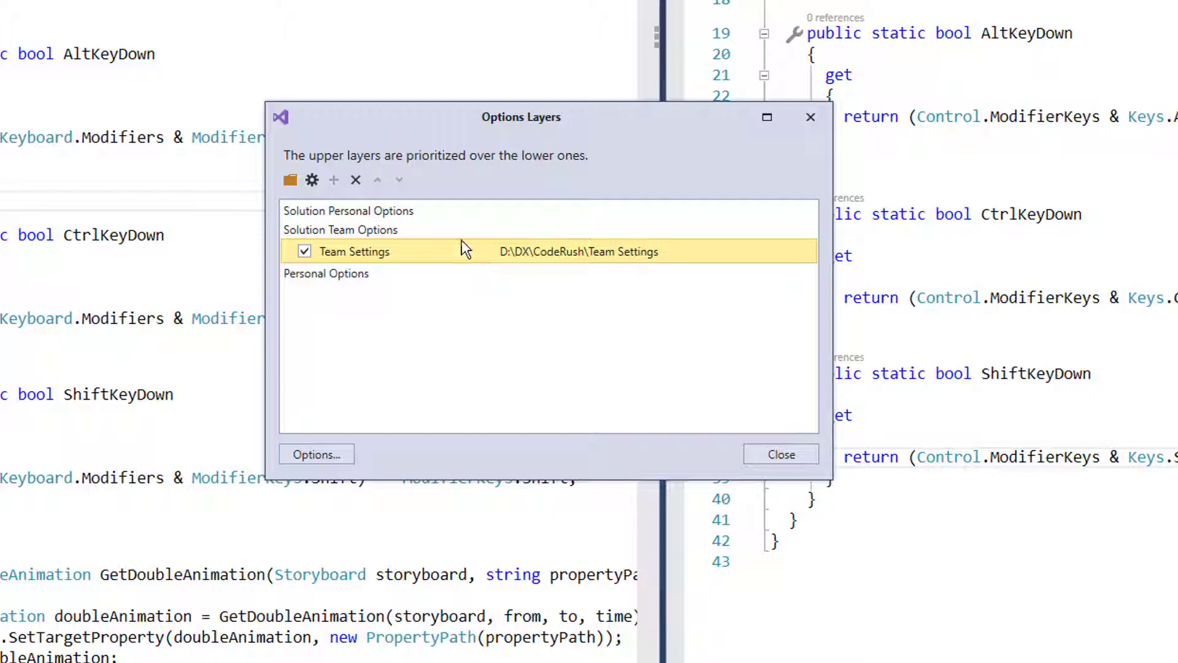
Step: Delete the Team Settings layer and confirm the removal
click(326, 273)
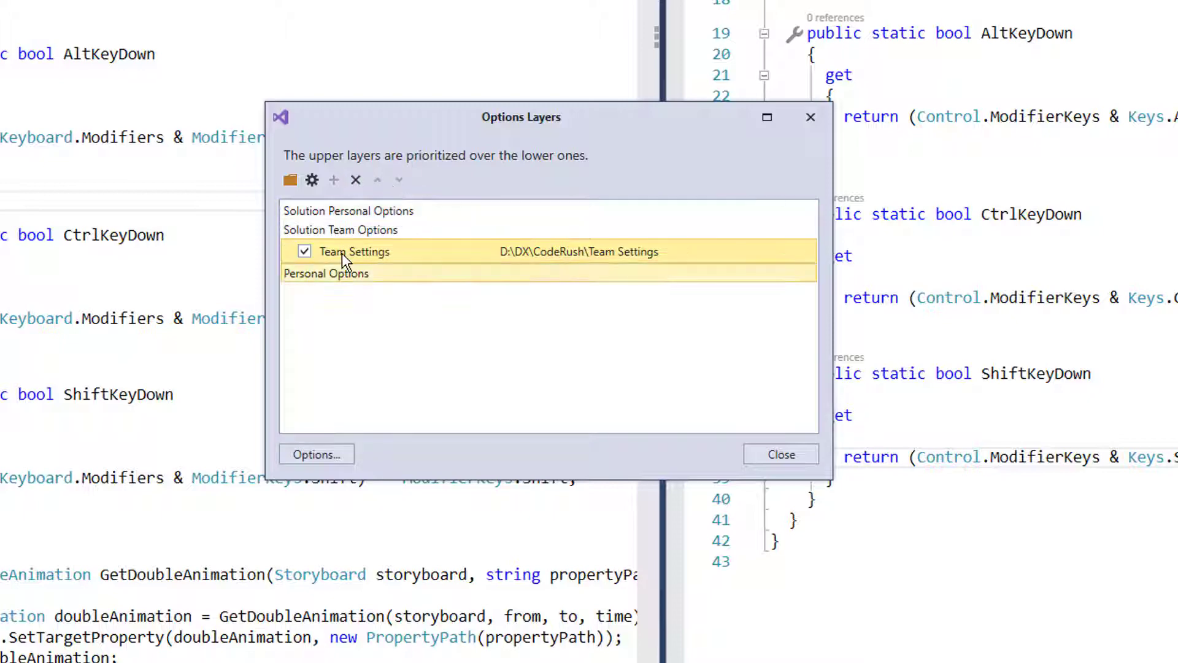
mouse_move(356, 179)
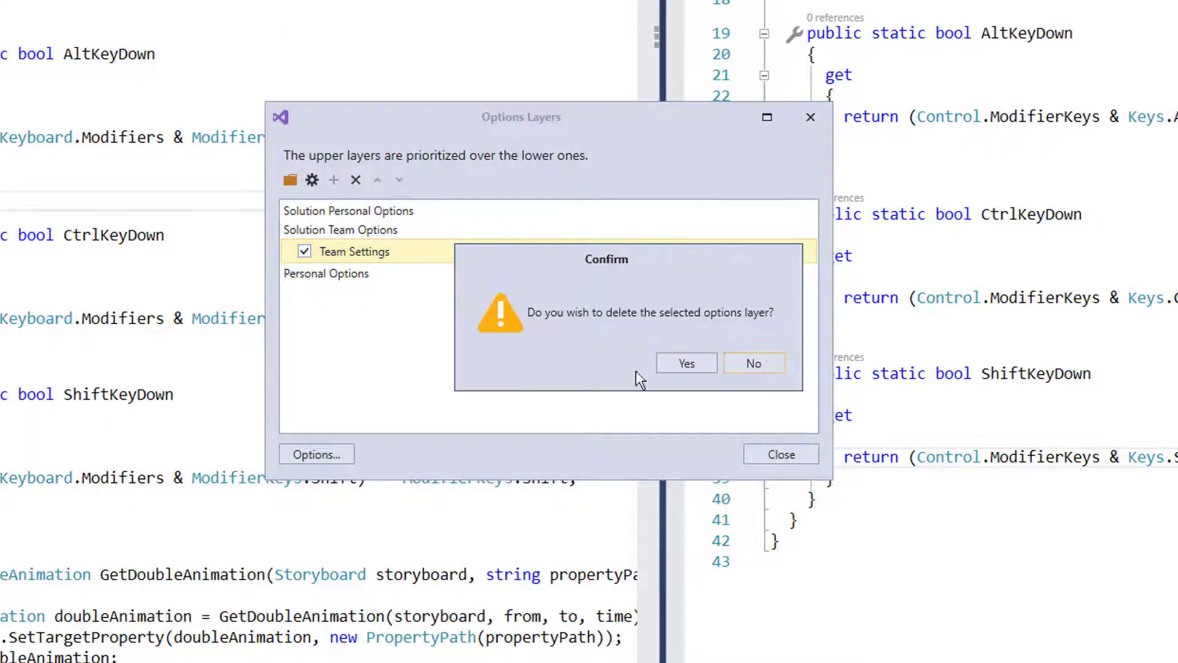
click(685, 363)
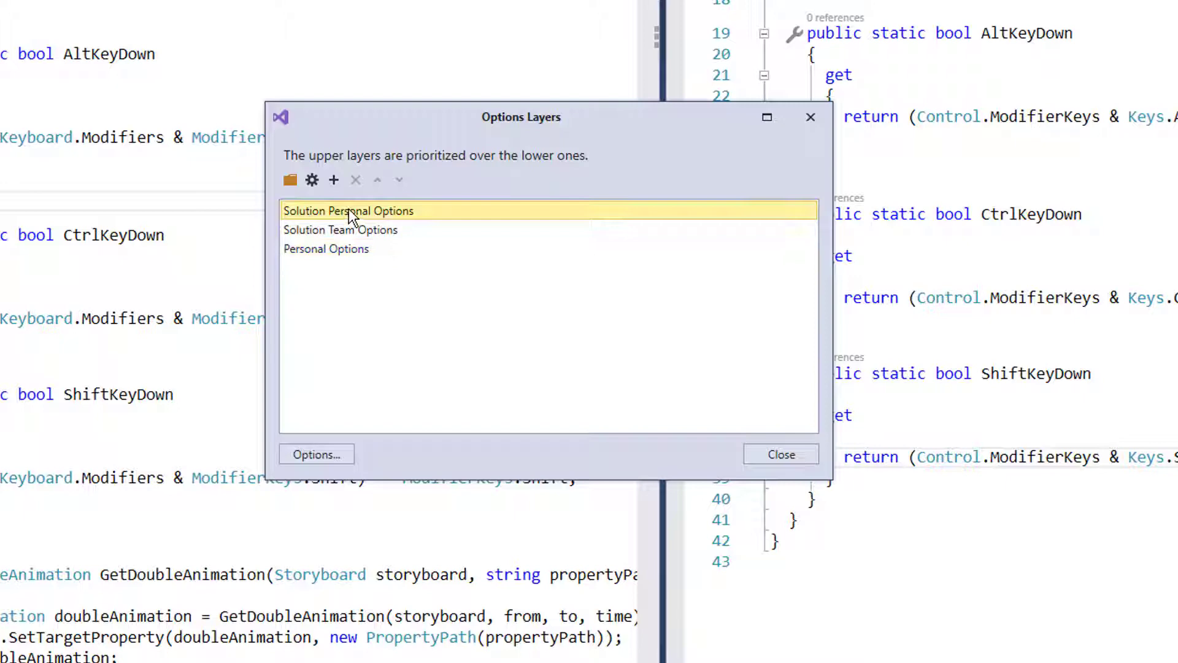
click(340, 230)
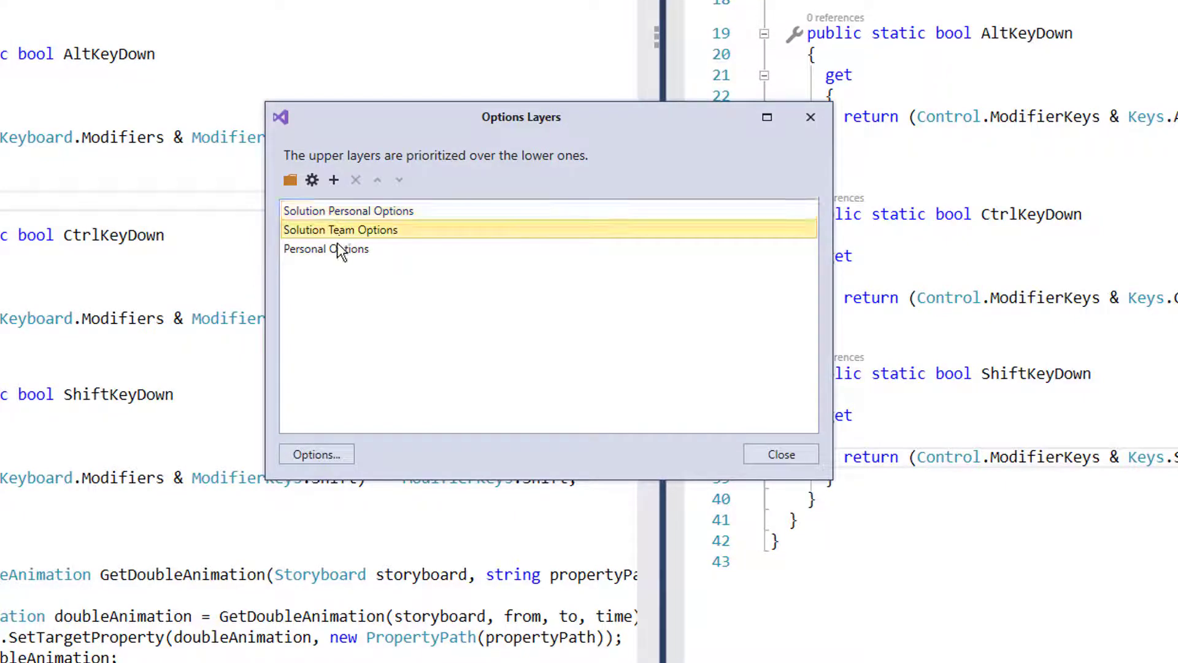
click(326, 249)
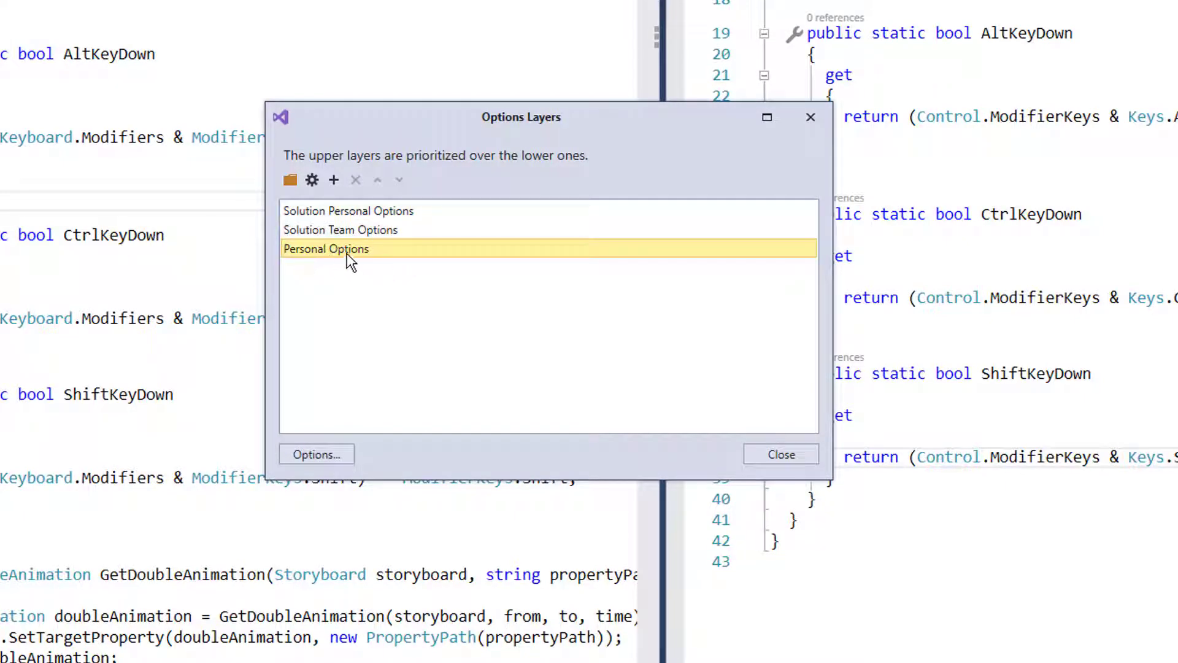
mouse_move(310, 179)
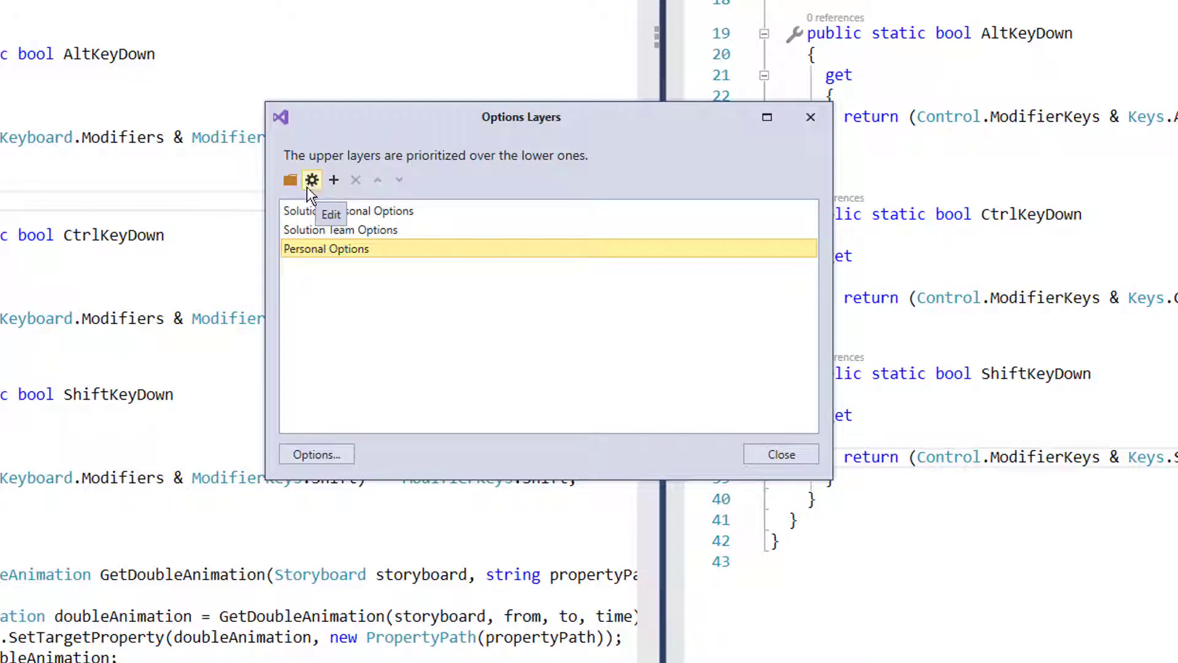
mouse_move(326, 249)
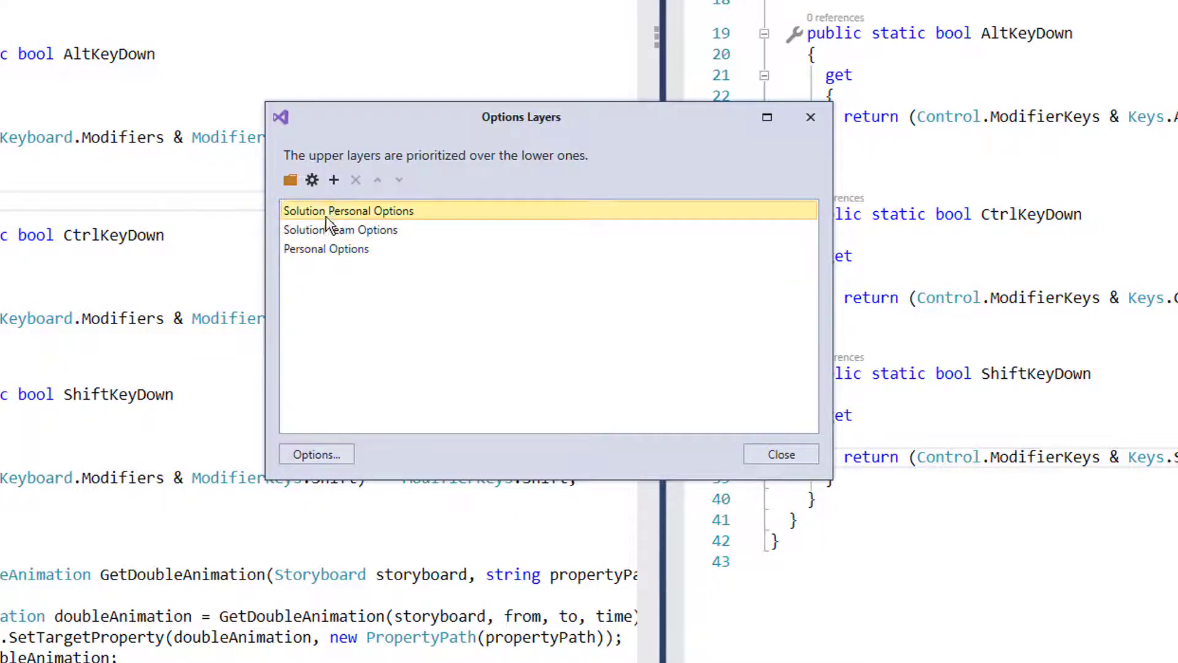
Step: Make Personal Options the chosen layer in the Options Layers list
click(326, 249)
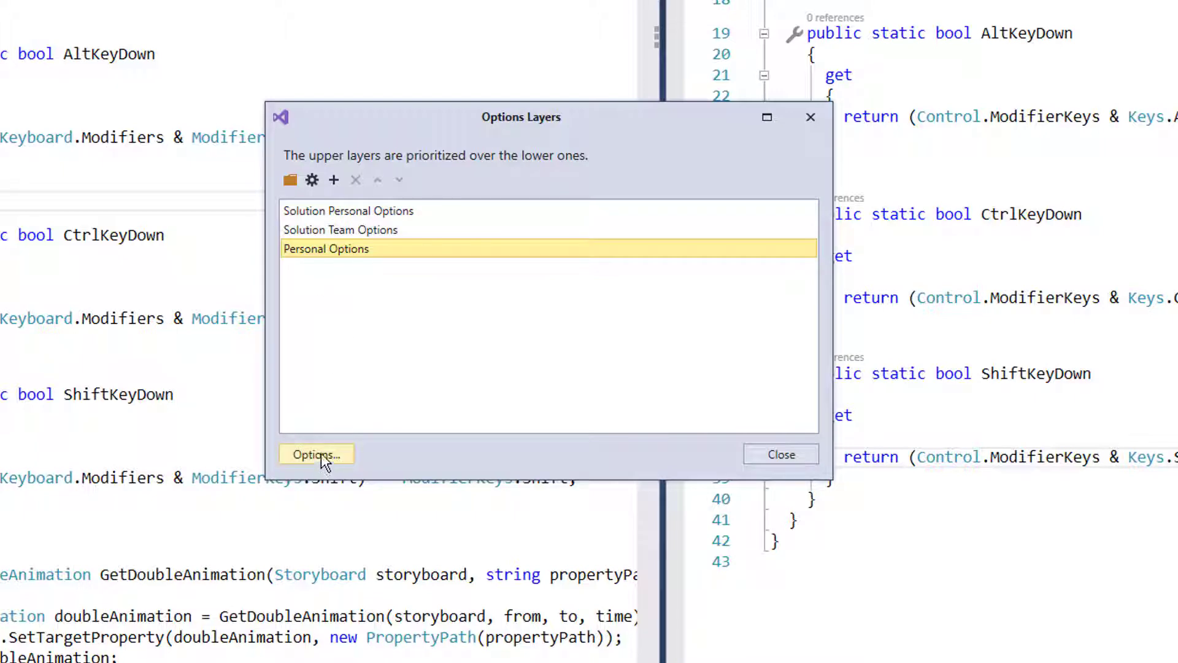
mouse_move(356, 514)
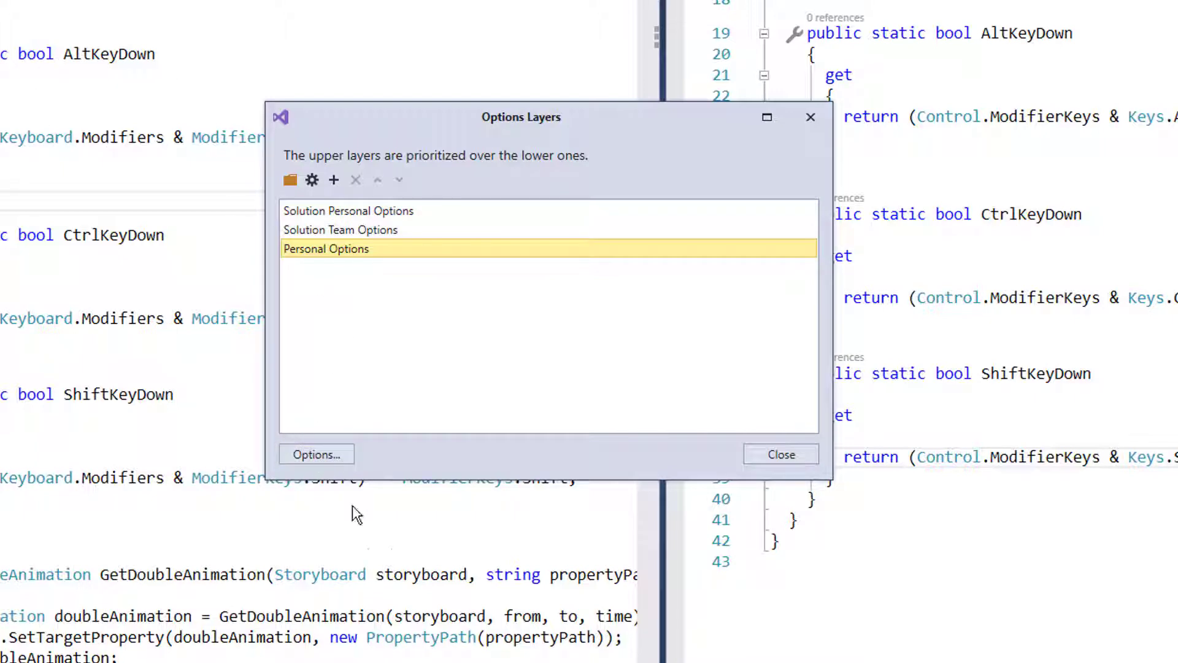
mouse_move(361, 249)
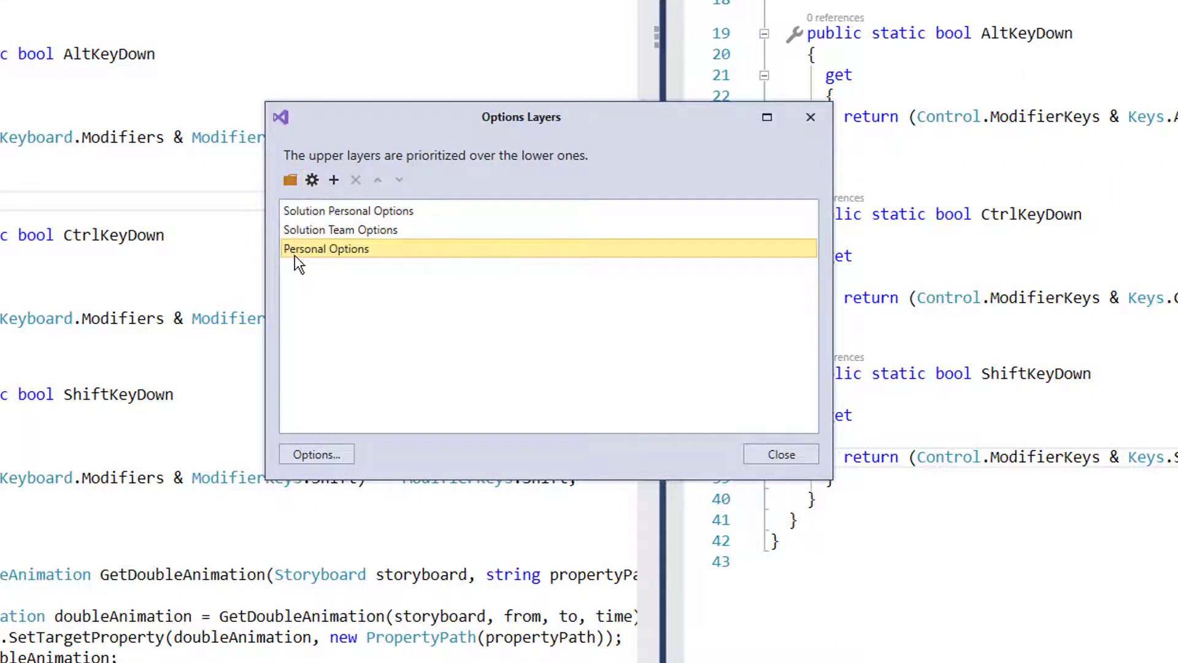
click(340, 230)
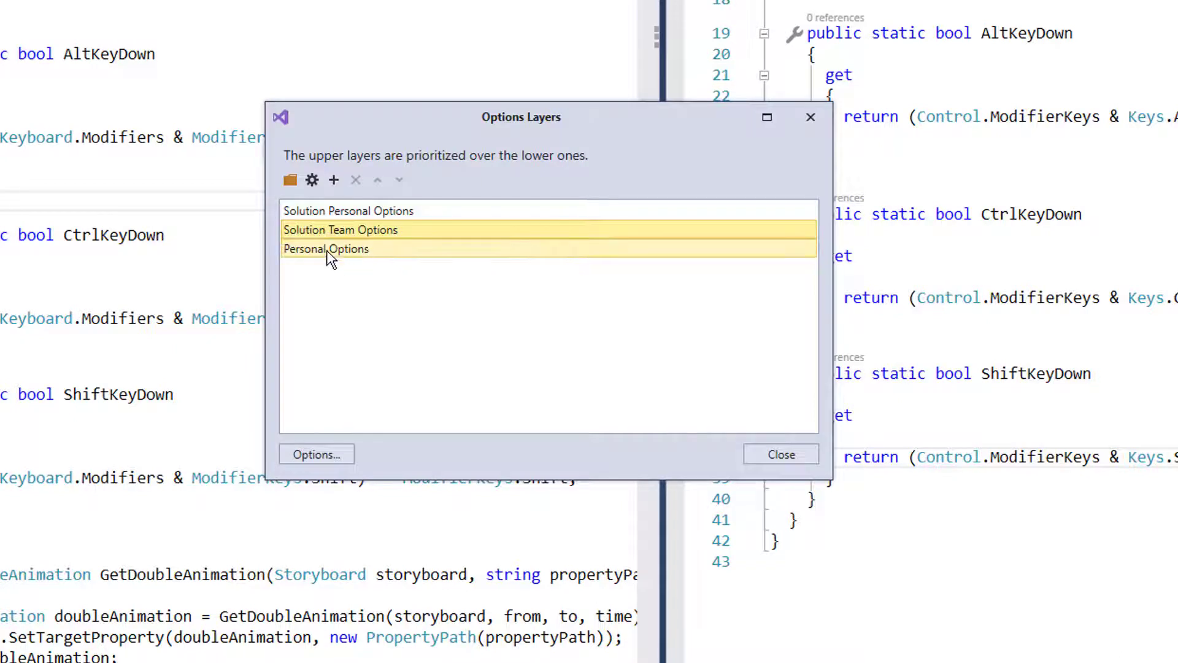
click(326, 249)
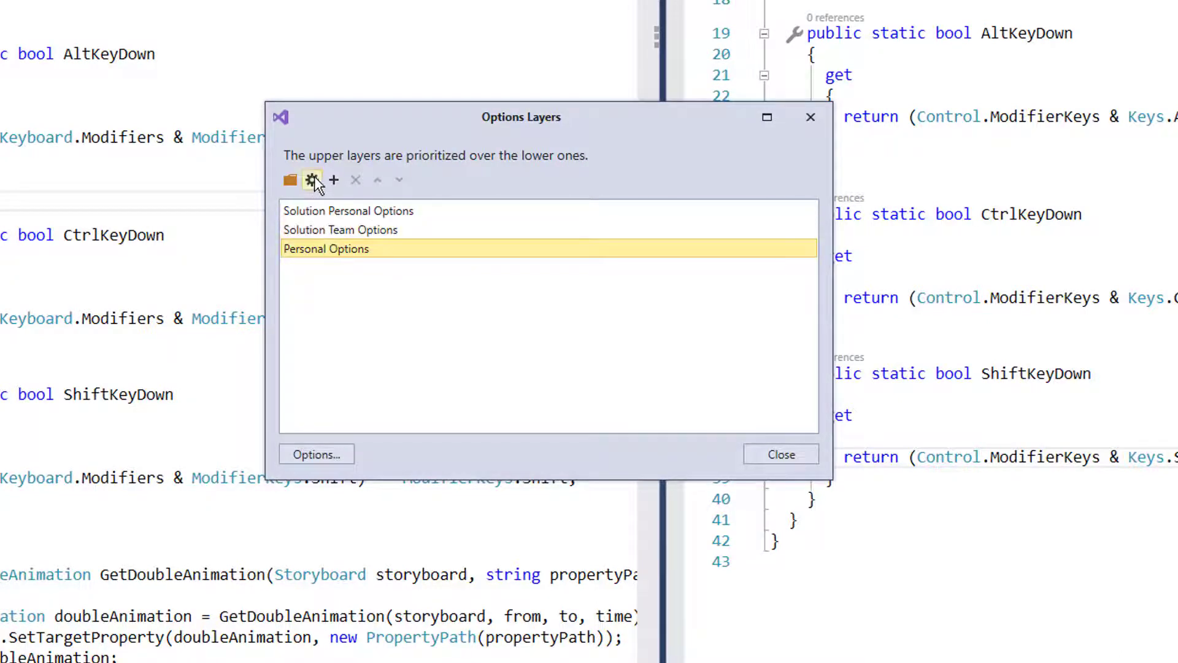
mouse_move(311, 181)
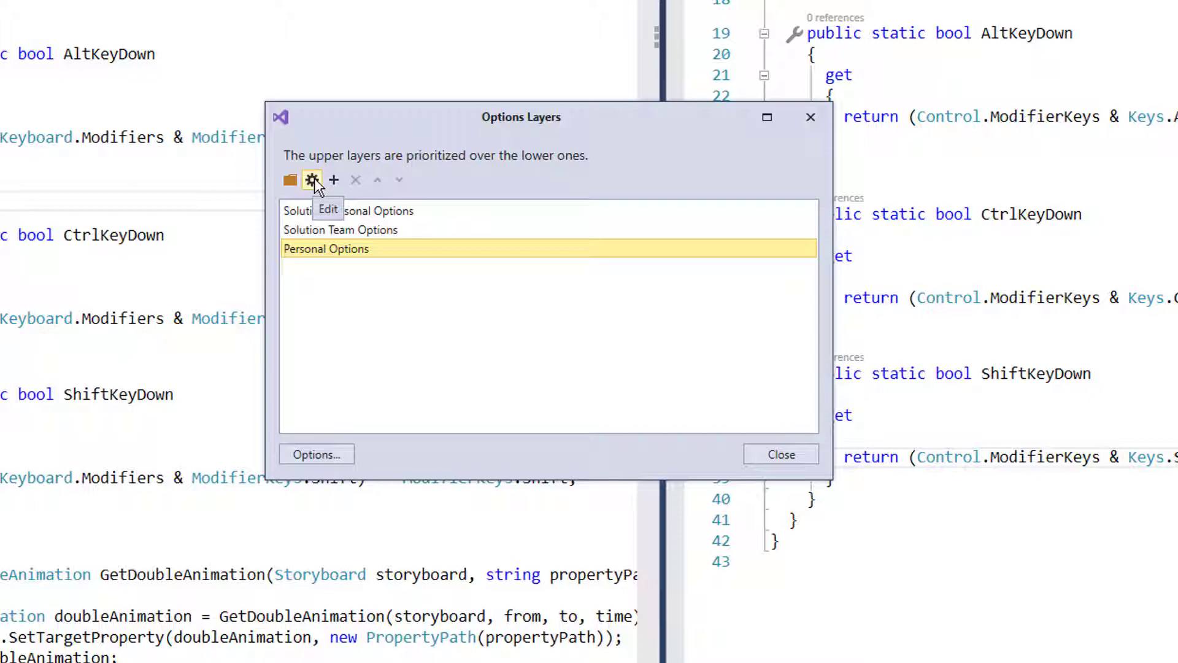
mouse_move(373, 198)
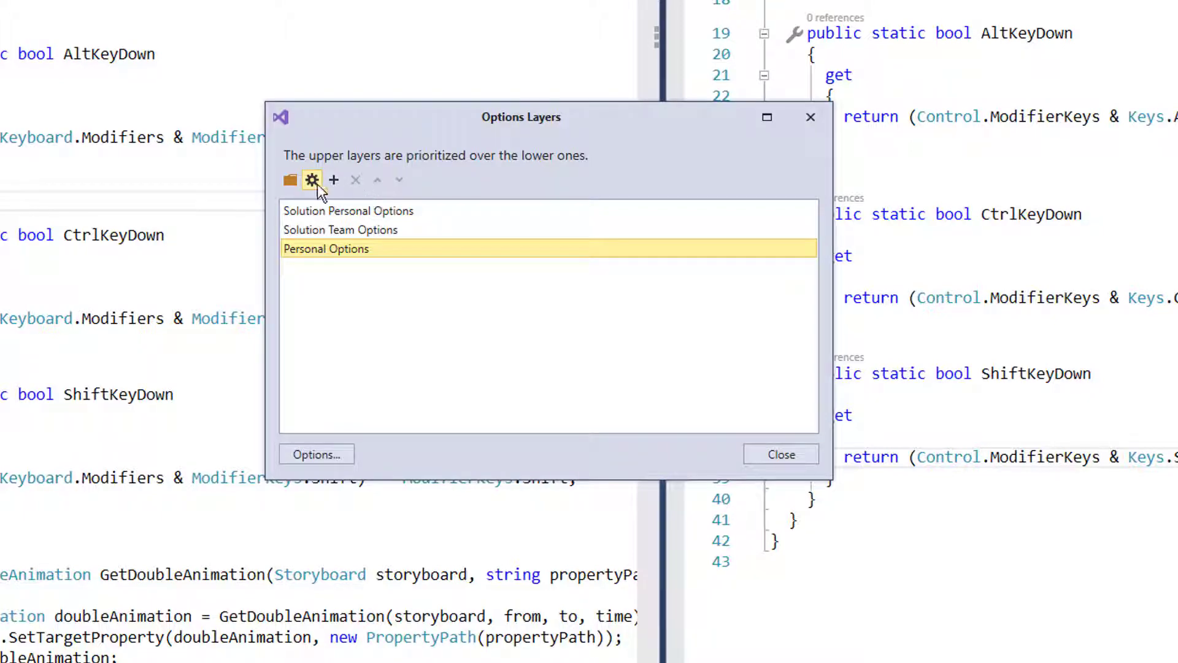
Step: Show the Personal layer's C# Naming Conventions rules for Instance Private Fields
click(315, 455)
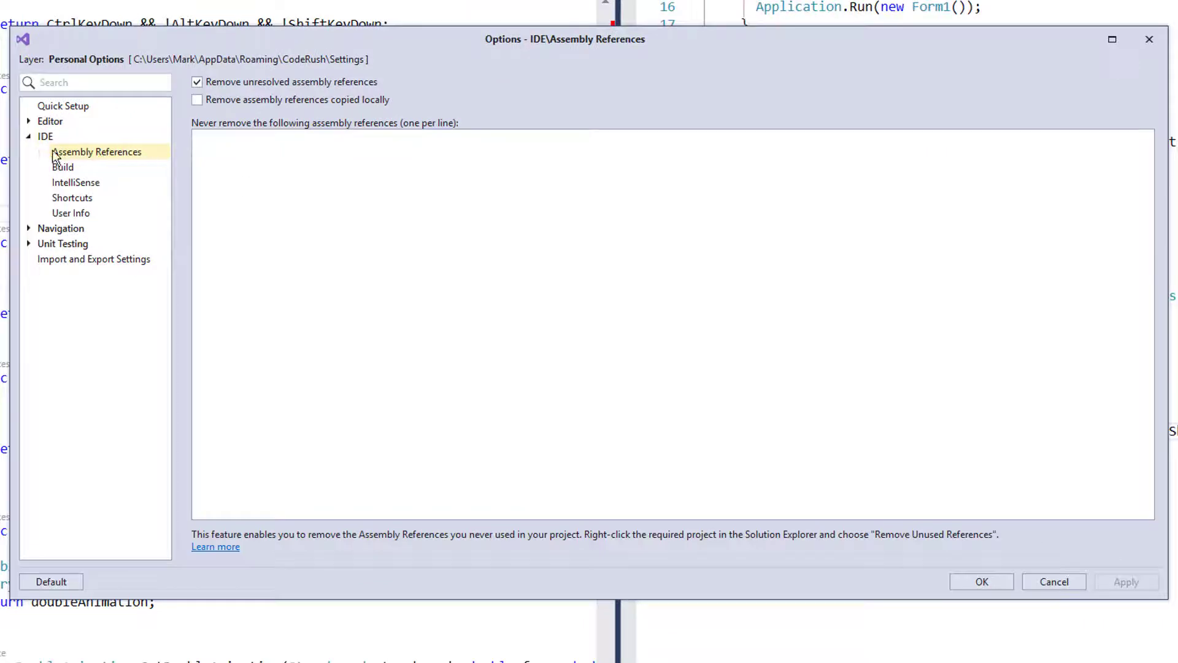
click(28, 122)
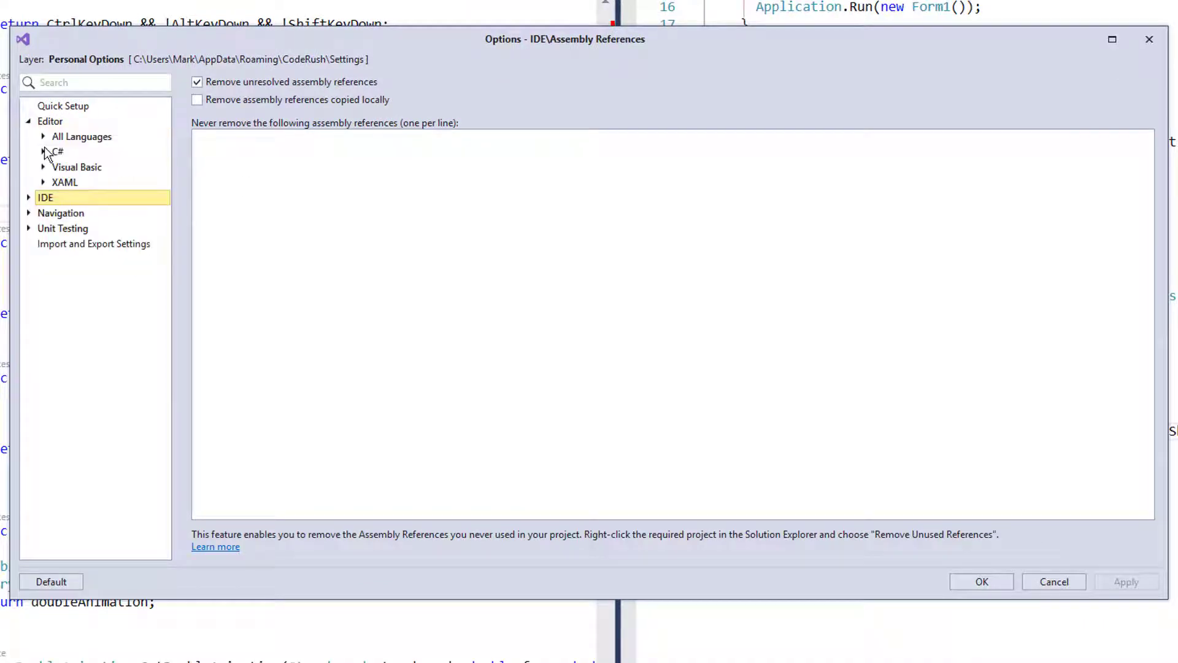
click(44, 151)
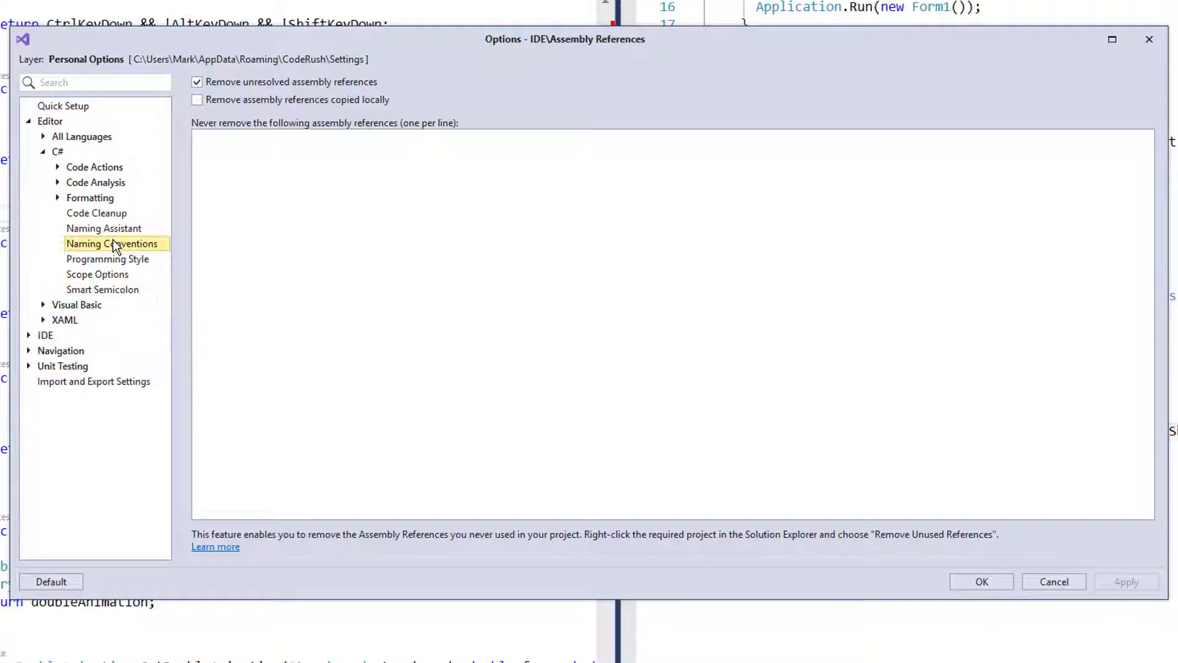
mouse_move(103, 248)
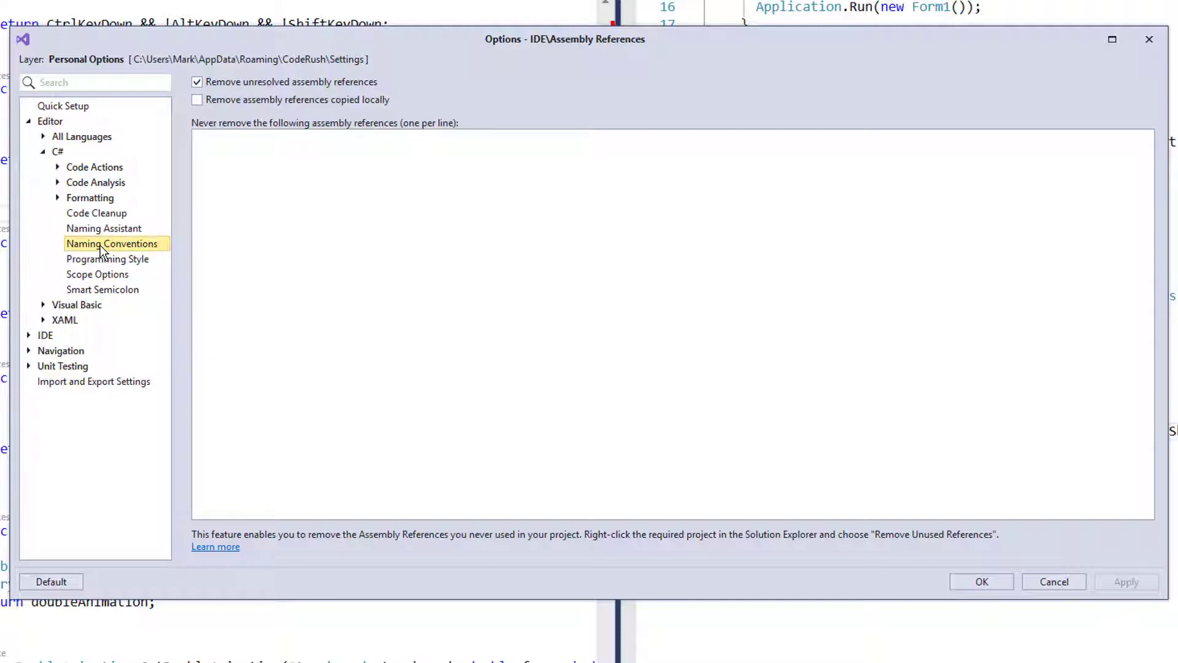
click(112, 243)
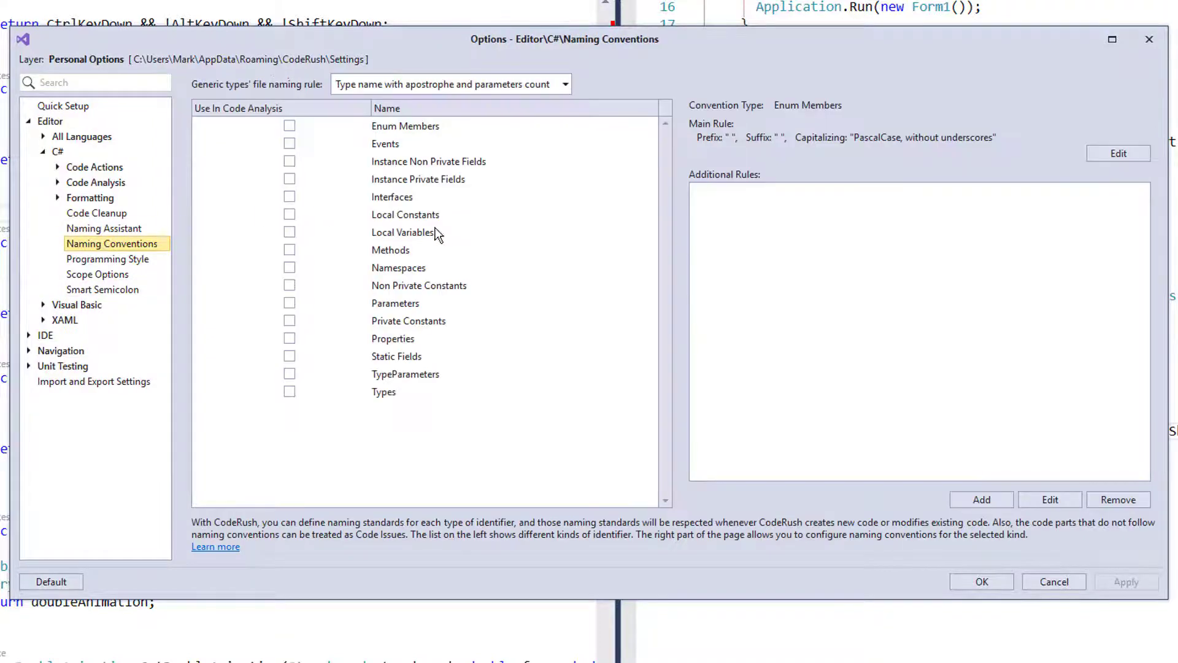
mouse_move(430, 191)
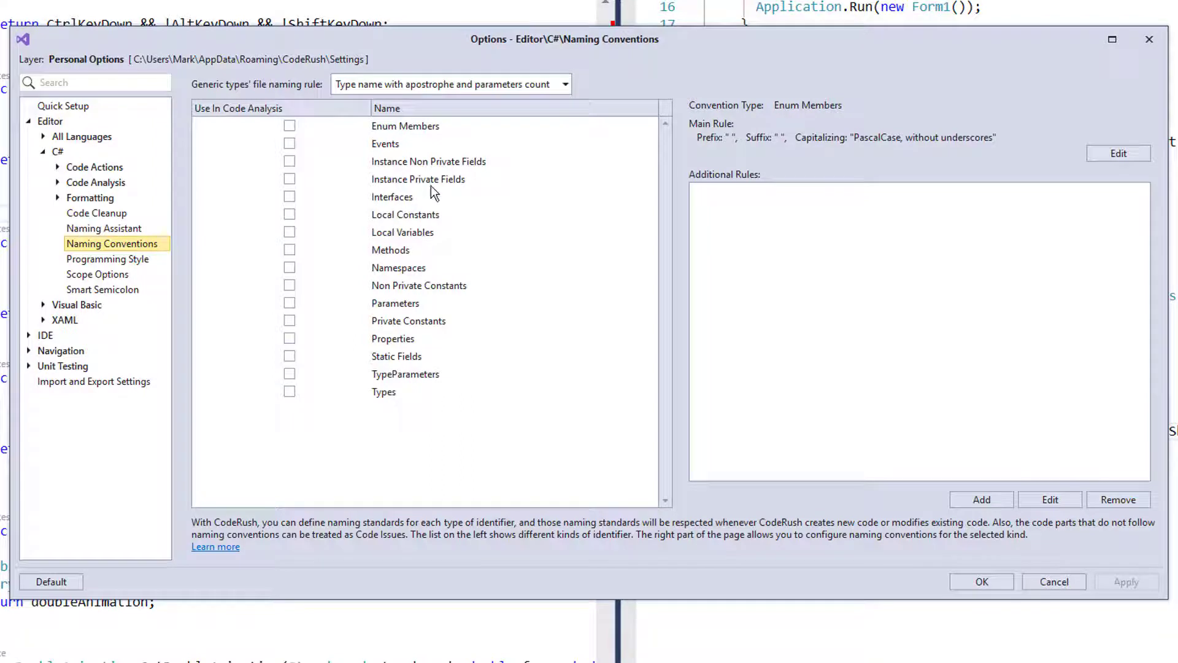
click(418, 180)
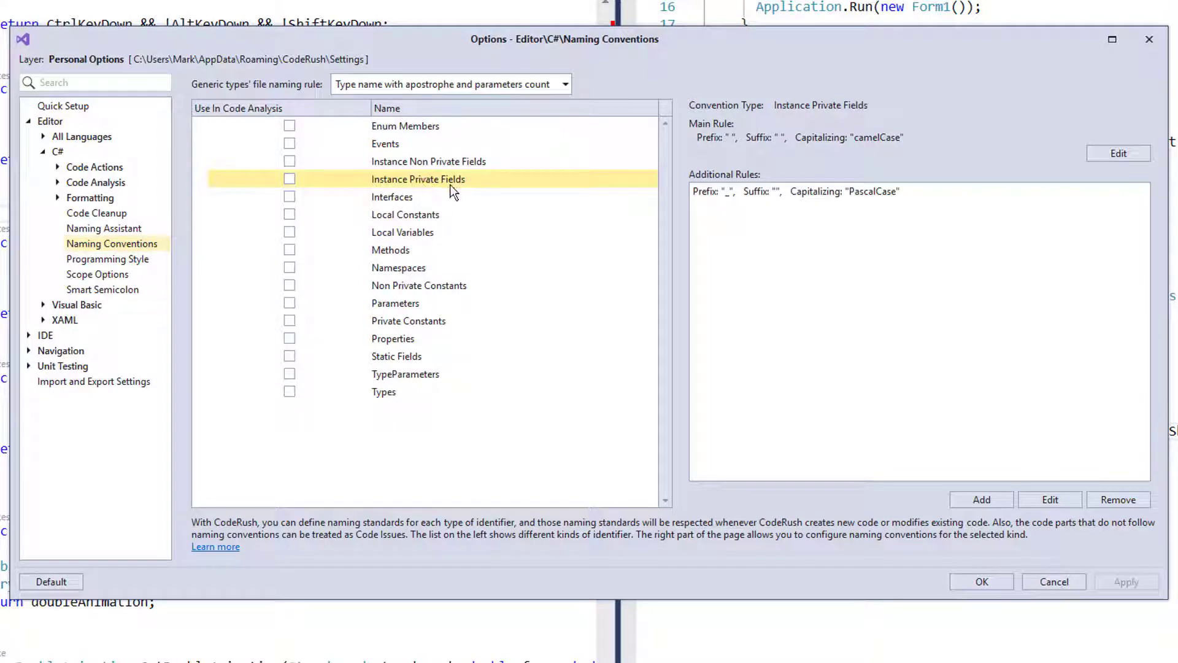
mouse_move(729, 142)
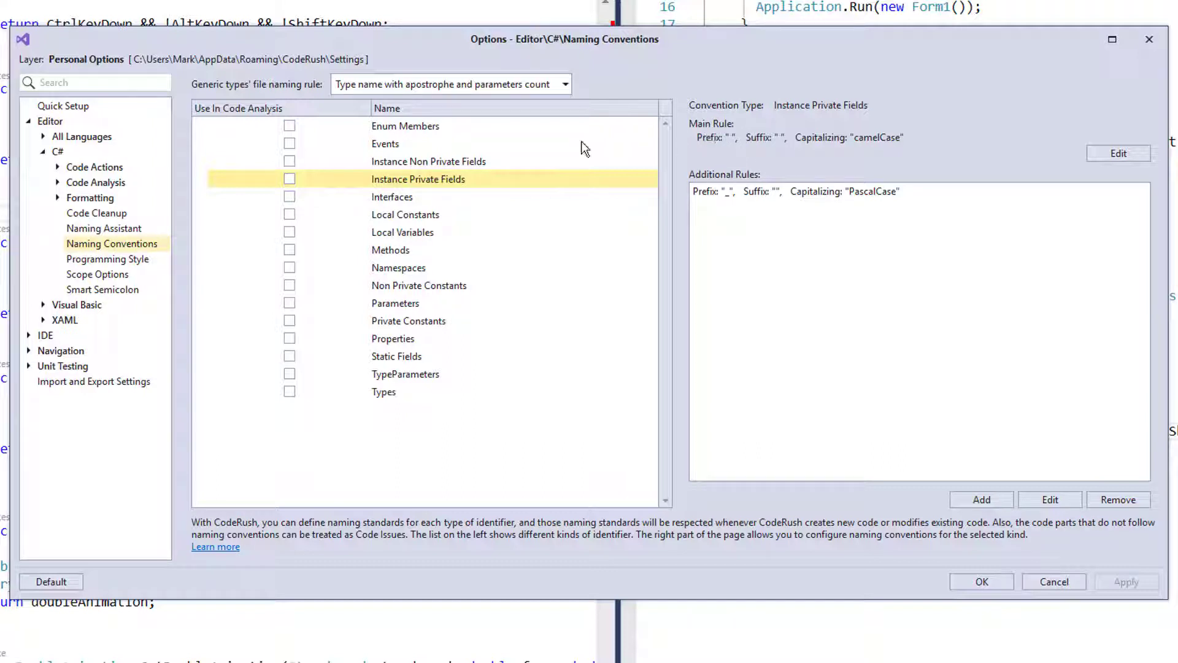
Step: Set the Instance Private Fields main rule prefix to Personal_ and confirm
click(1120, 154)
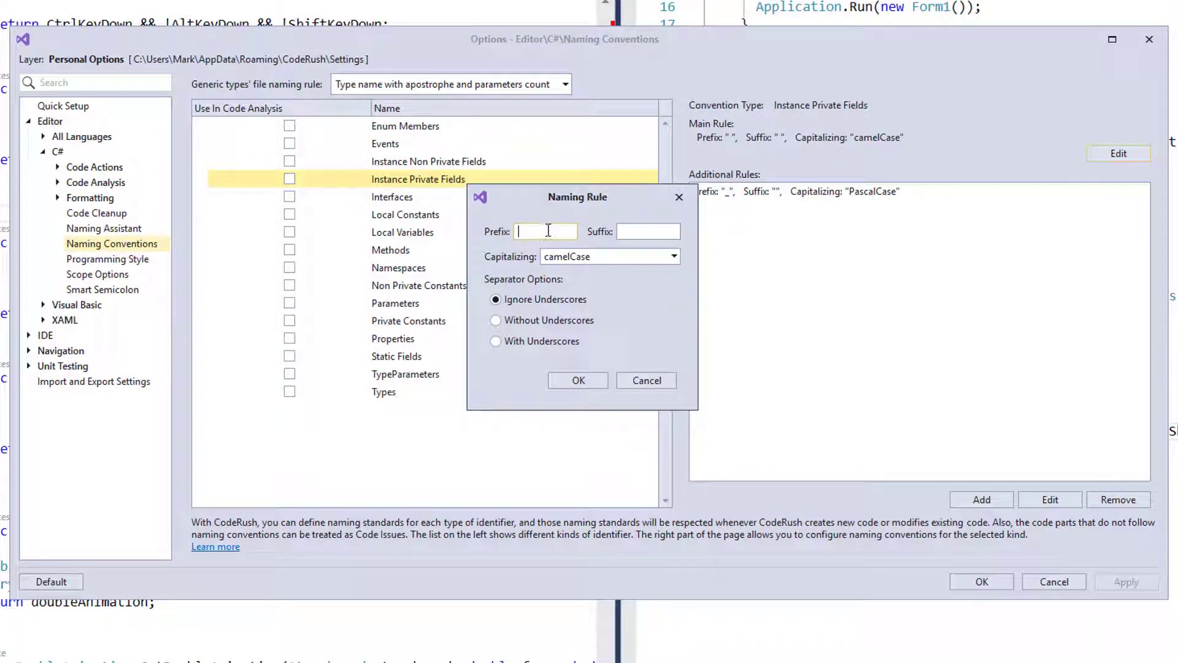
text(Personal_)
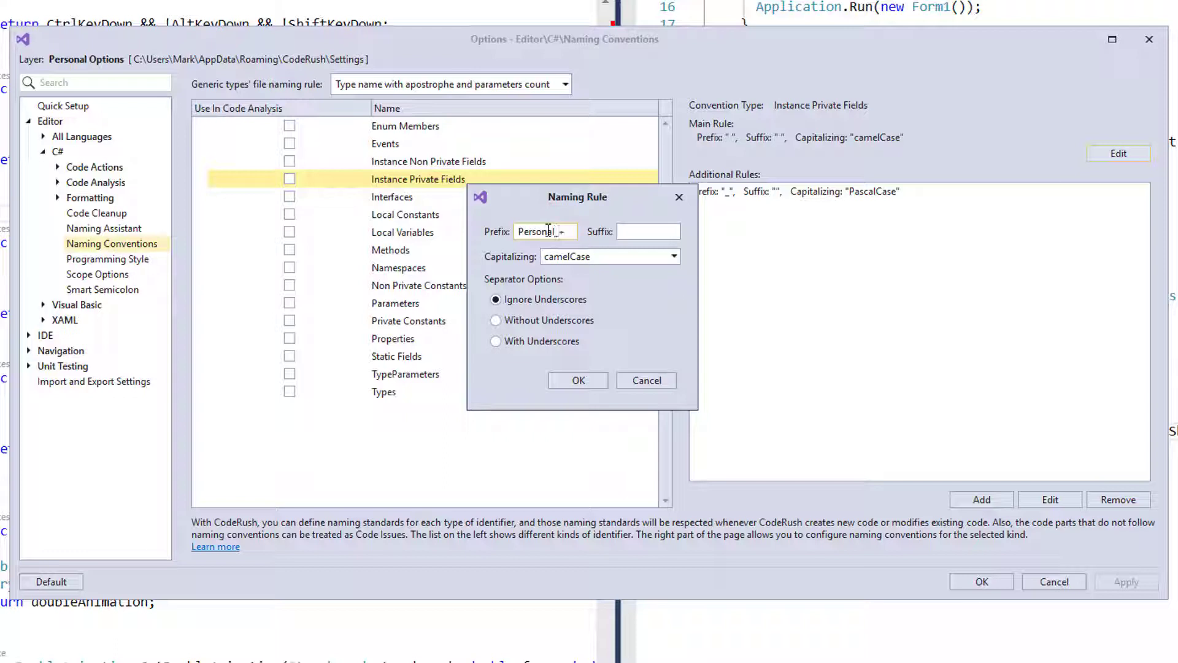
key(Backspace)
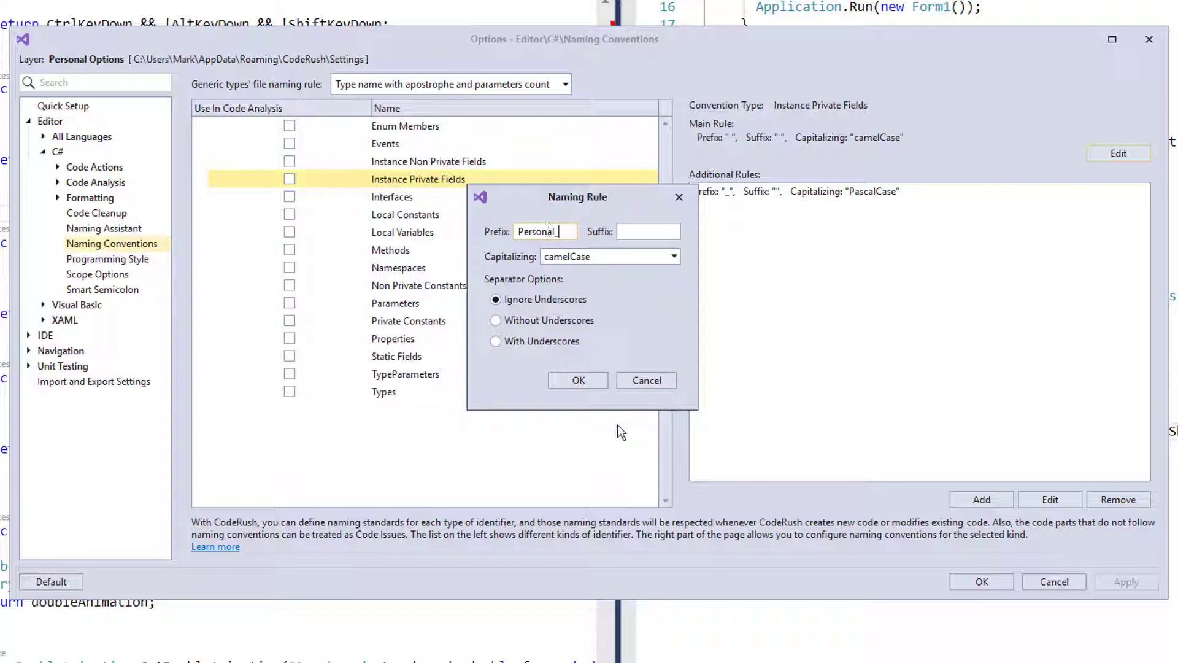
click(578, 380)
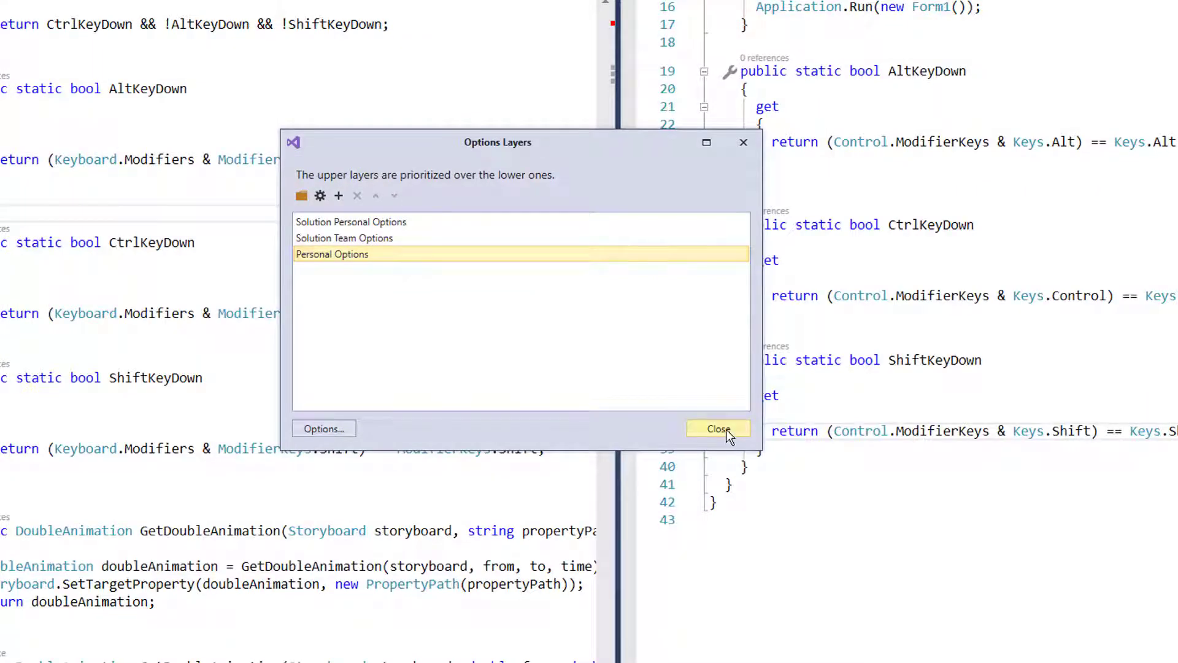
Step: Close the Options Layers window and declare 'double Personal_fieldName' in MainWindow.xaml.cs
click(718, 428)
text(V)
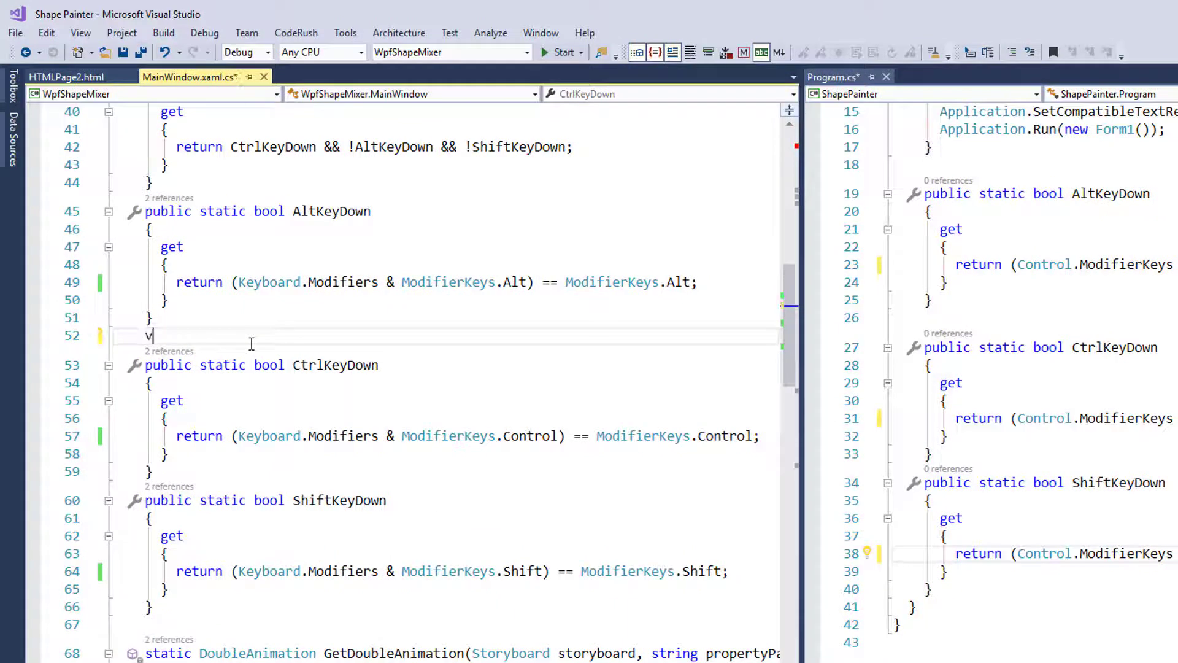
text(double Personal_fieldName)
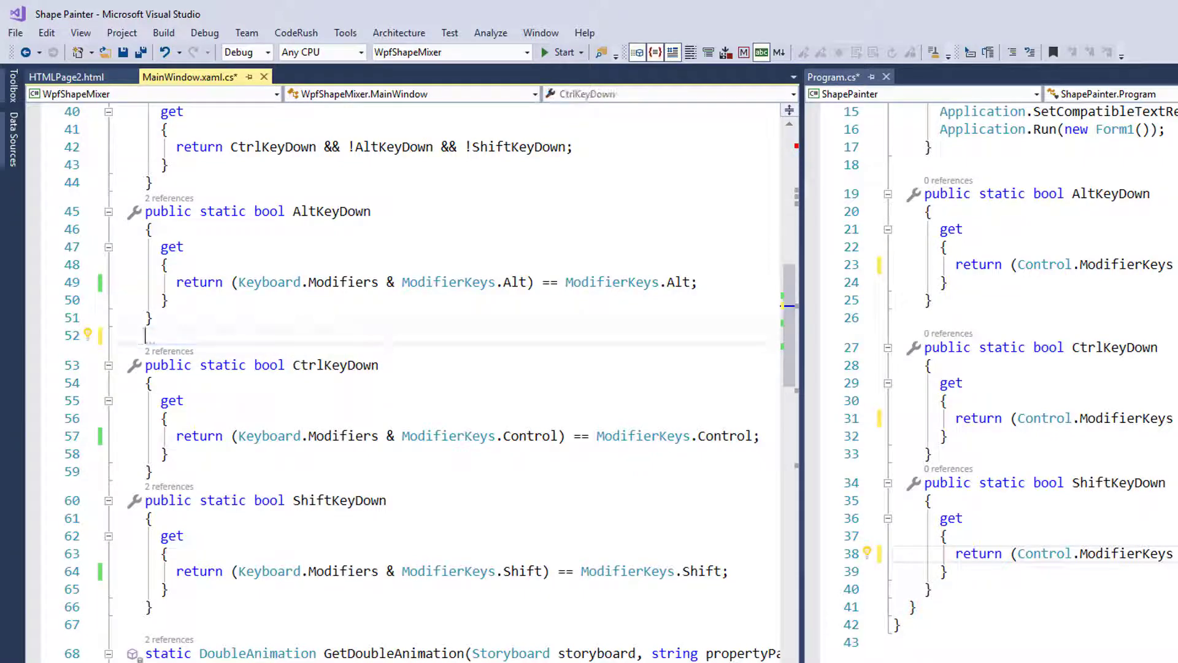
Step: Give the Solution Team layer's Instance Private Fields main rule the prefix SolutionTeam_
click(296, 32)
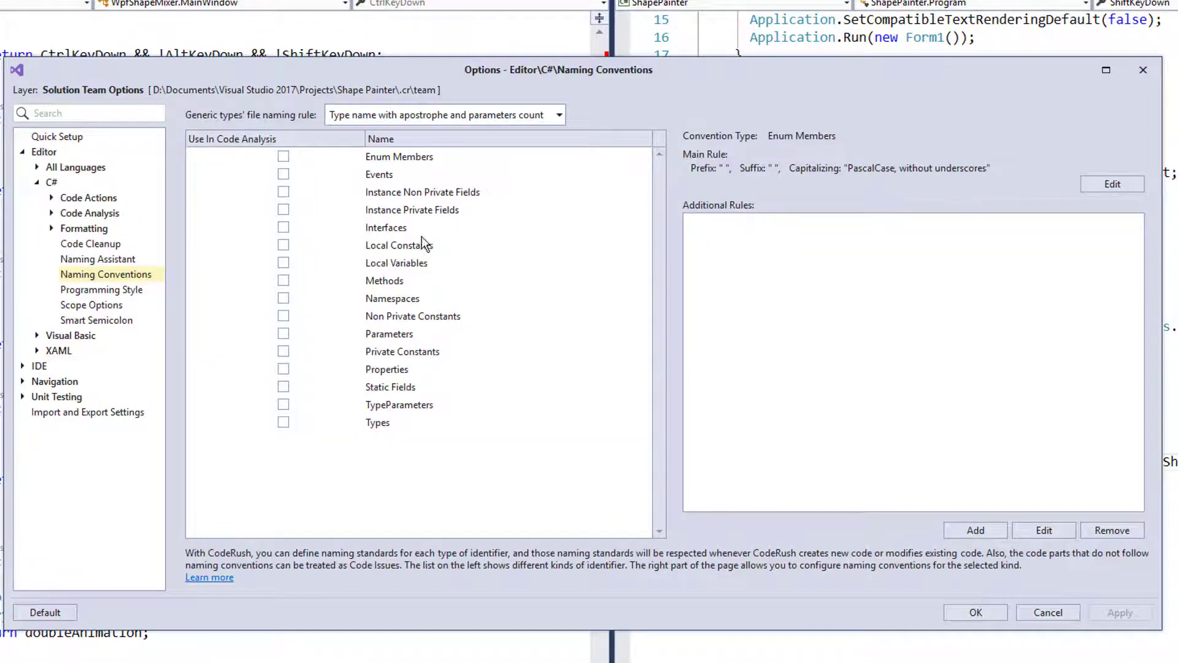
click(423, 210)
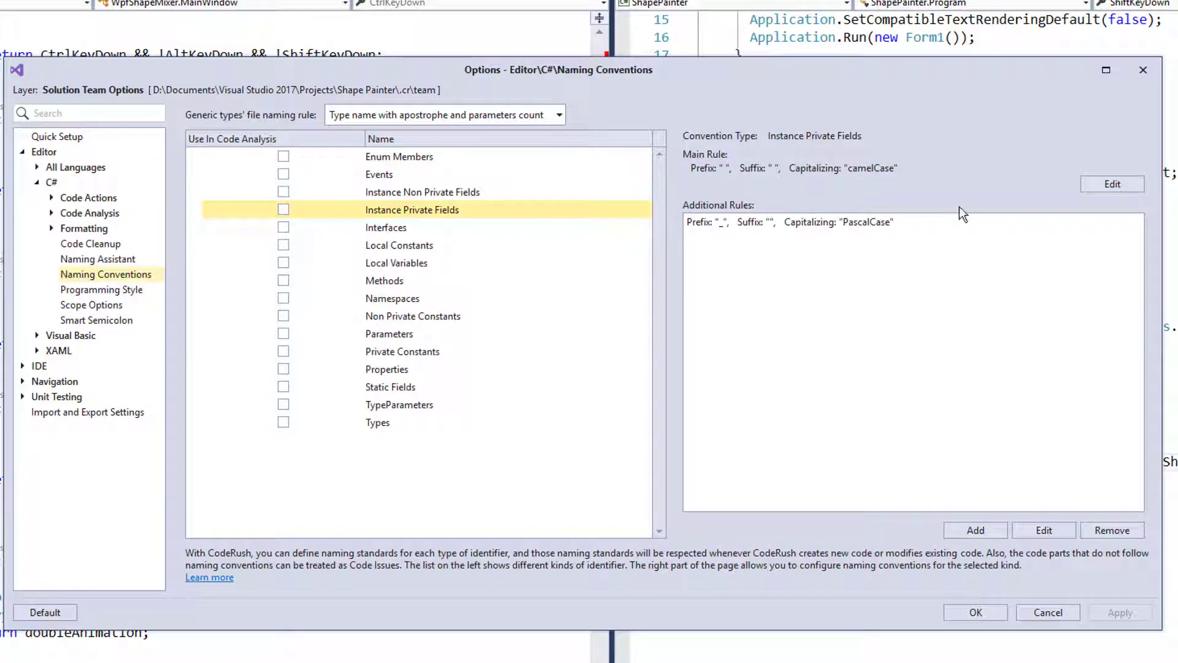
mouse_move(1112, 185)
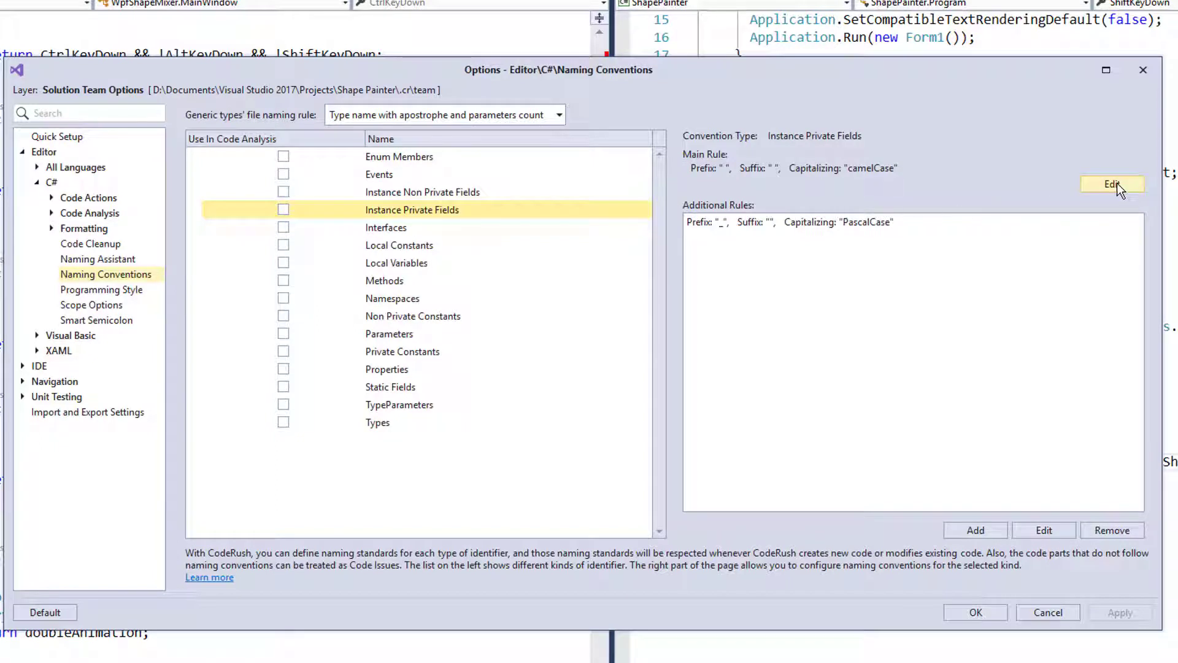
mouse_move(748, 163)
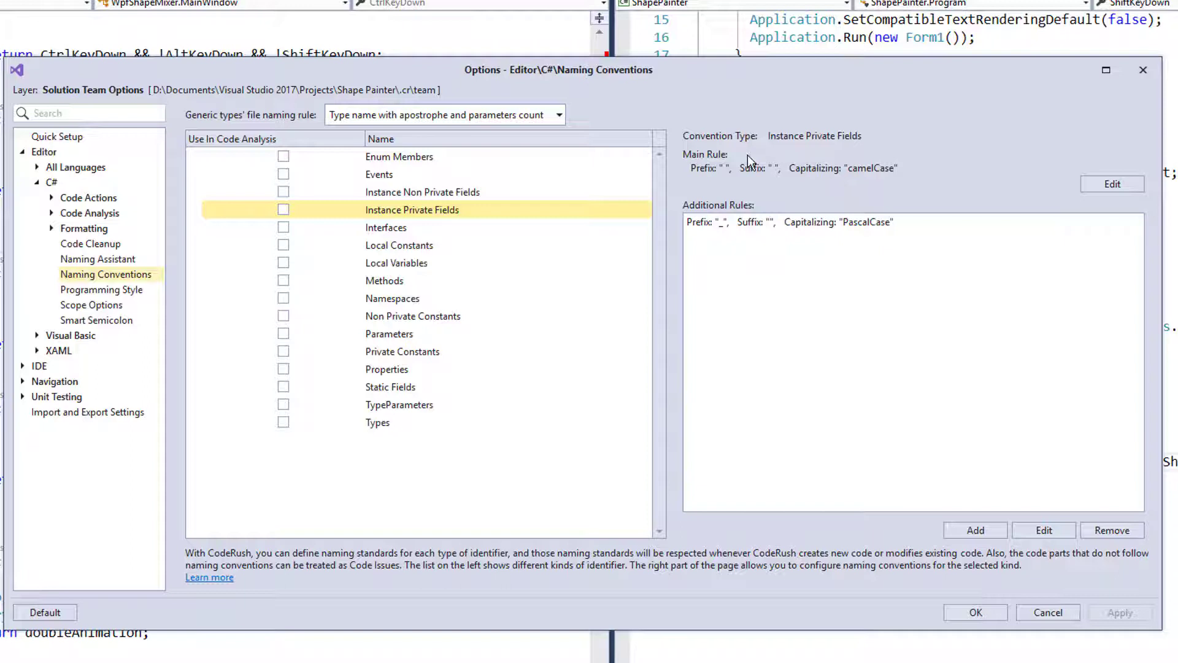
mouse_move(722, 179)
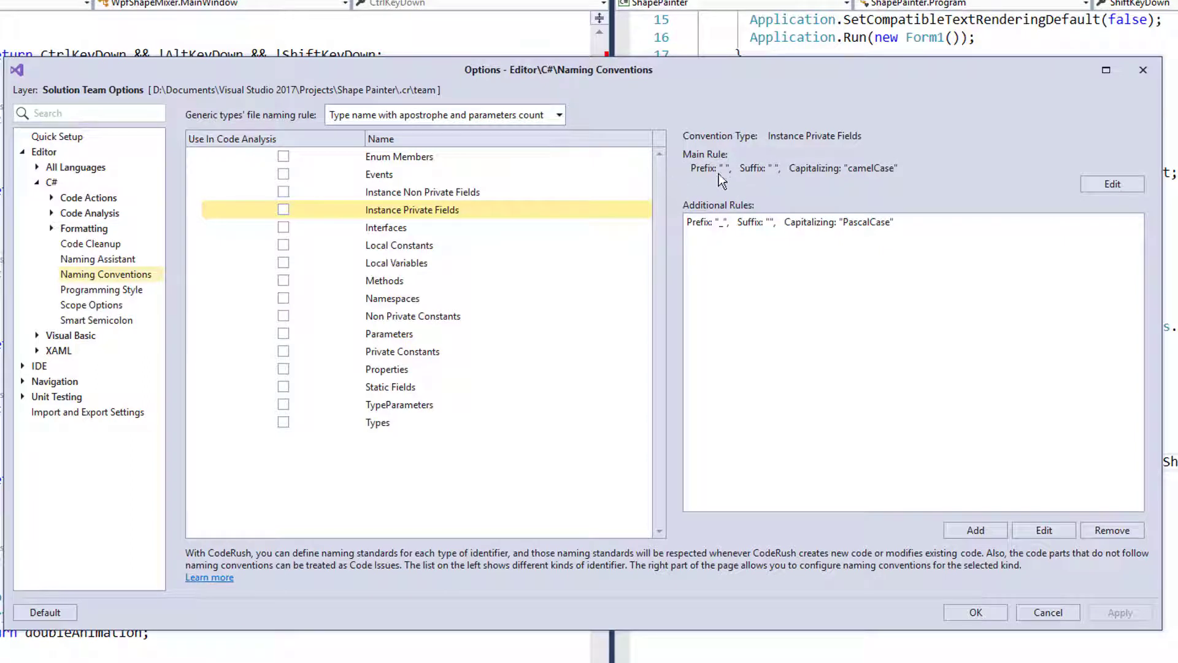
mouse_move(123, 103)
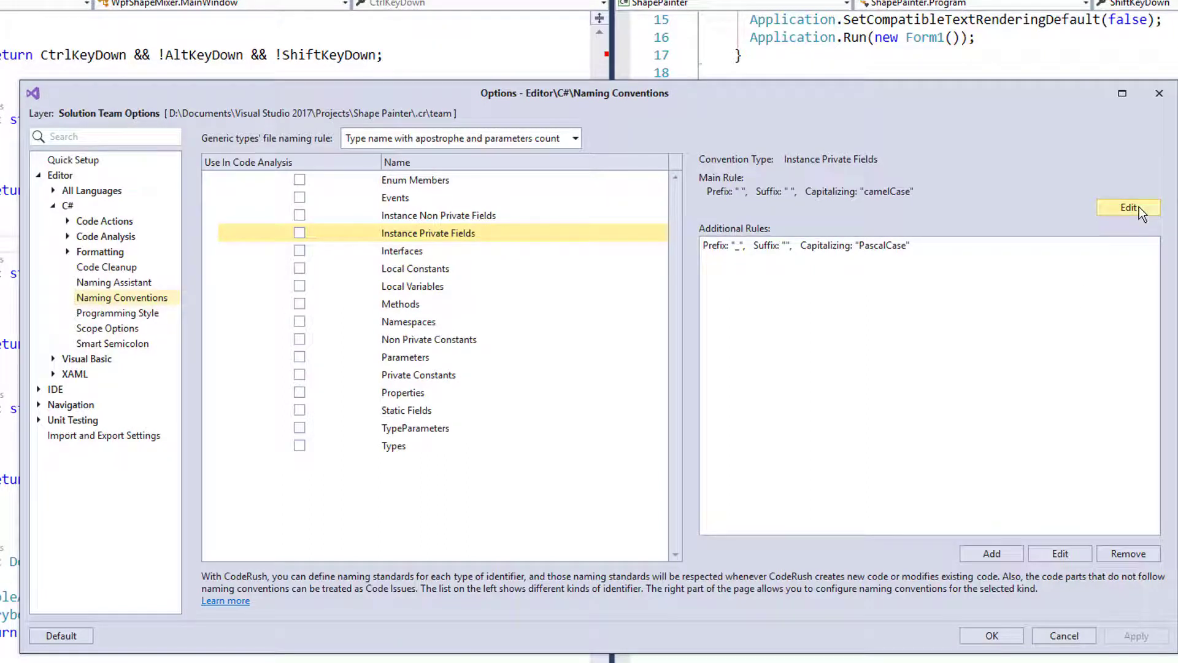
click(1129, 207)
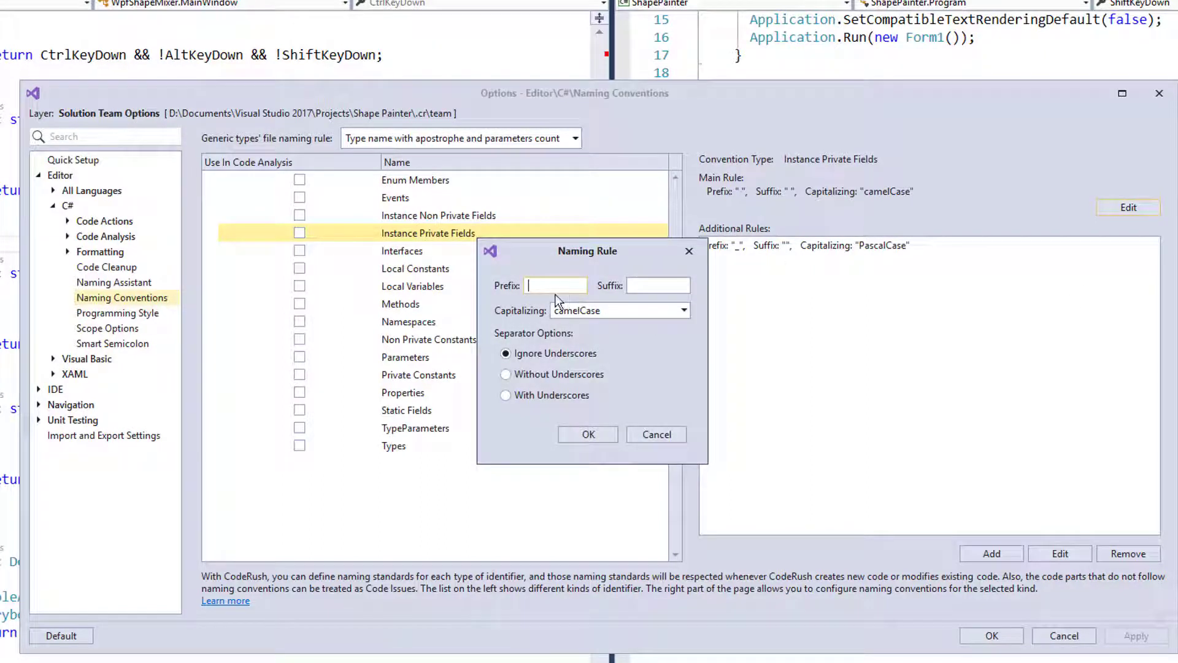
text(Solution)
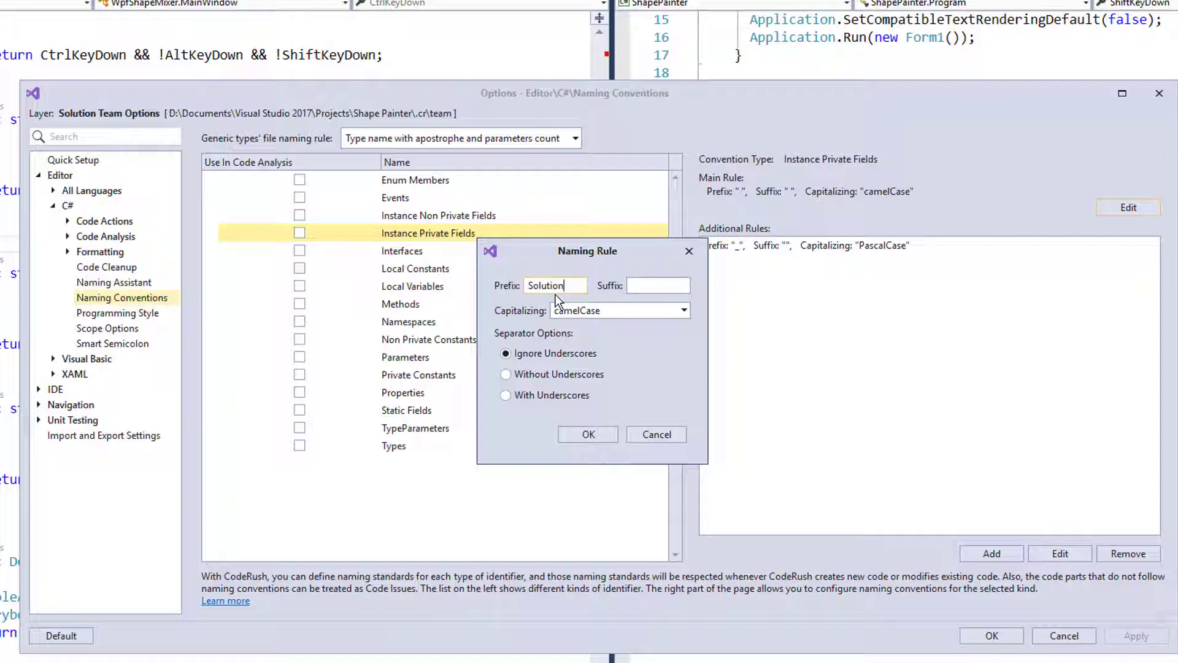
text(Team)
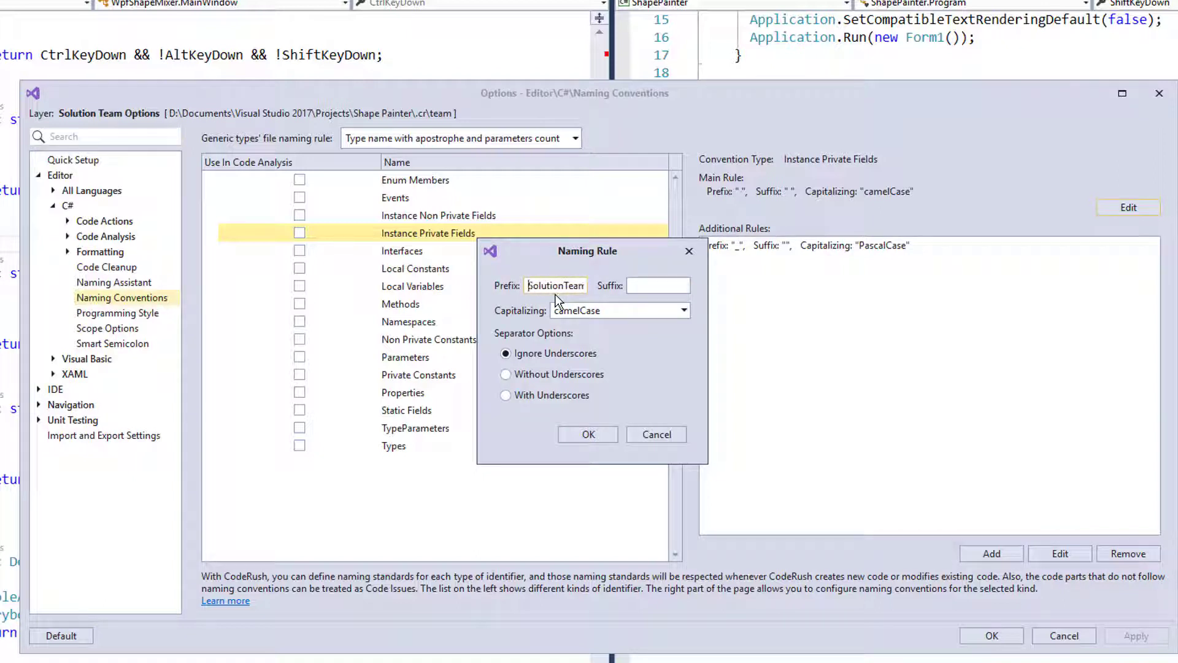
click(588, 435)
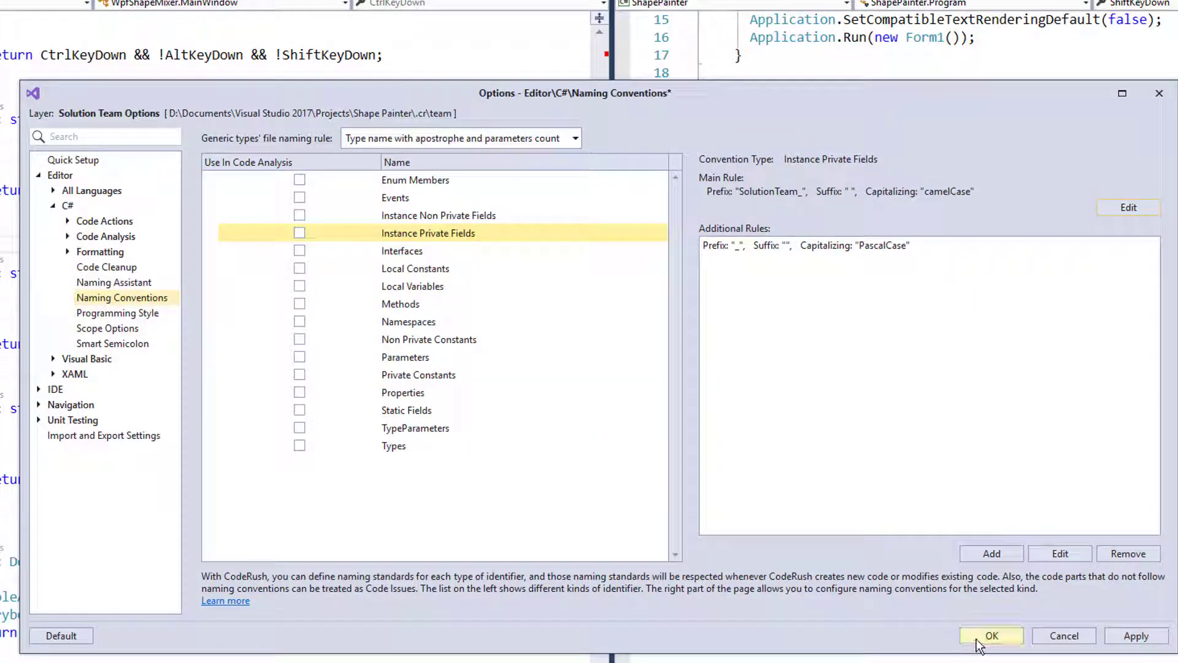
Step: Save the team layer options and declare 'double SolutionTeam_fieldName;' on line 52
click(992, 635)
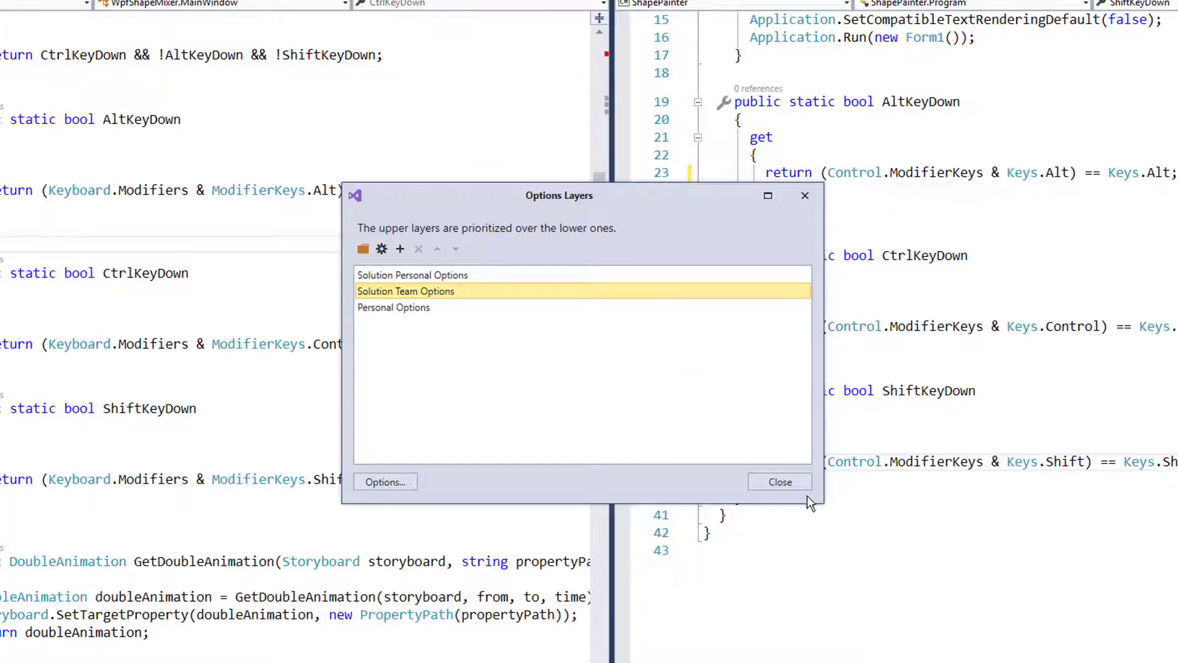
mouse_move(376, 297)
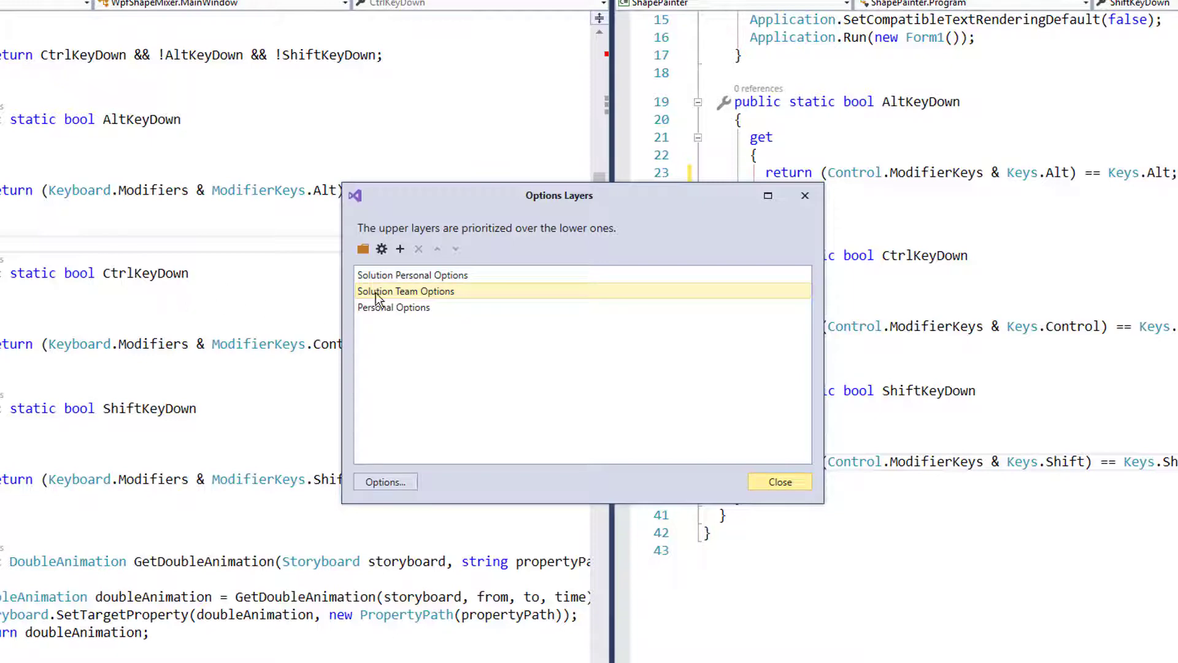
click(779, 481)
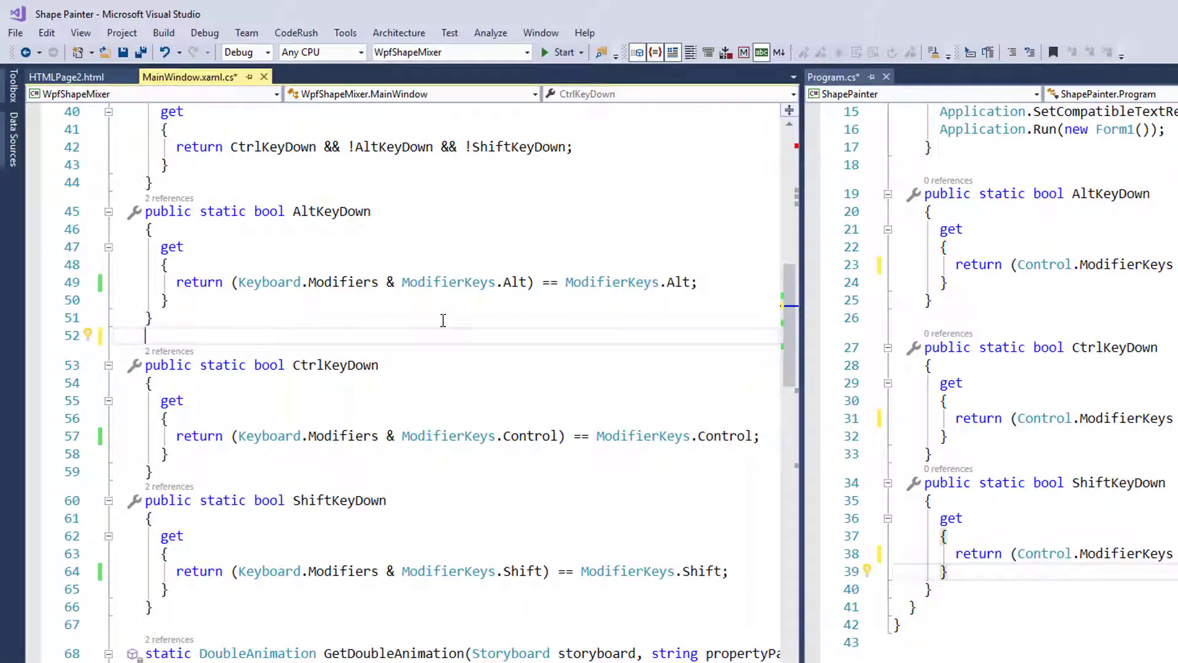
text(double SolutionTeam _fieldName;)
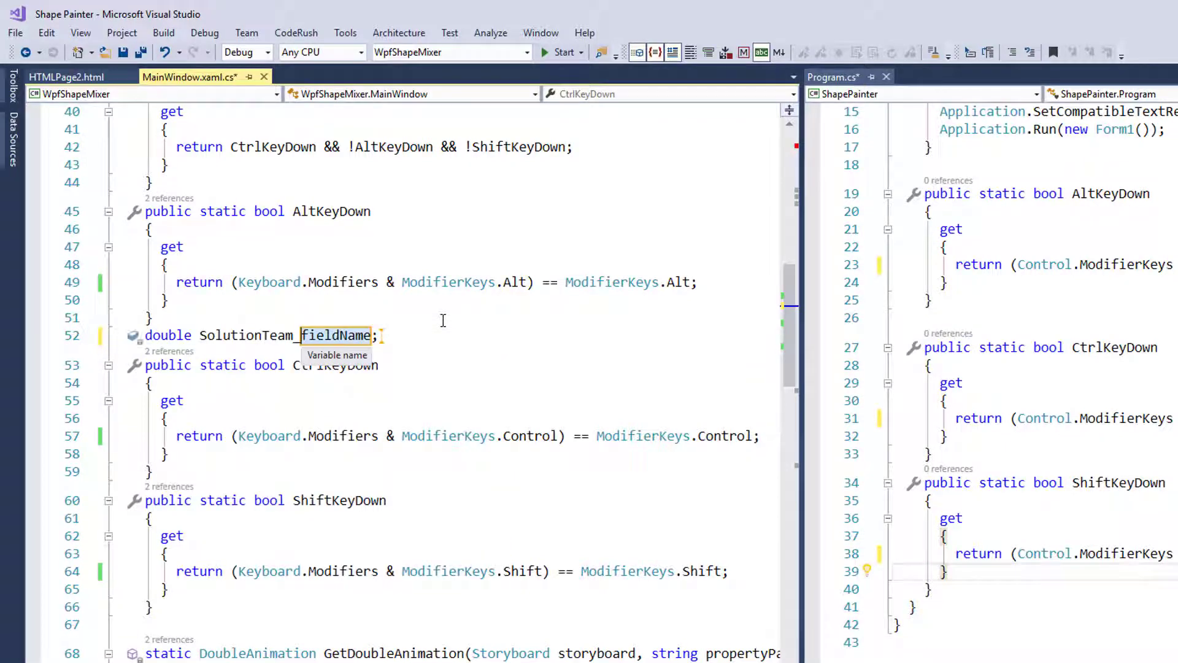
click(336, 335)
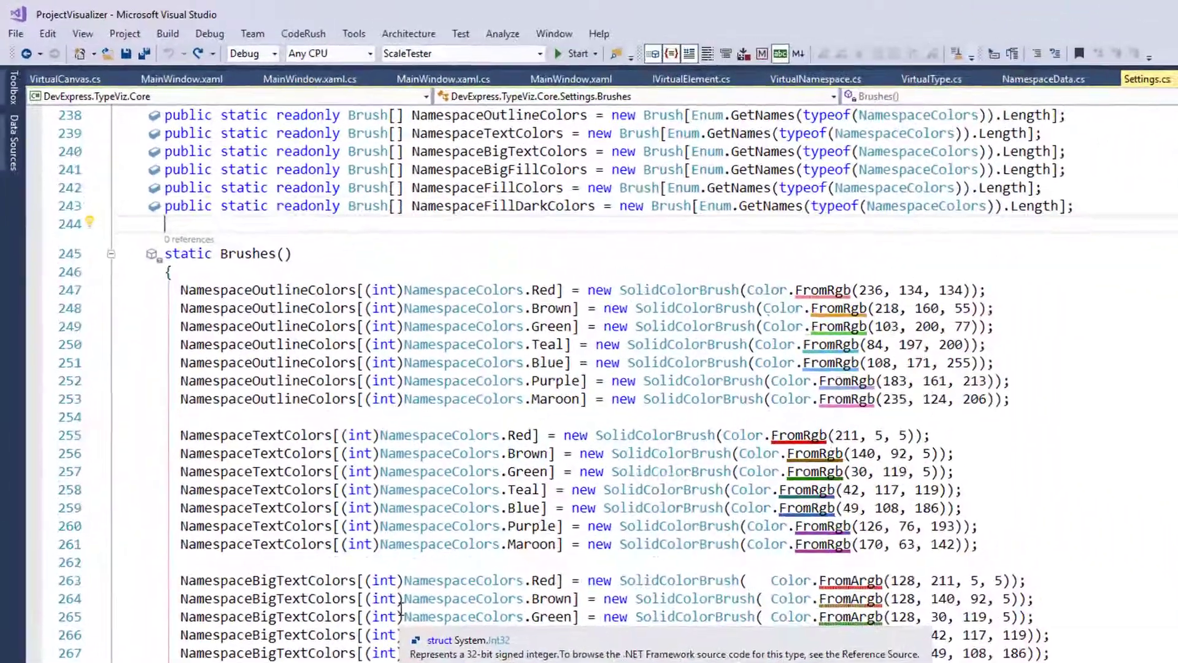
Step: Replace the test line with 'static double Personal_fieldName;' and reopen Options Layers
text(static double Personal_fieldName;)
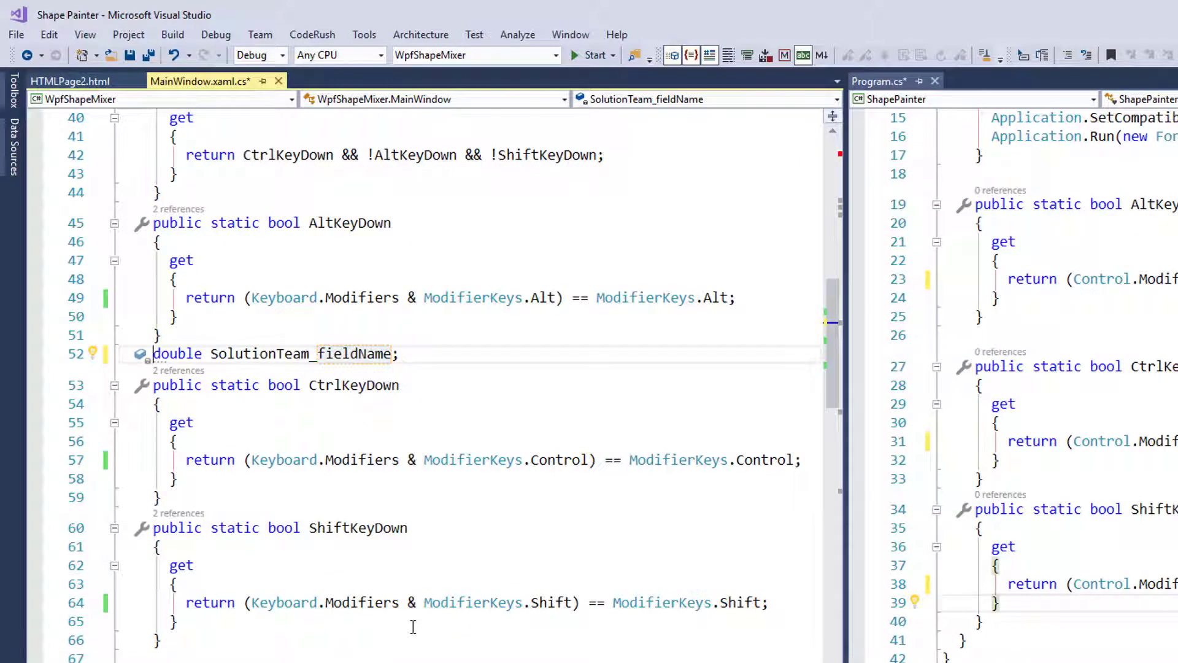
text(vd)
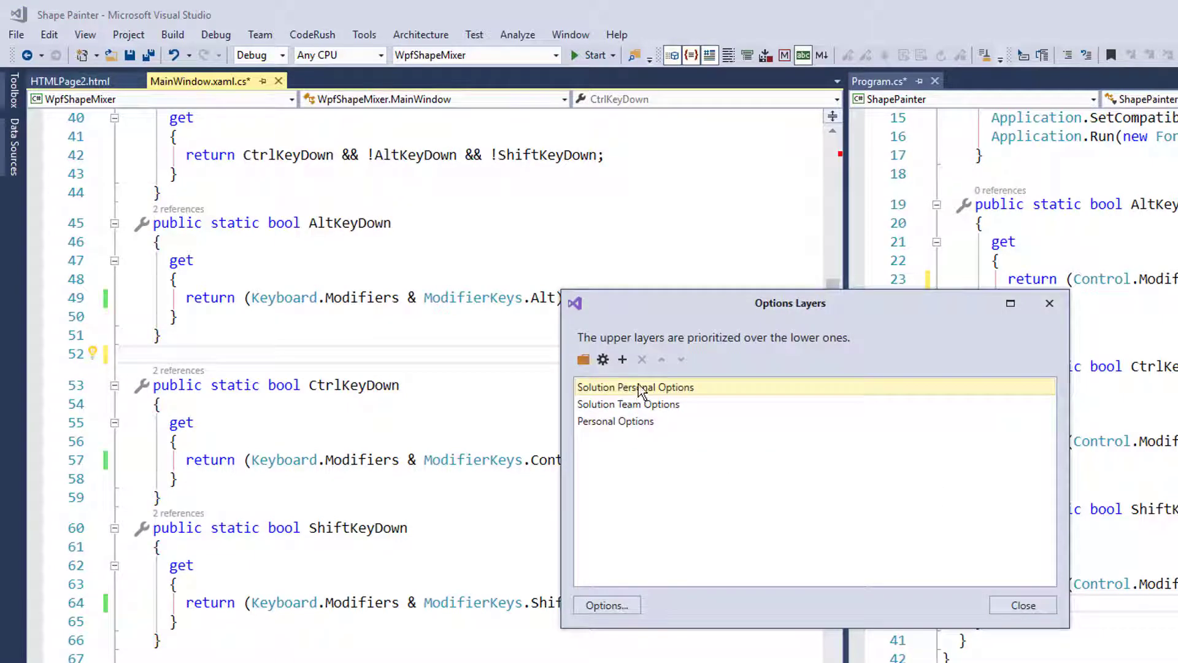
mouse_move(604, 360)
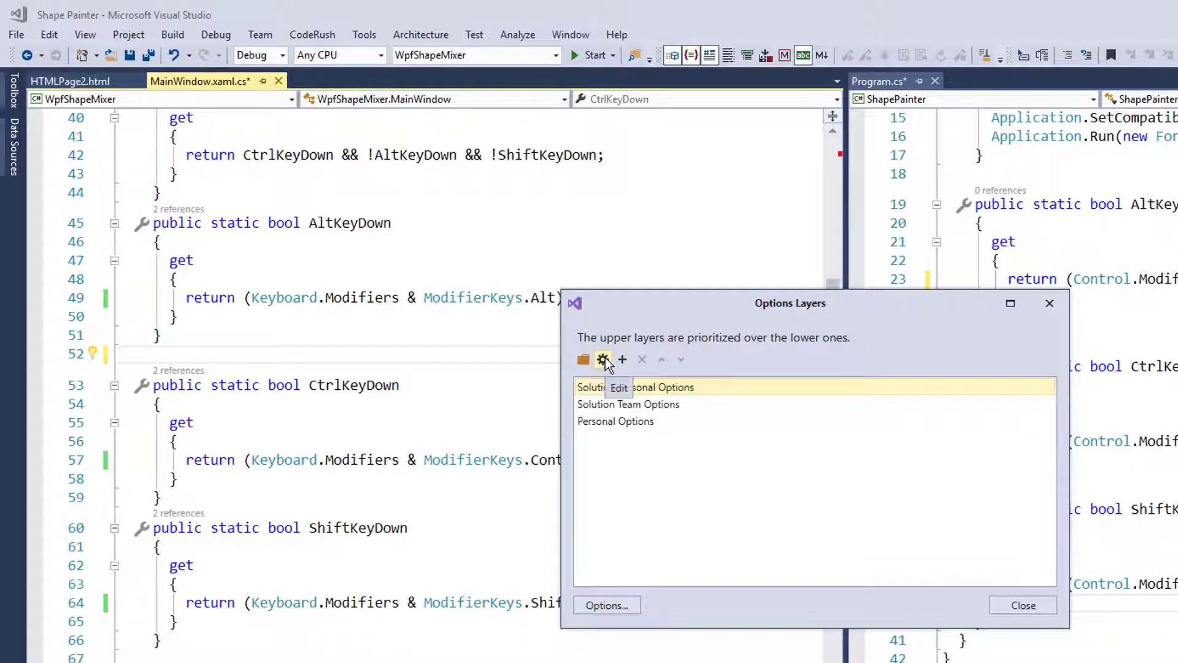
Step: Give the Solution Personal layer's main naming rule the prefix SolutionPersonal_ and save the options
click(606, 605)
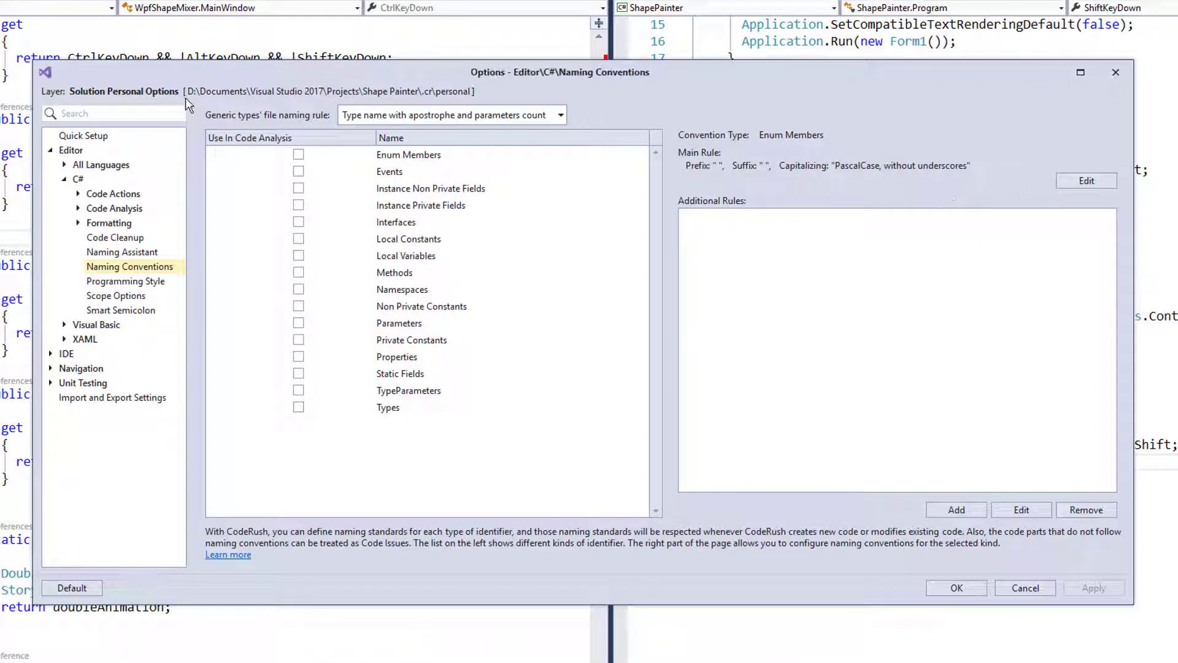
mouse_move(99, 99)
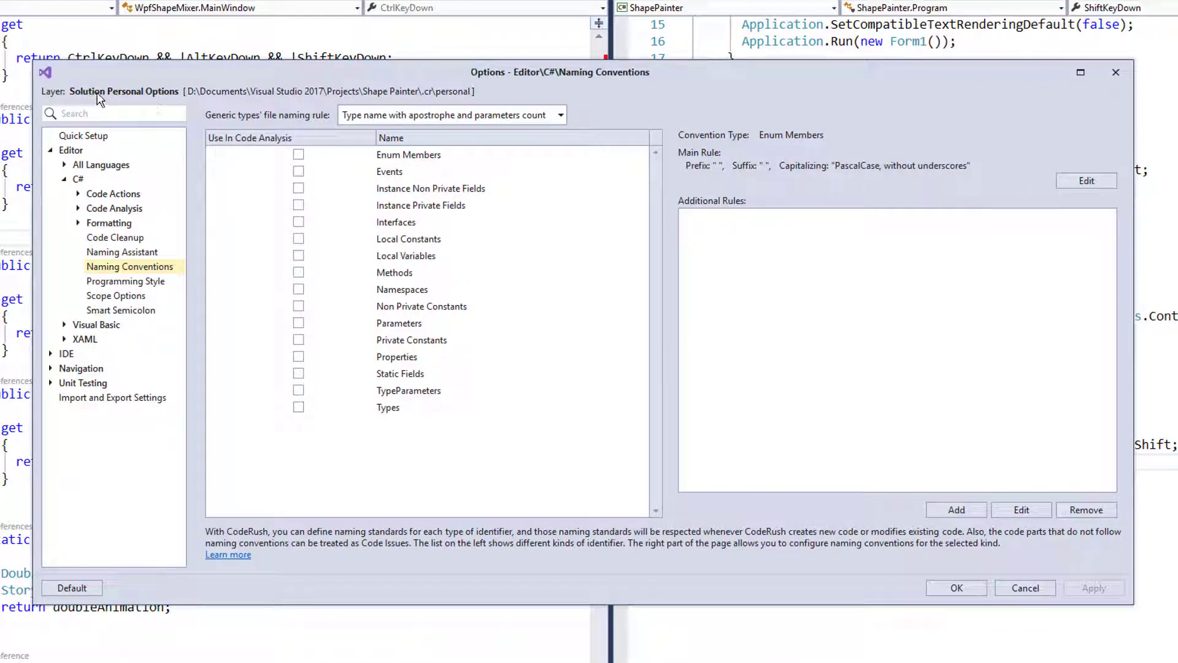
click(1086, 180)
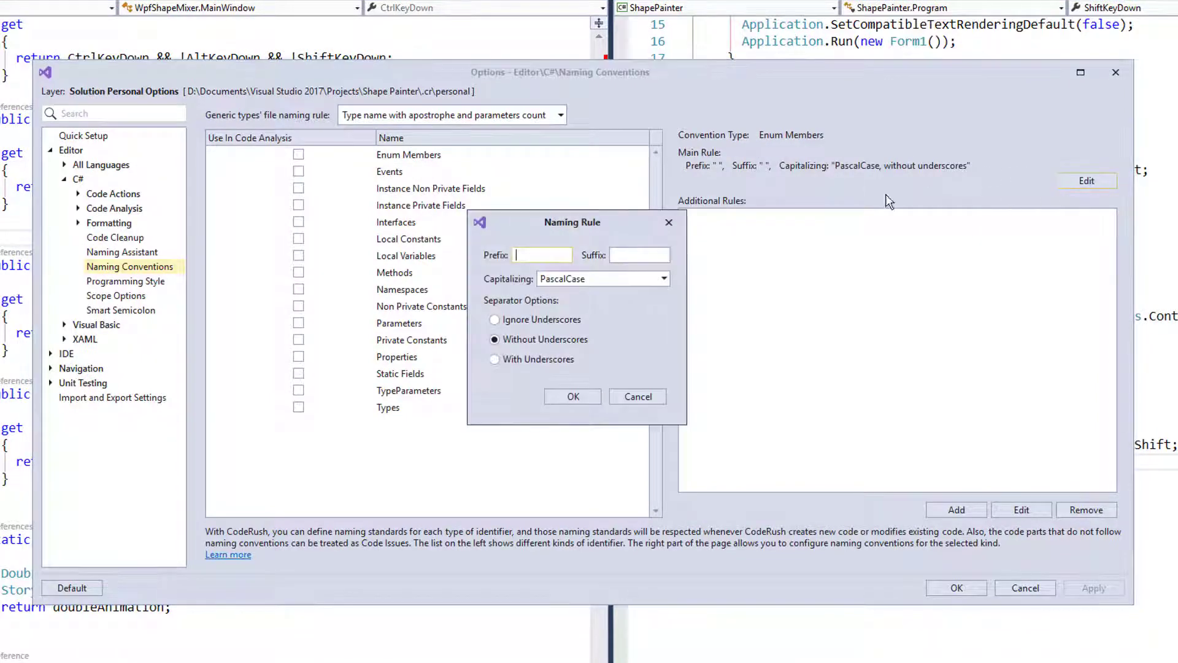
text(So)
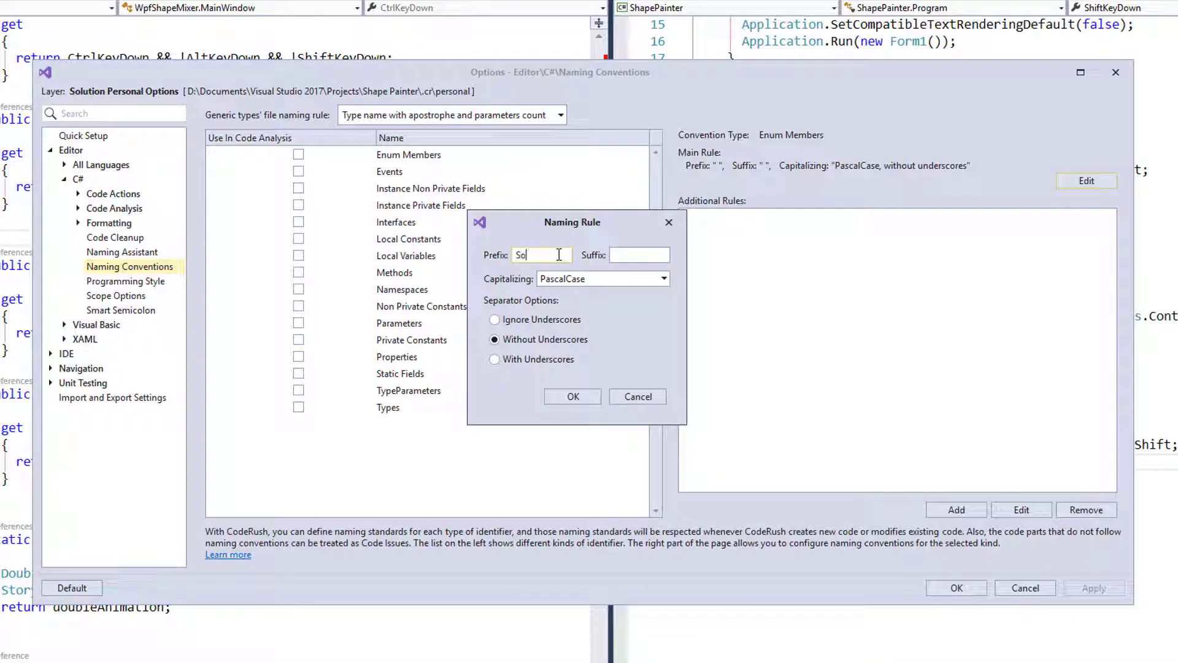
text(lution)
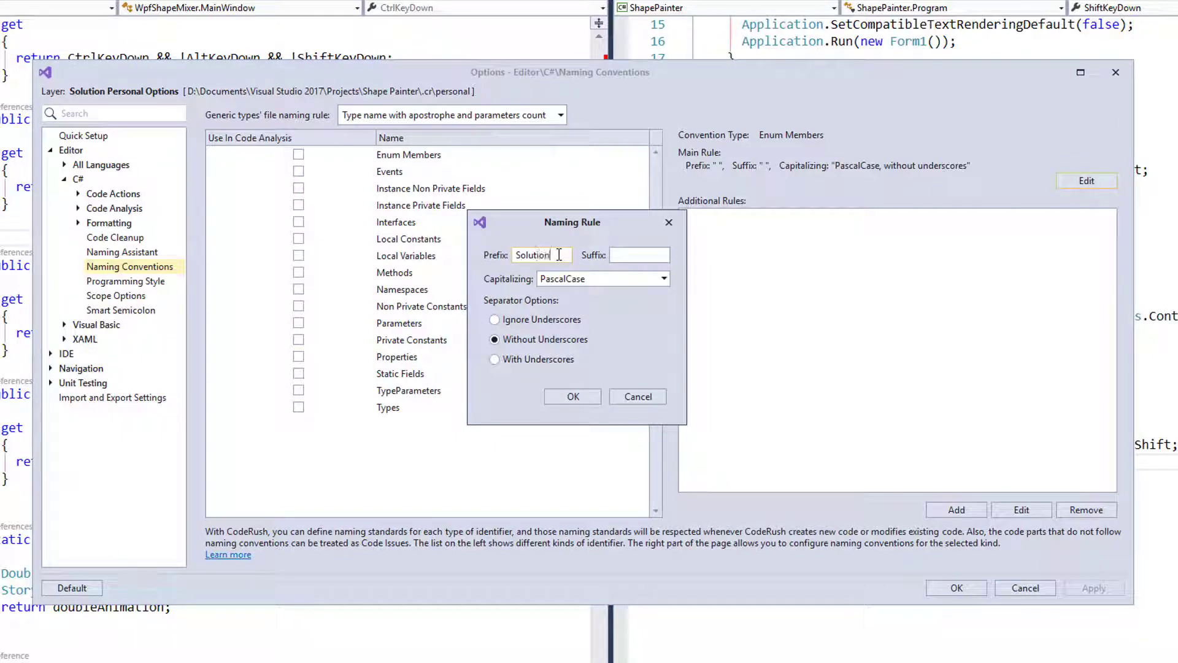
text(Personal_)
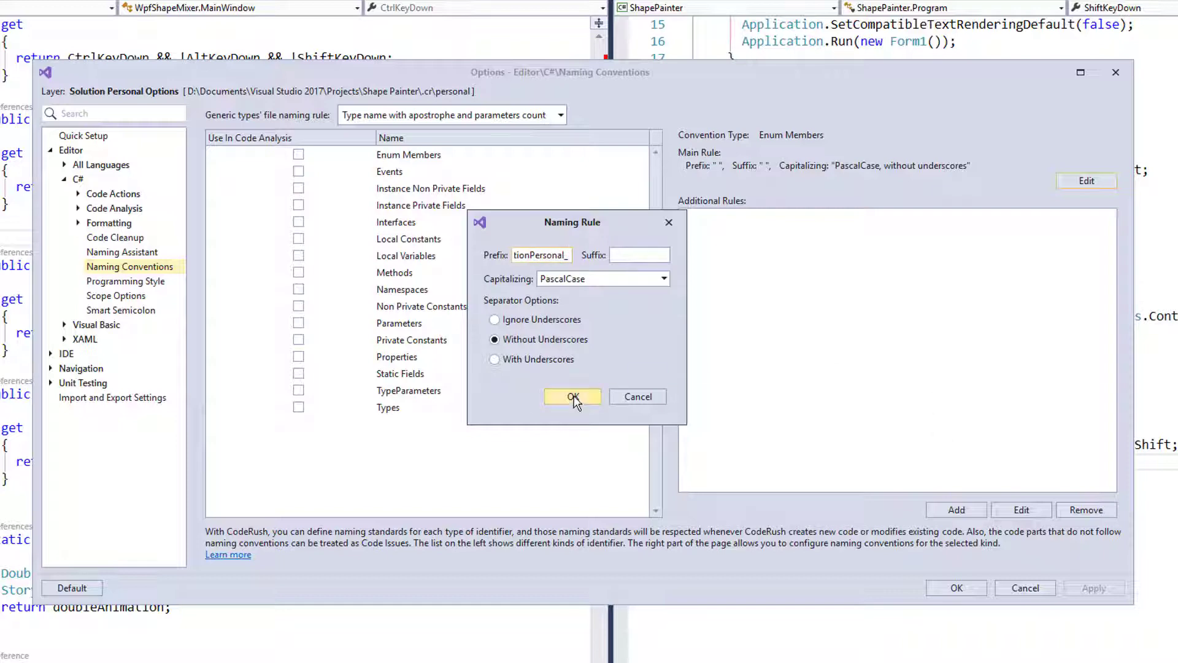
click(573, 396)
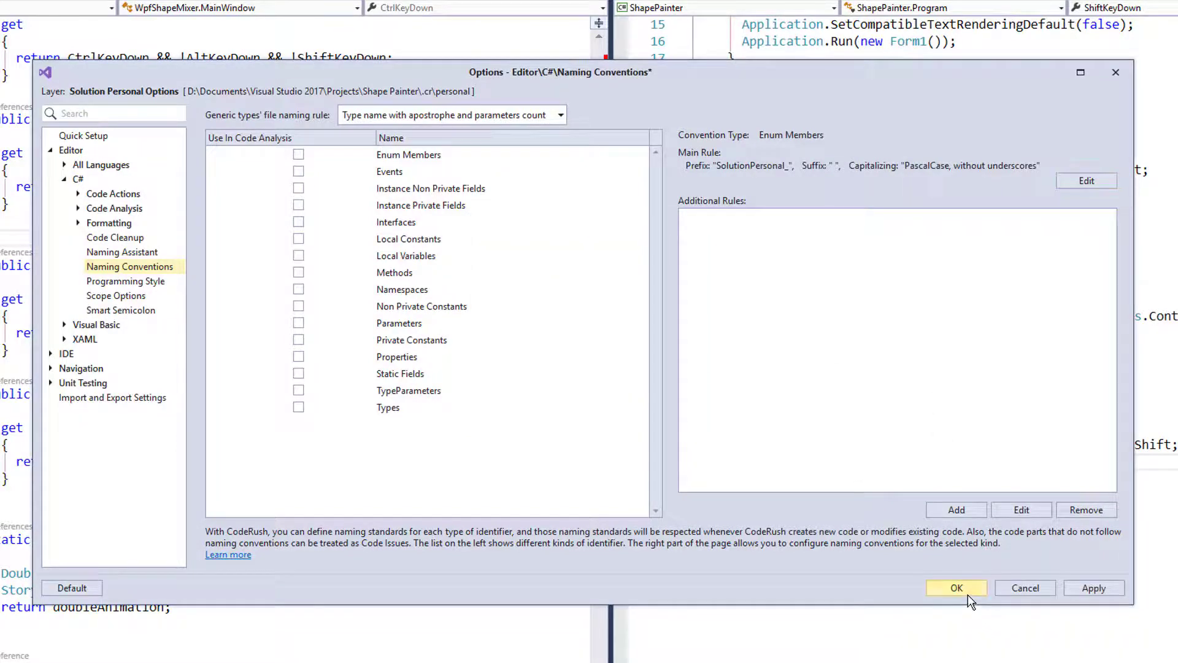
click(956, 588)
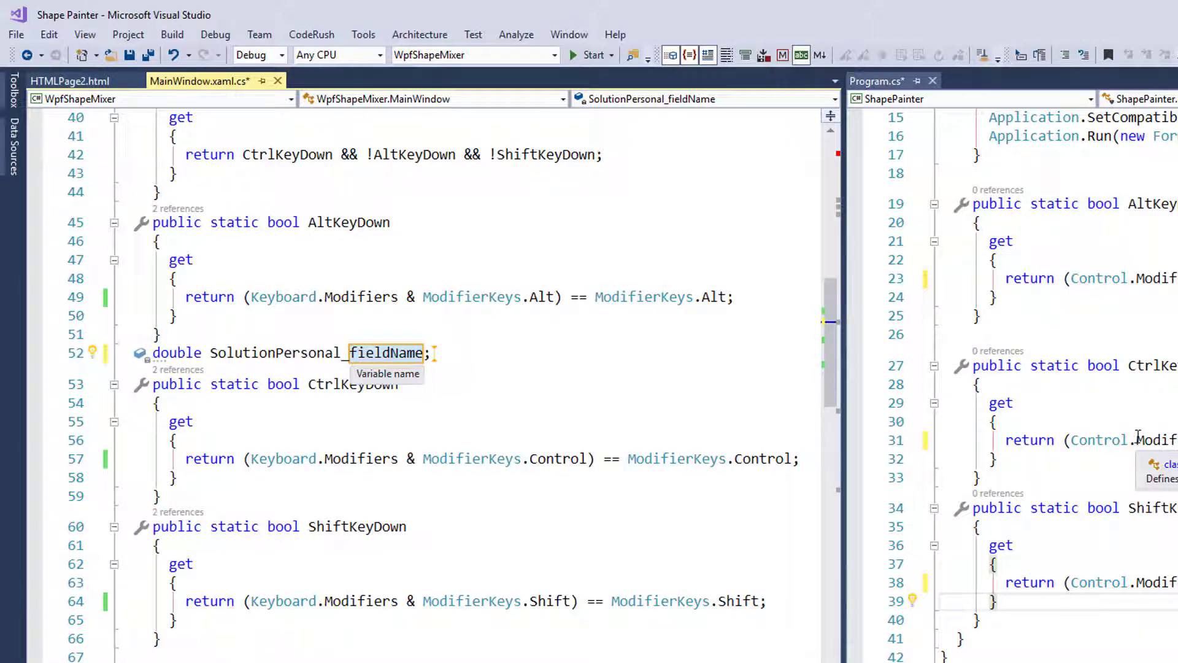
mouse_move(676, 458)
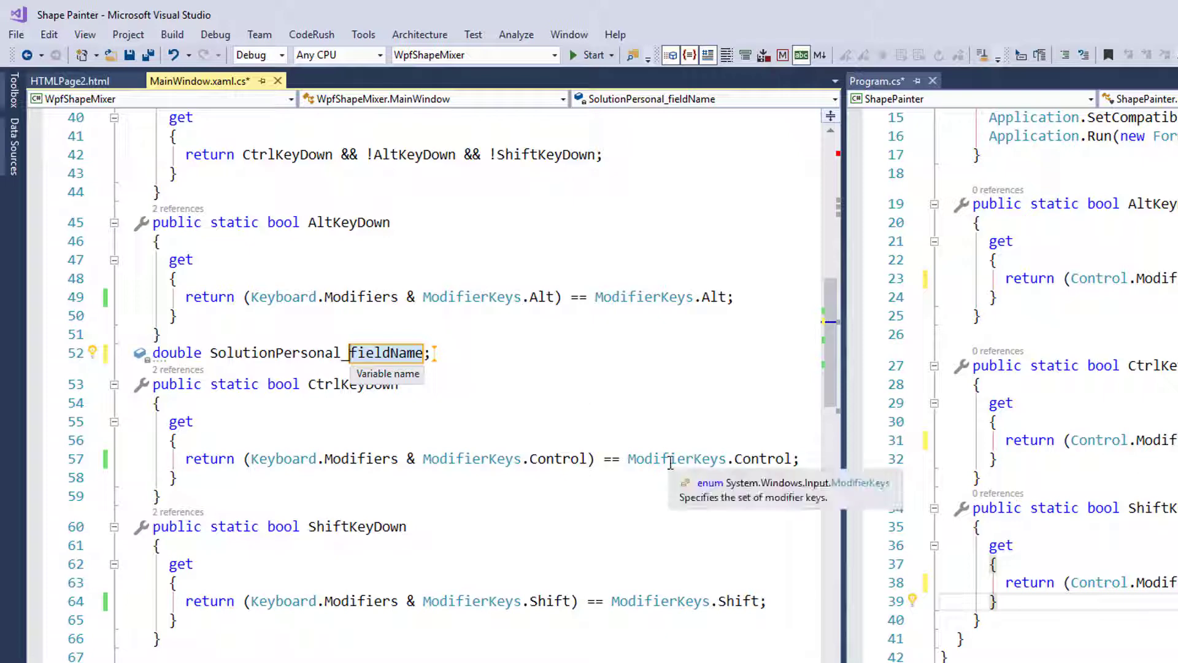
mouse_move(293, 61)
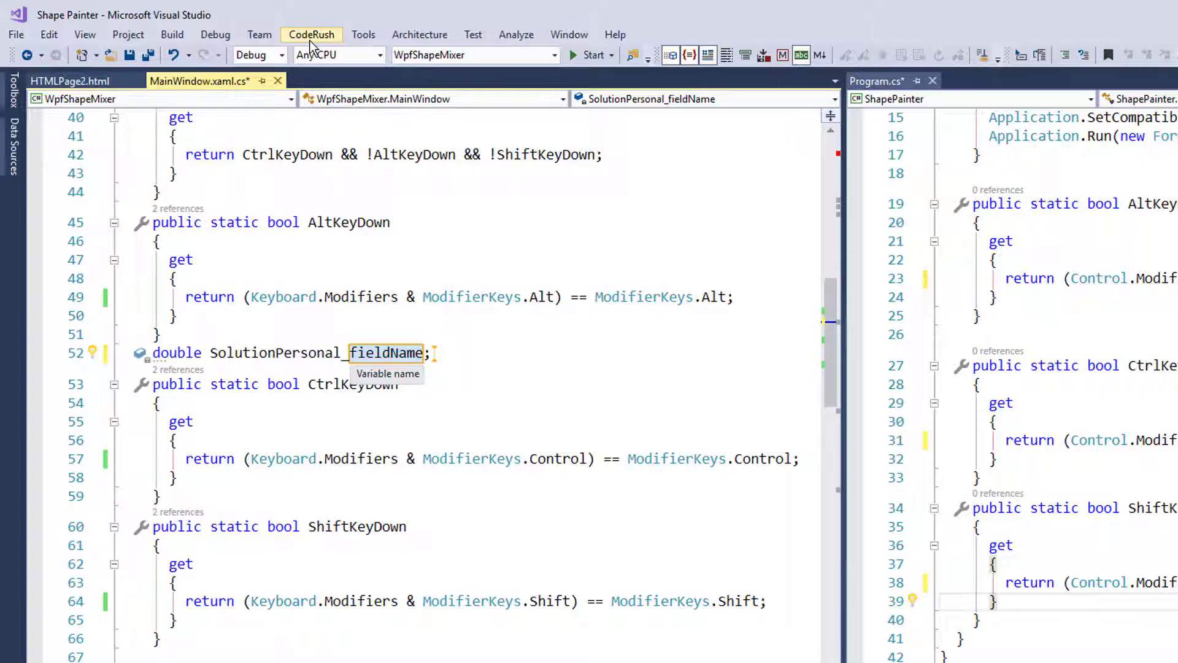
Step: Reopen the Options Layers window from the CodeRush menu
click(310, 35)
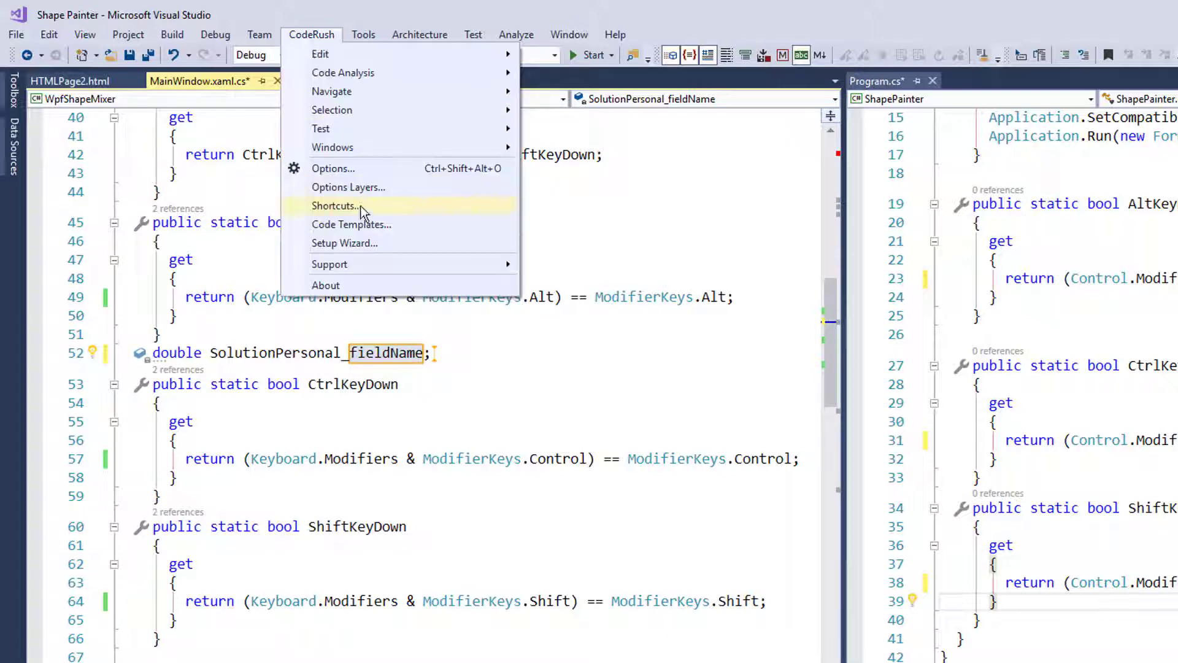
mouse_move(347, 186)
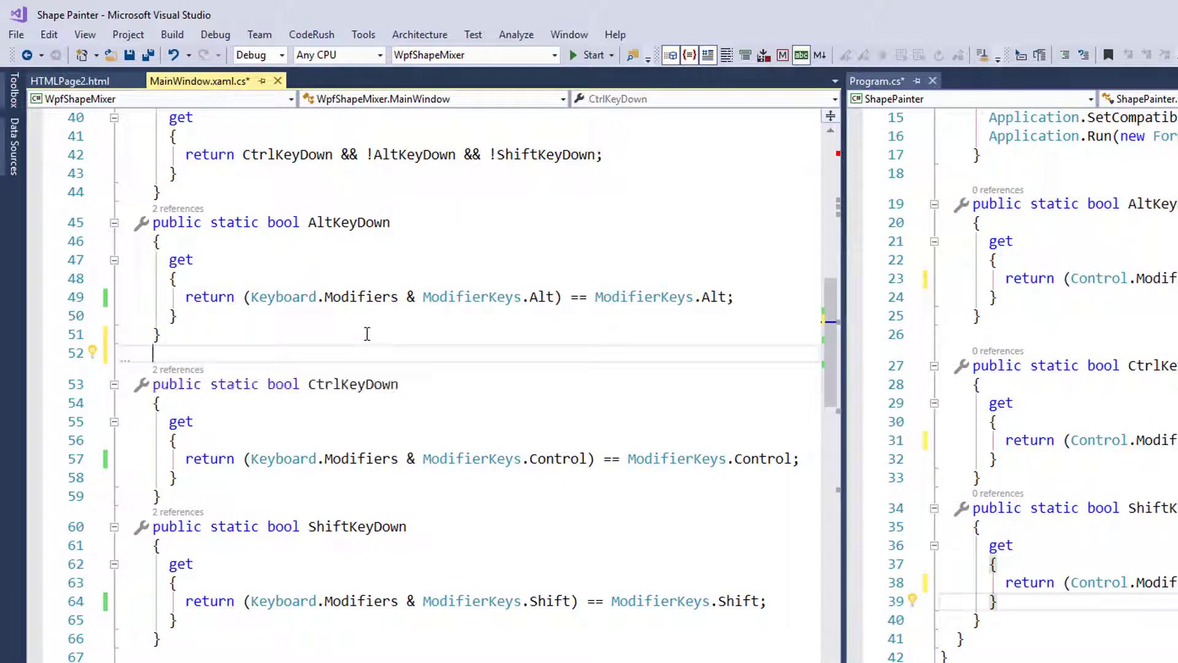
click(310, 34)
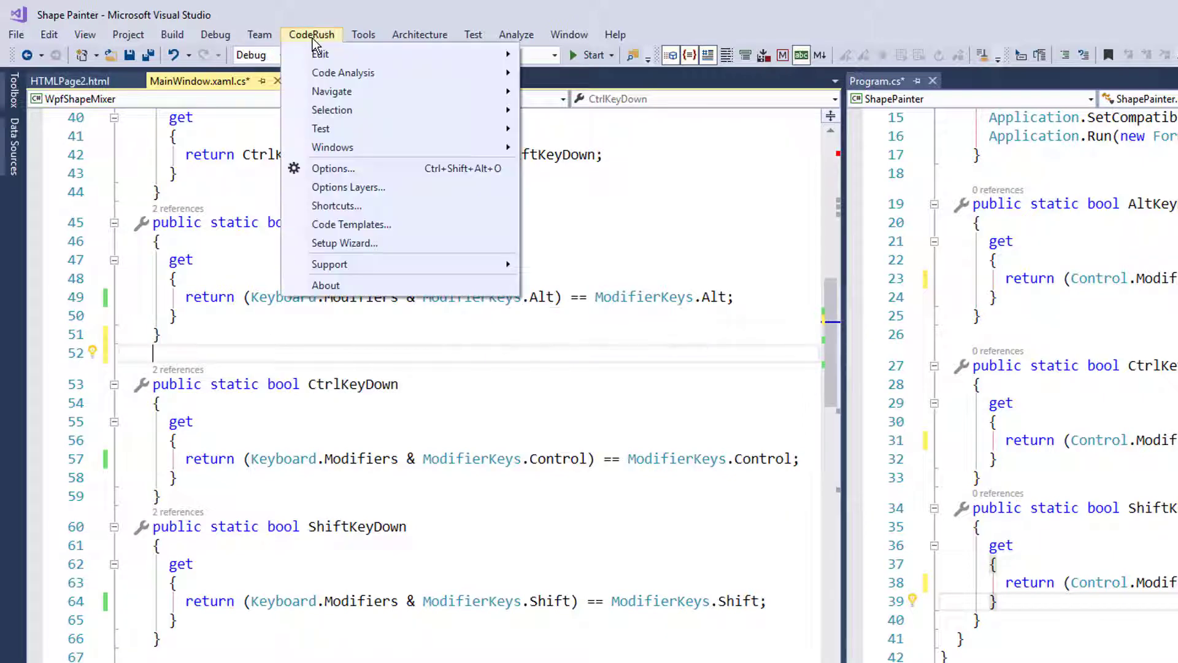
mouse_move(347, 187)
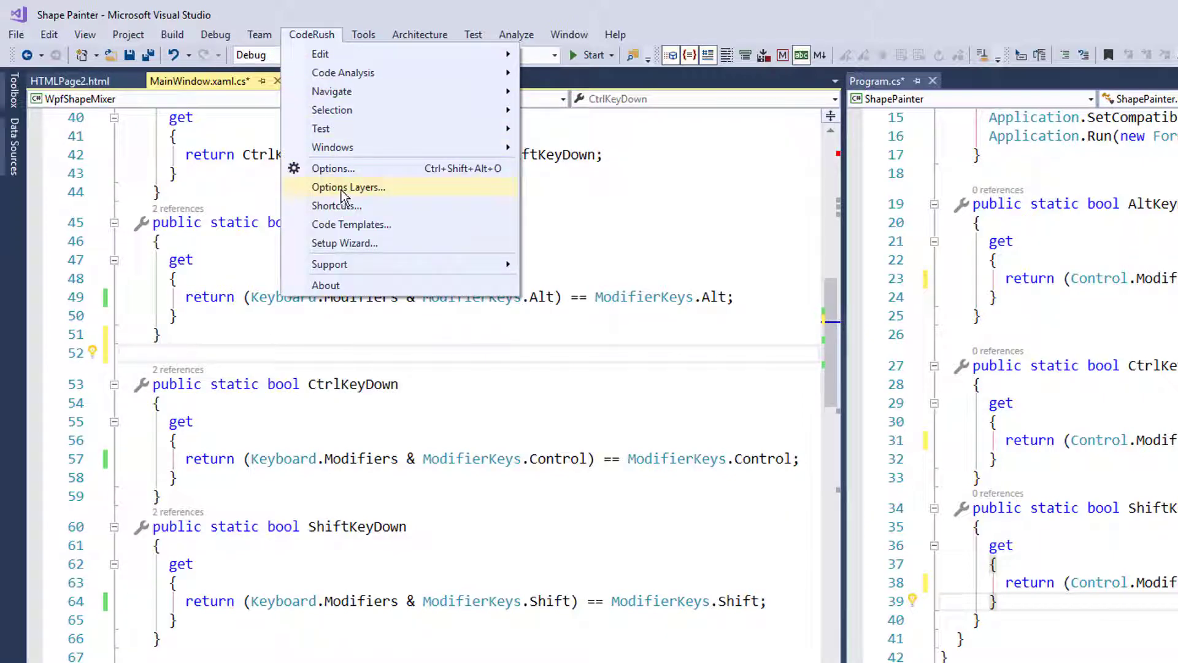
click(347, 187)
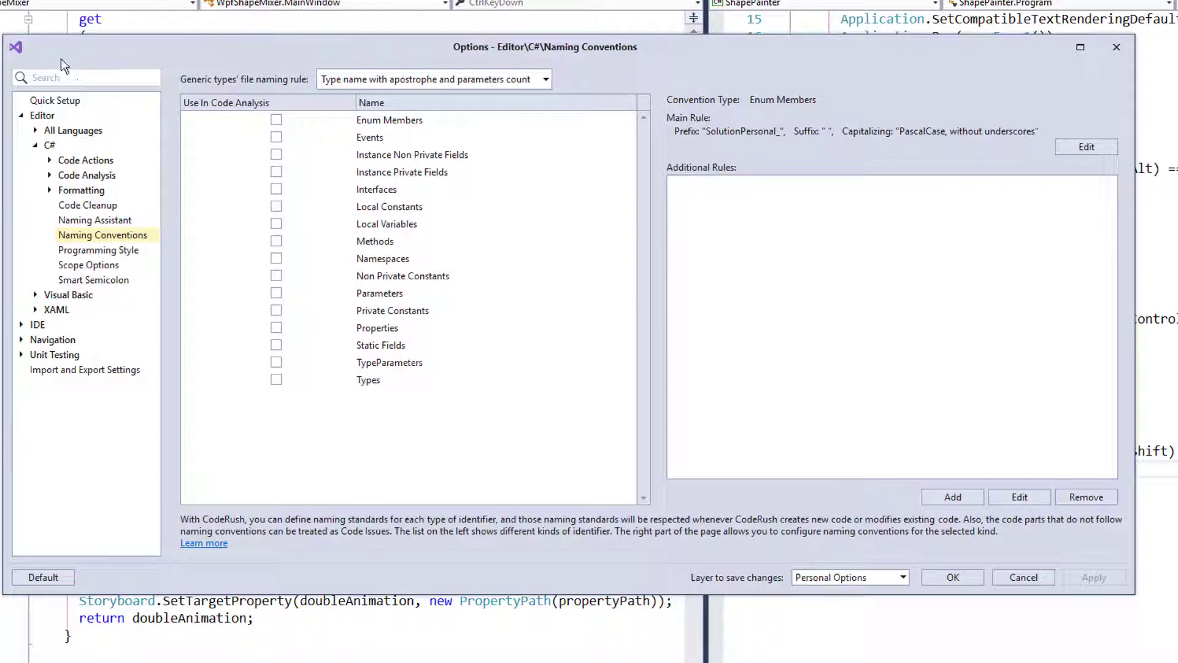
mouse_move(35, 71)
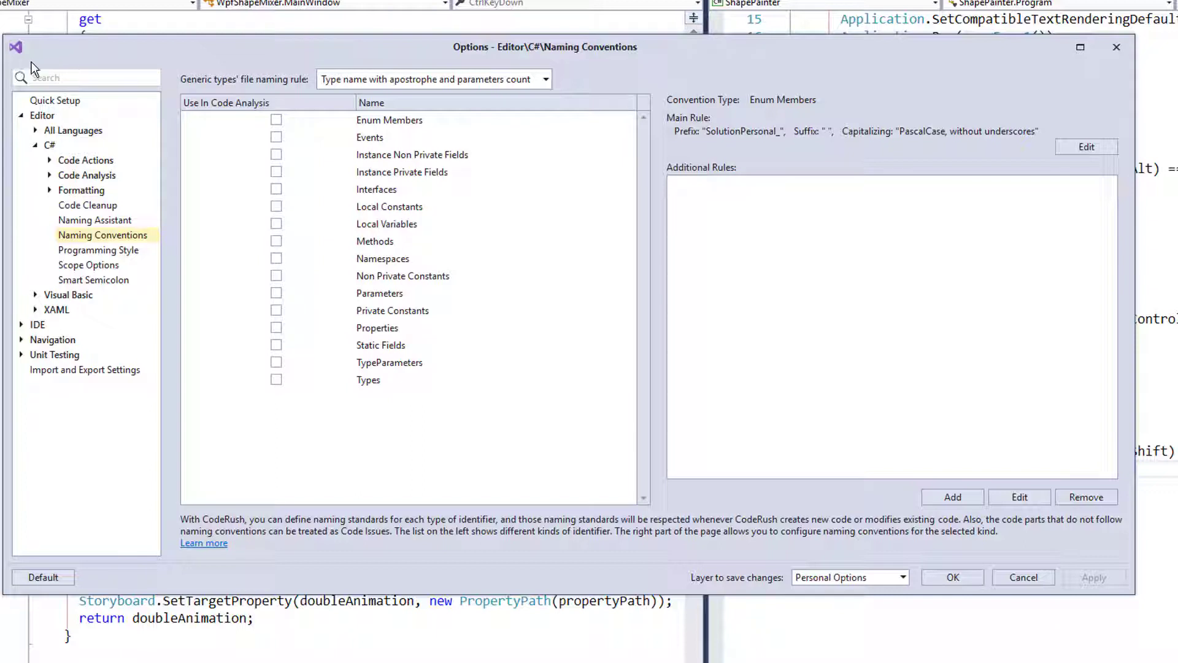
mouse_move(146, 56)
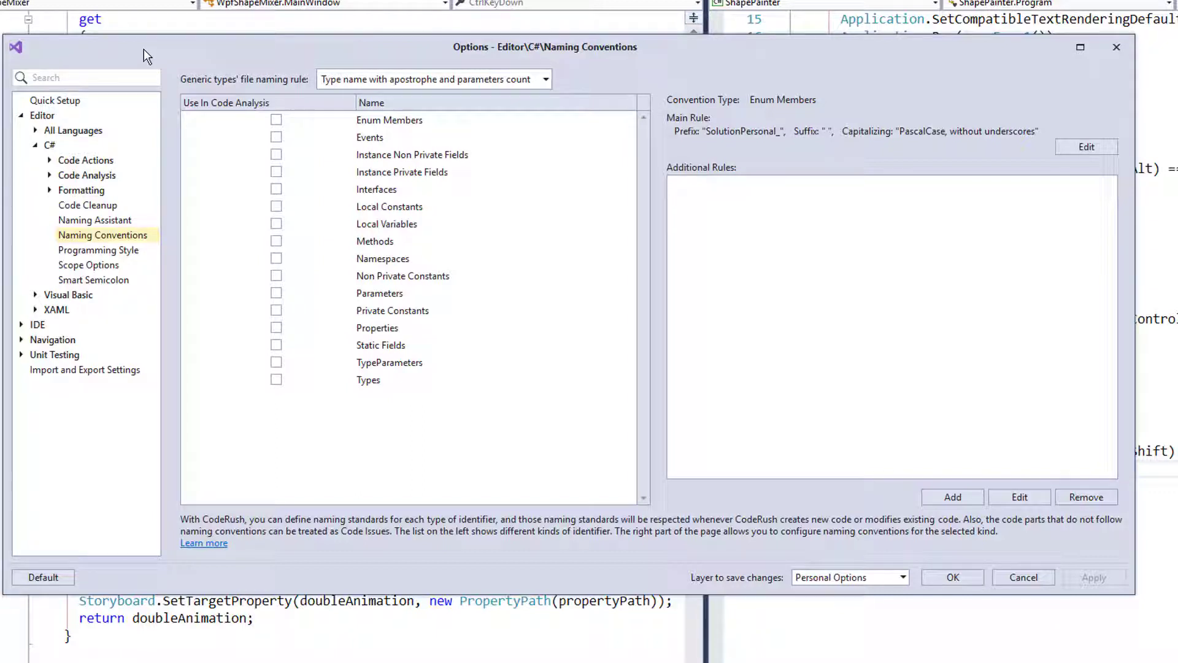
mouse_move(417, 178)
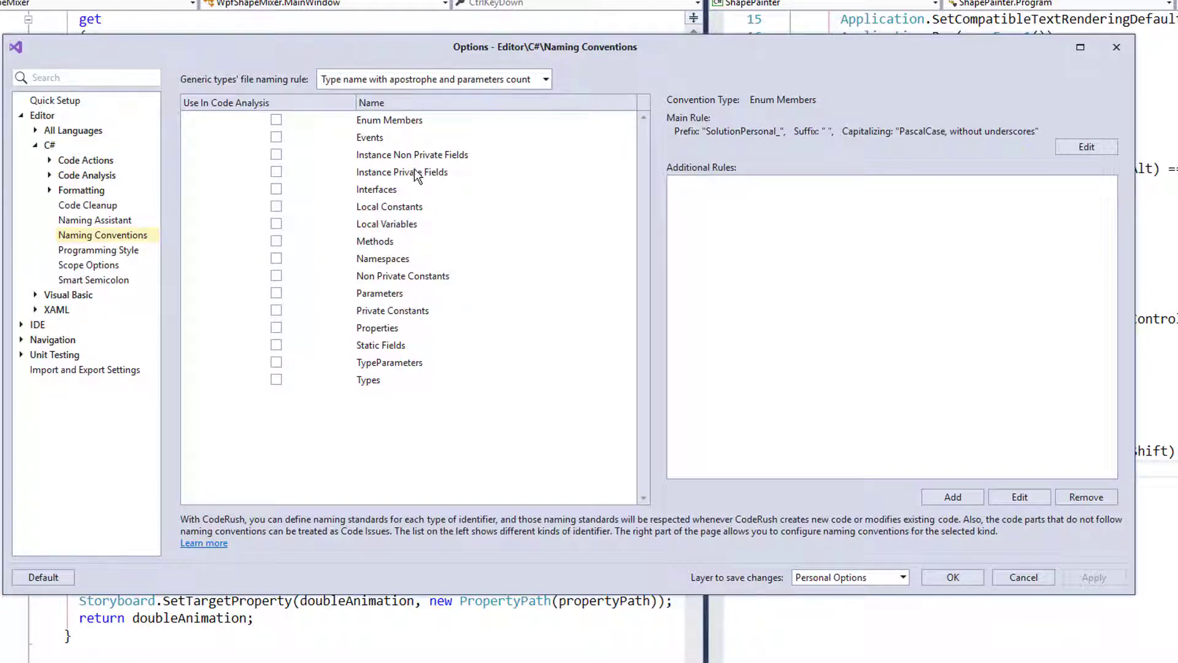
Step: Inspect the Instance Private Fields rule and its save-layer list, then cancel without changes
click(401, 172)
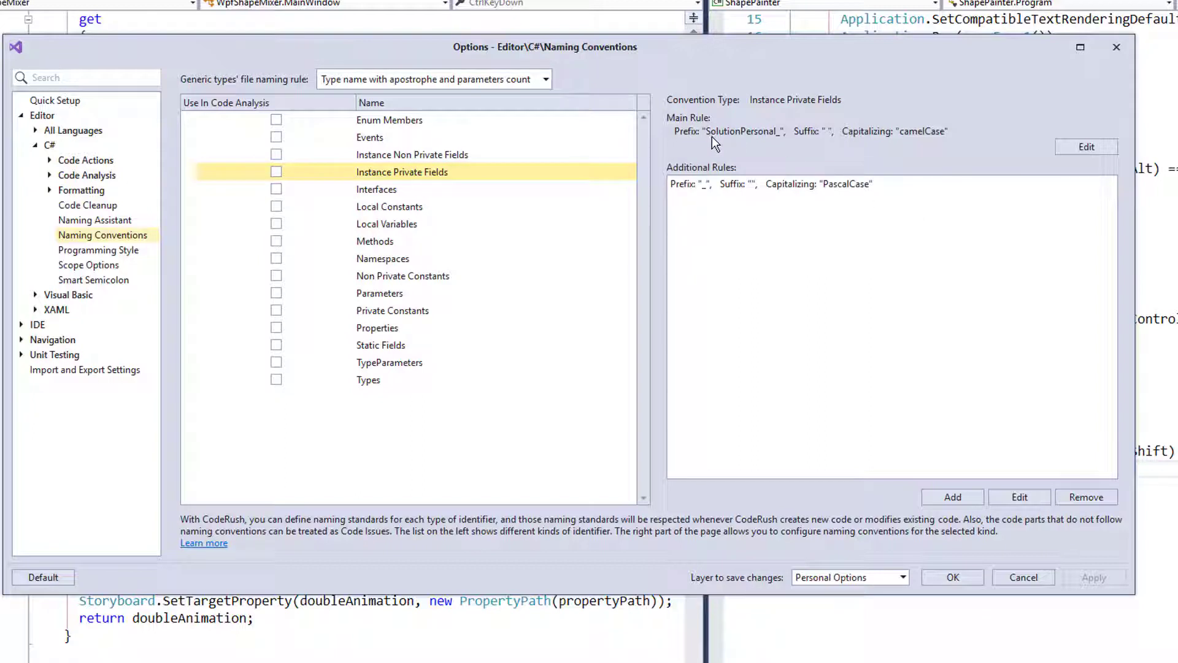
mouse_move(811, 138)
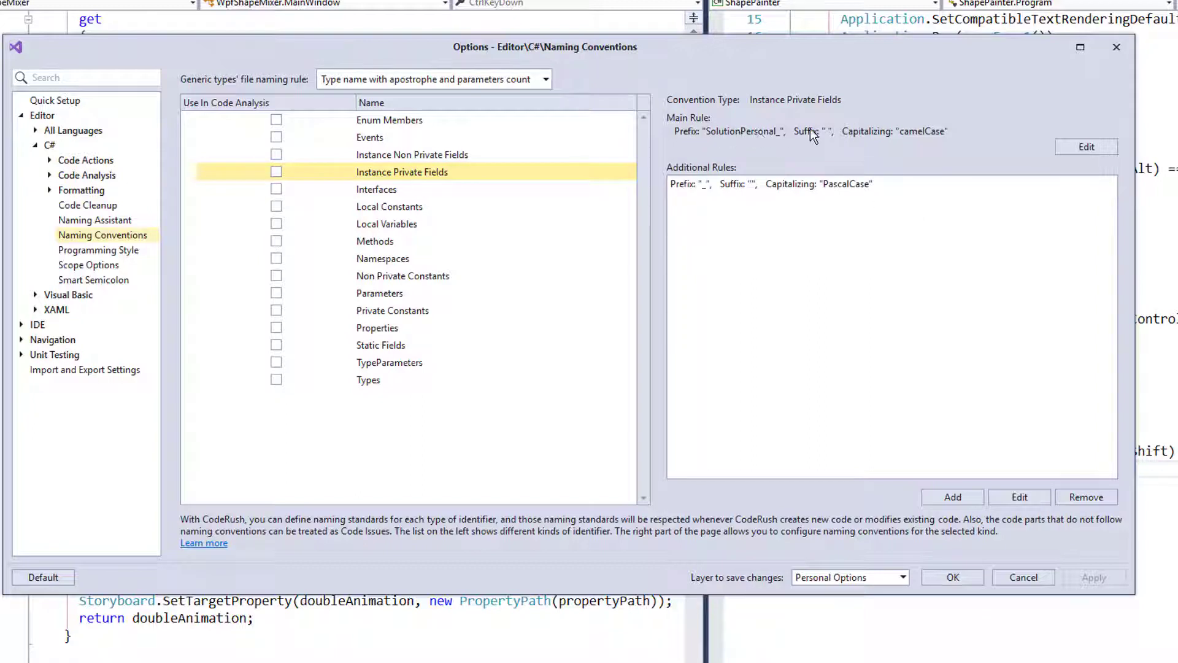
mouse_move(780, 140)
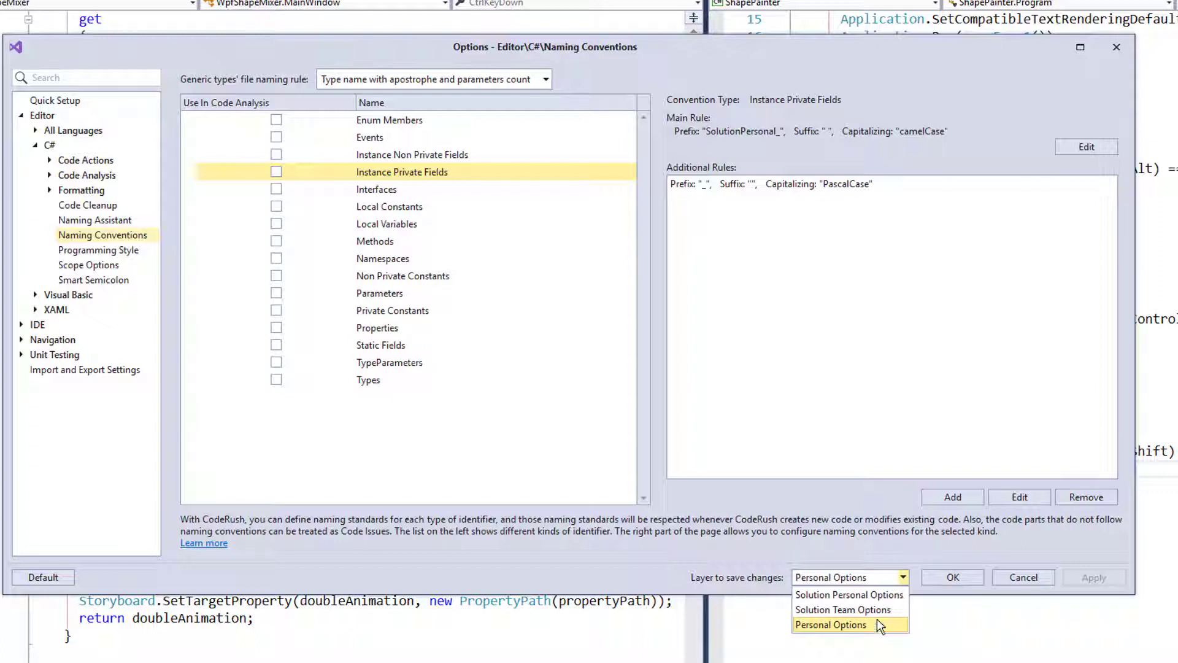
mouse_move(843, 610)
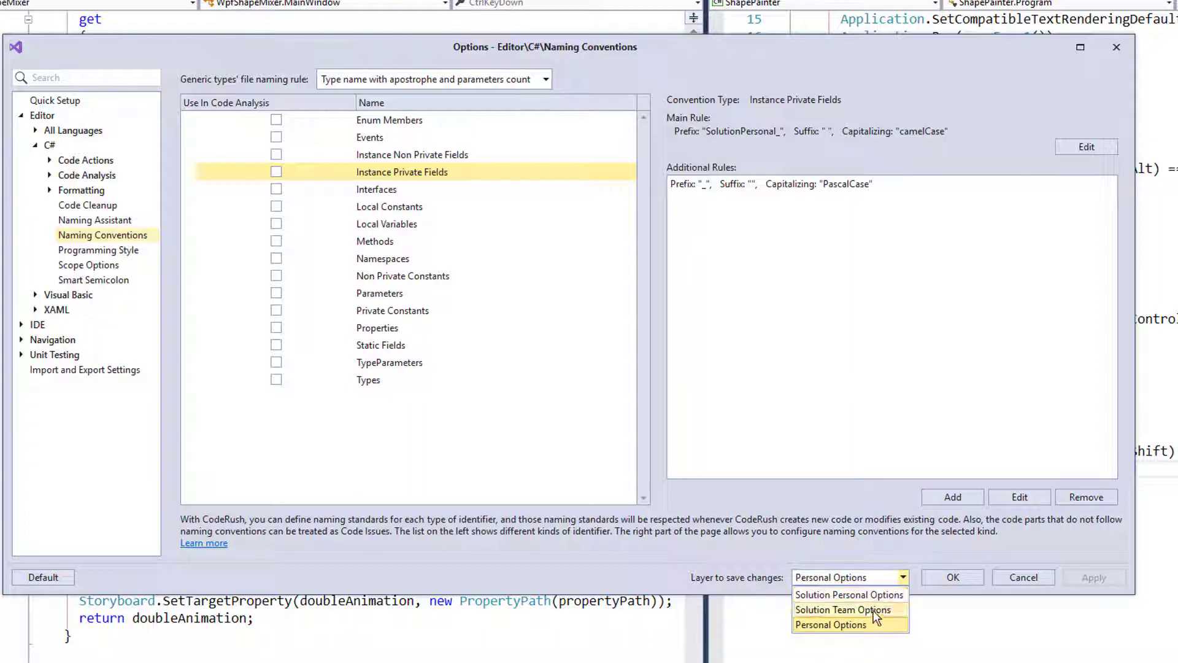
click(831, 625)
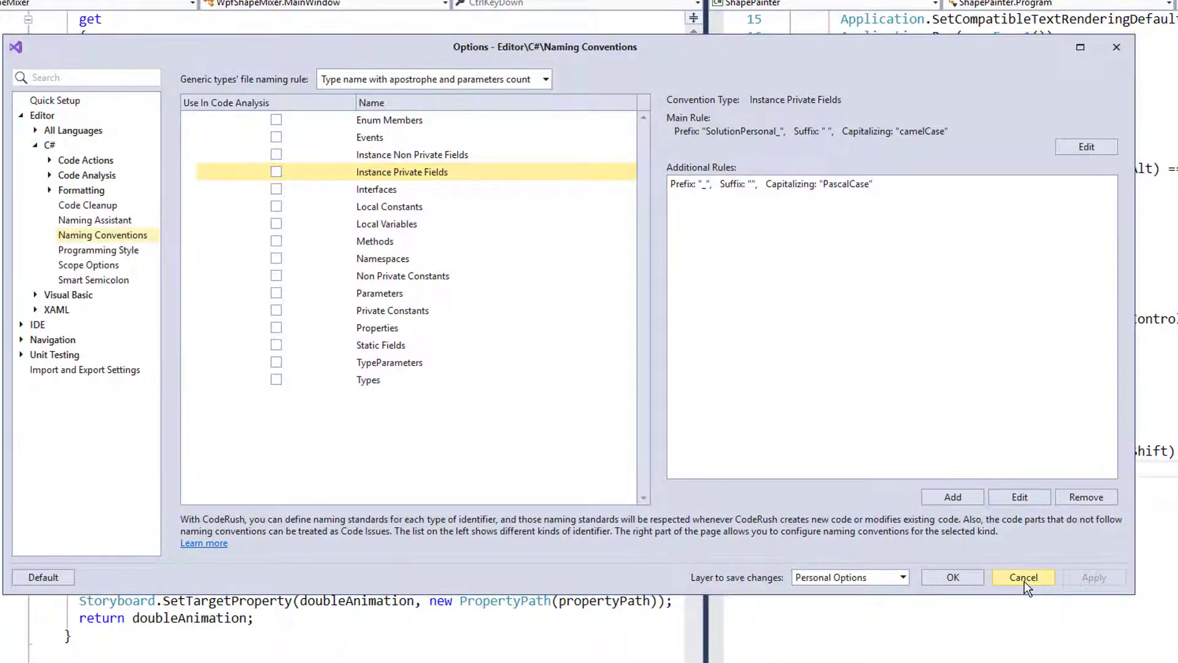
click(1023, 577)
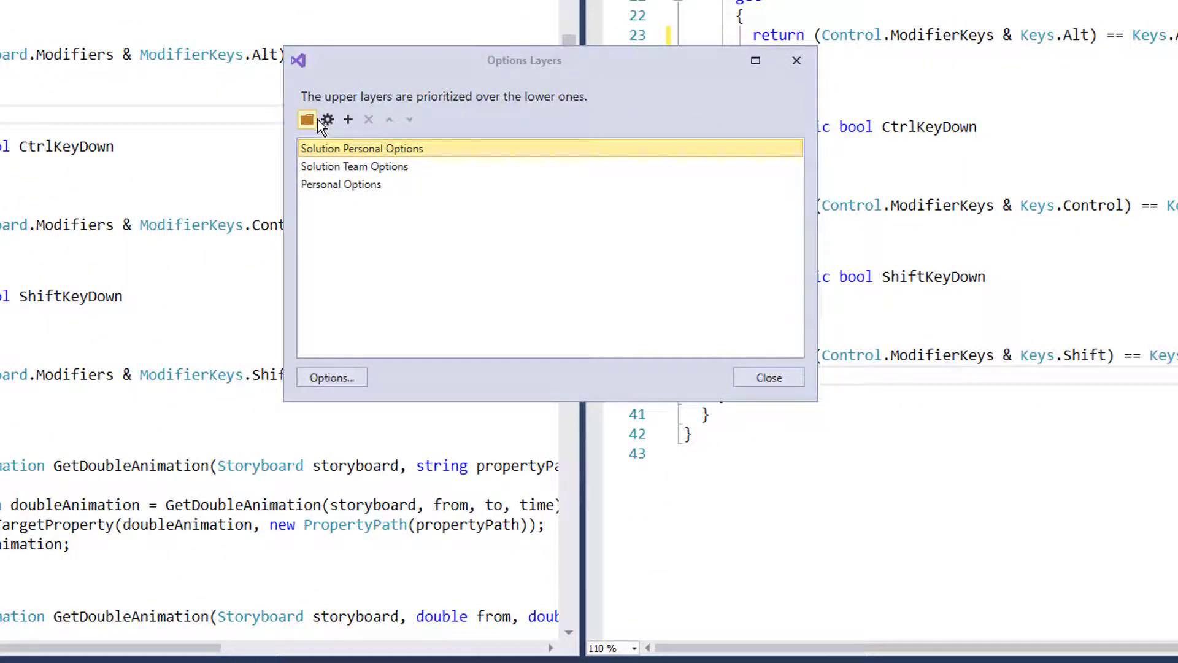
Step: Browse the personal layer's Editor > Code Style folder and preview Naming Conventions.CSharp.xml
click(307, 119)
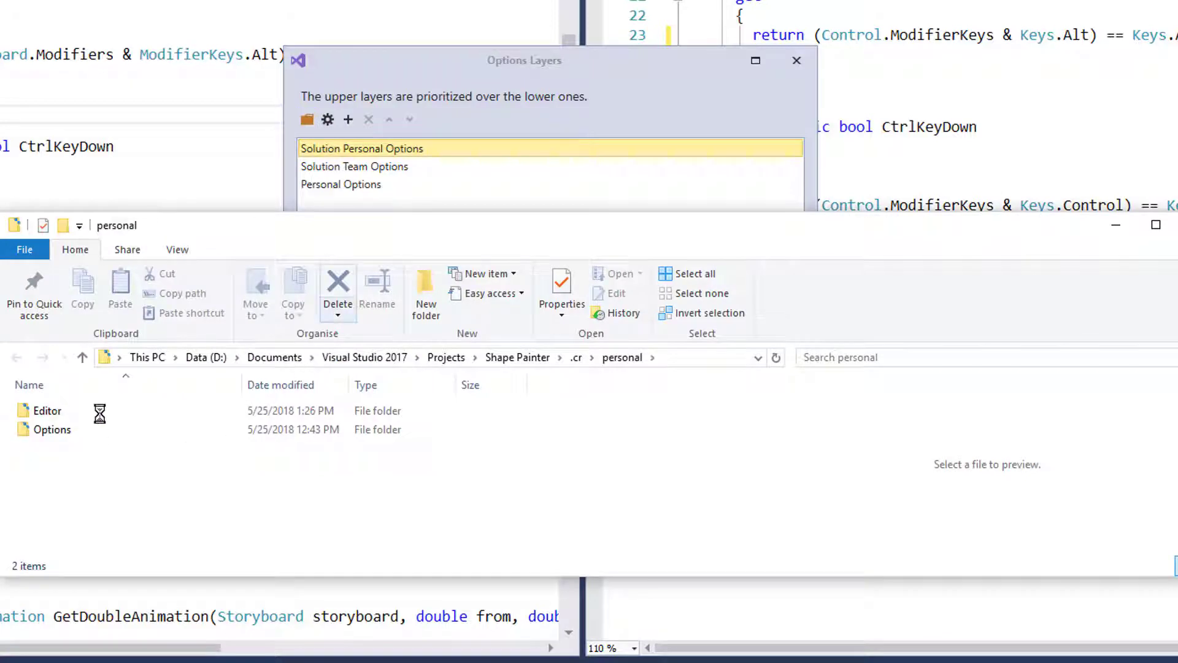
click(51, 429)
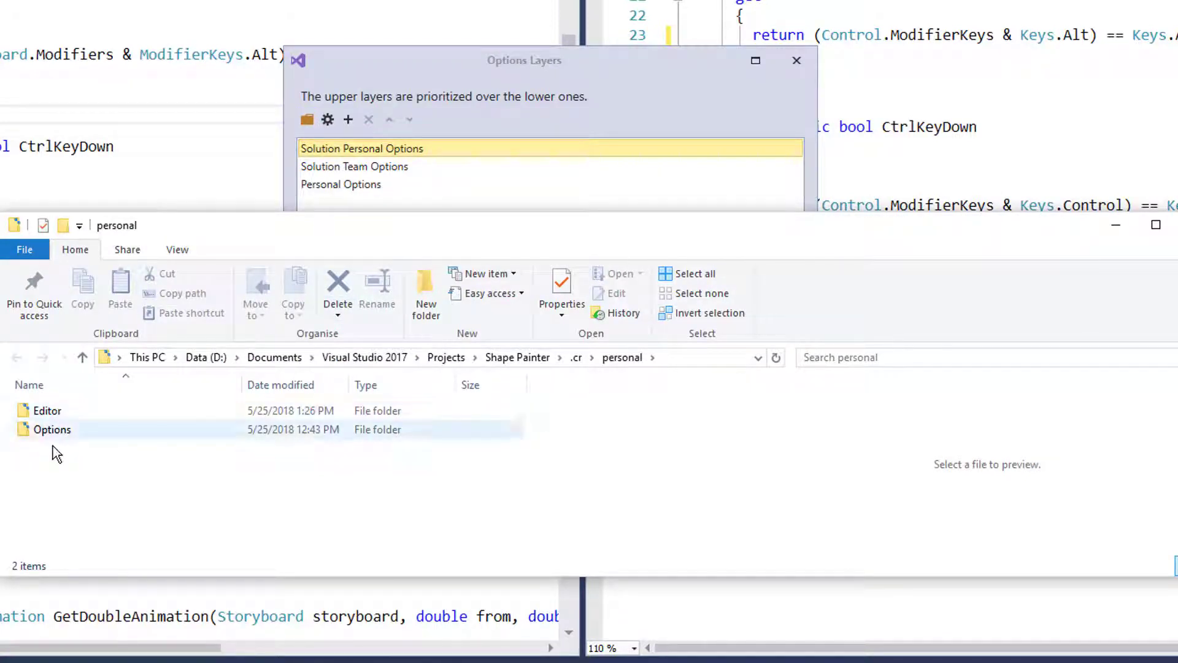
double_click(48, 410)
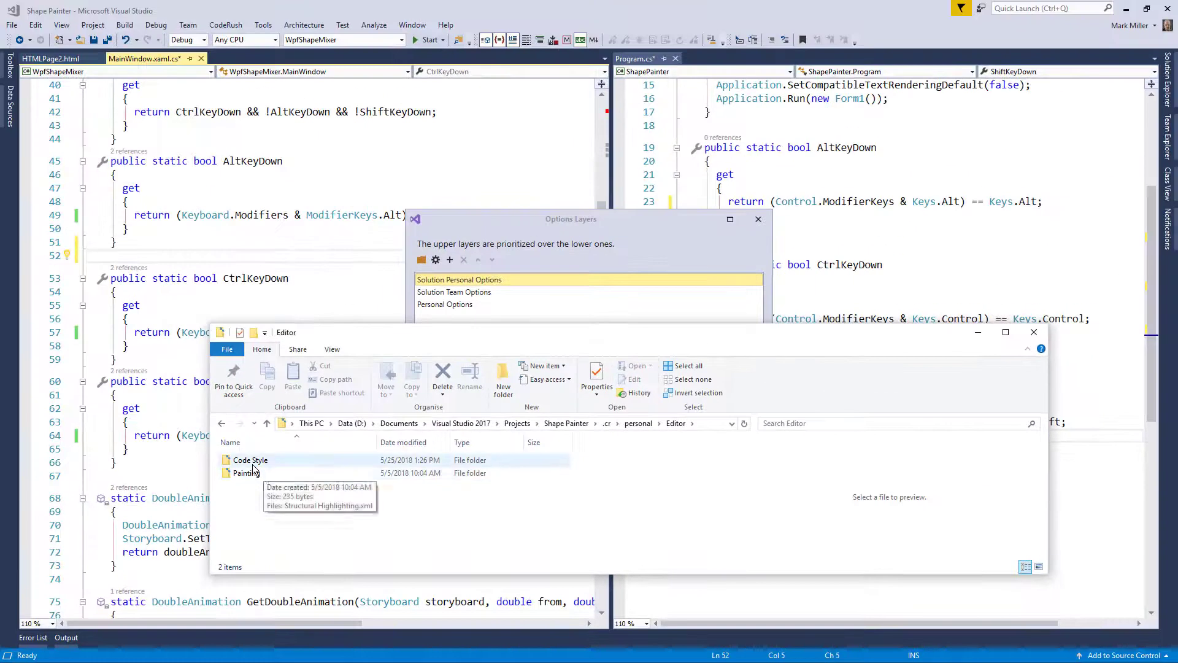
double_click(250, 459)
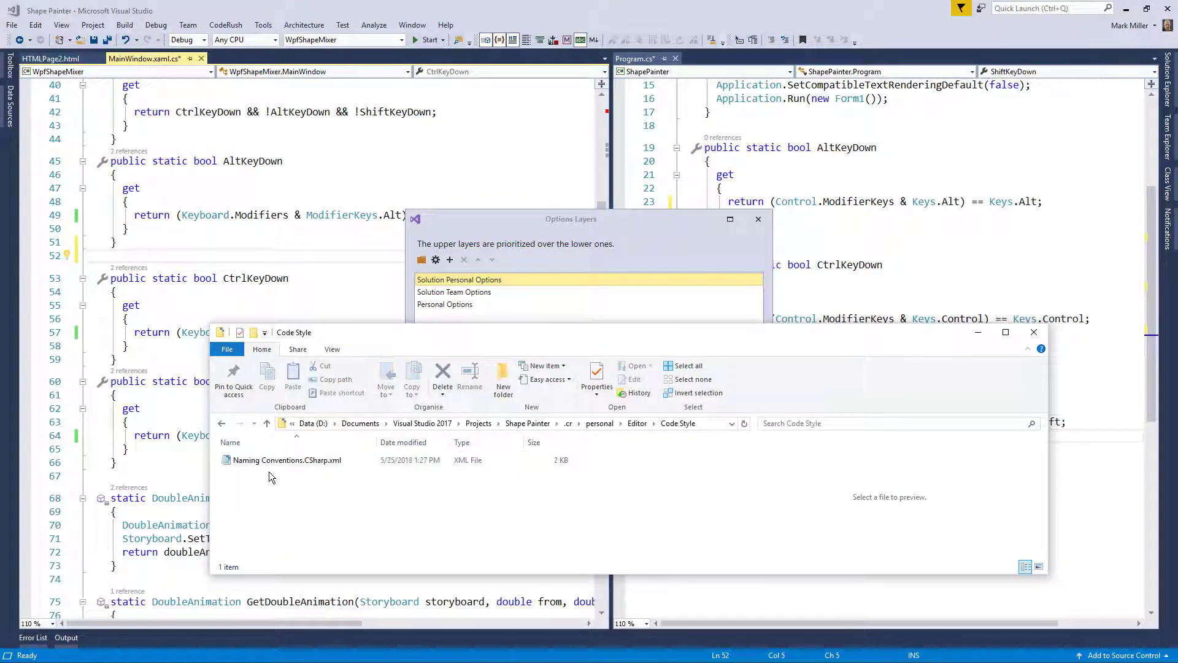
click(287, 460)
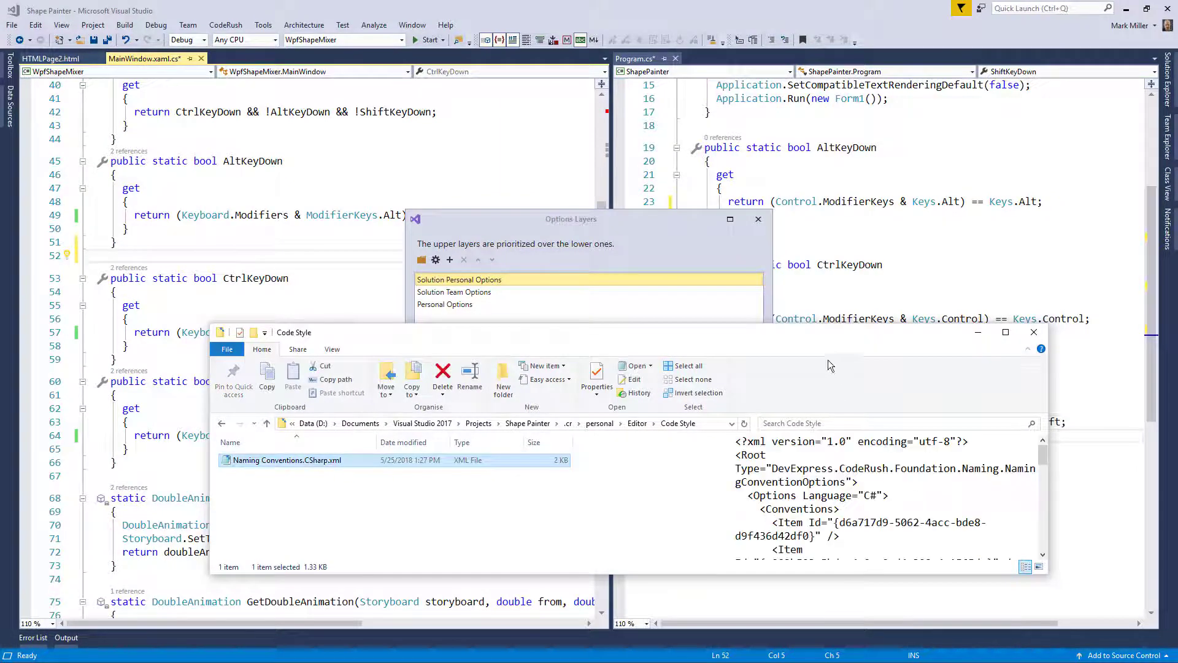
click(1005, 332)
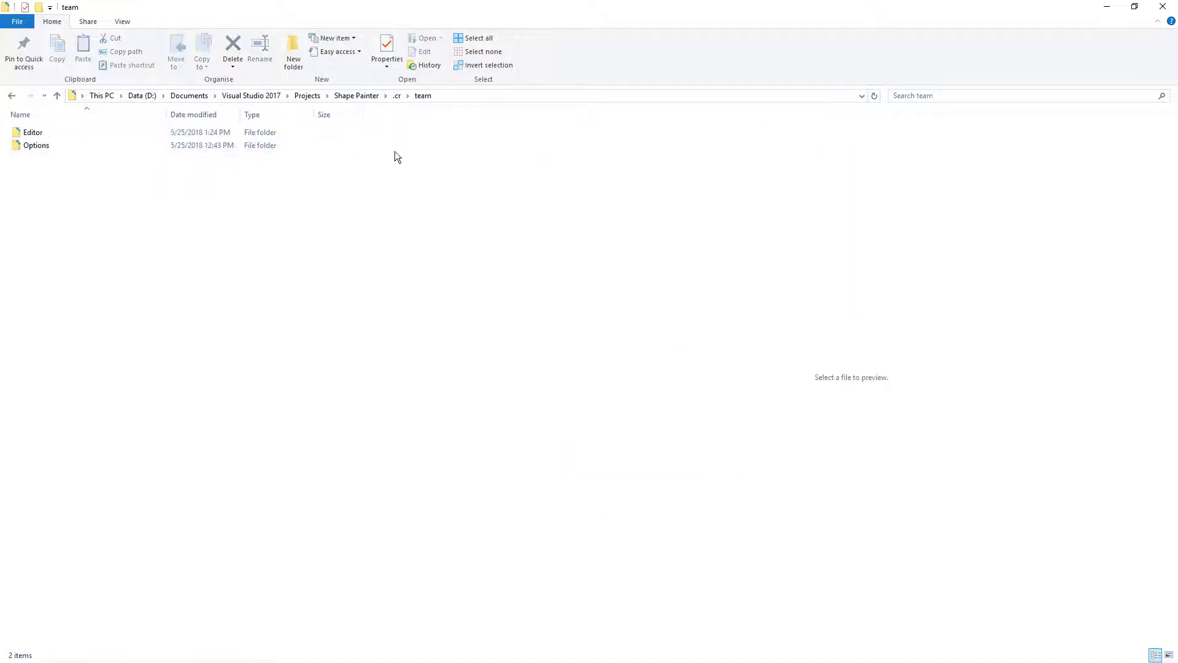
Step: Browse the team layer's Editor > Code Style folder and preview its Naming Conventions.CSharp.xml
double_click(32, 133)
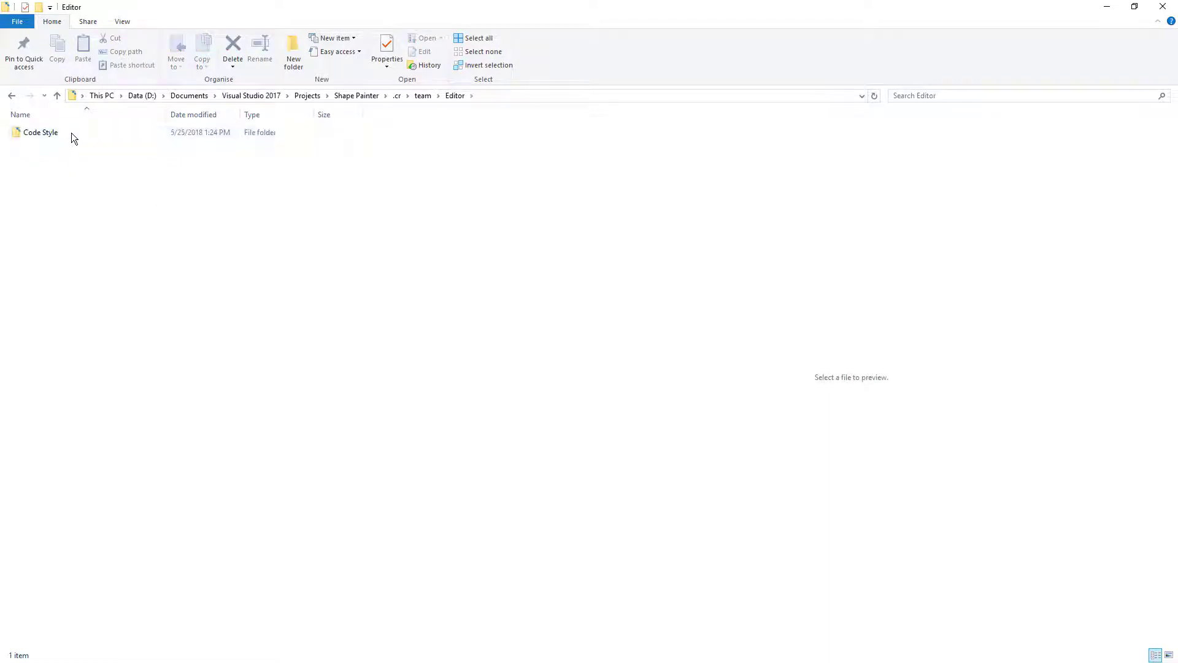
double_click(40, 132)
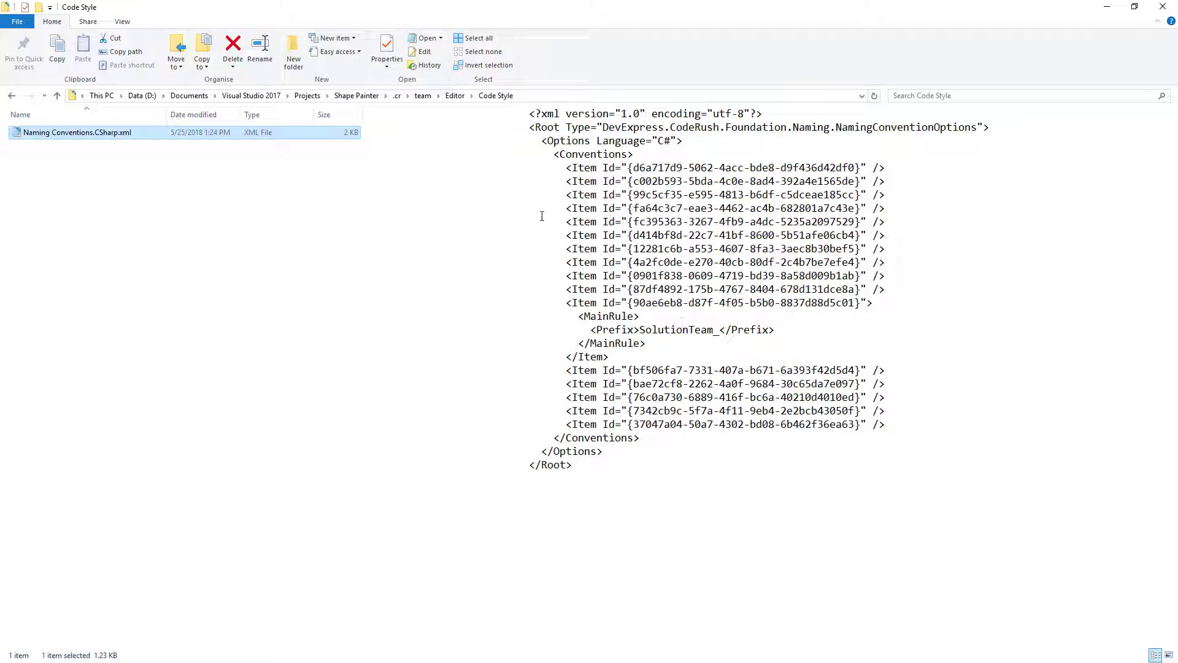
click(422, 96)
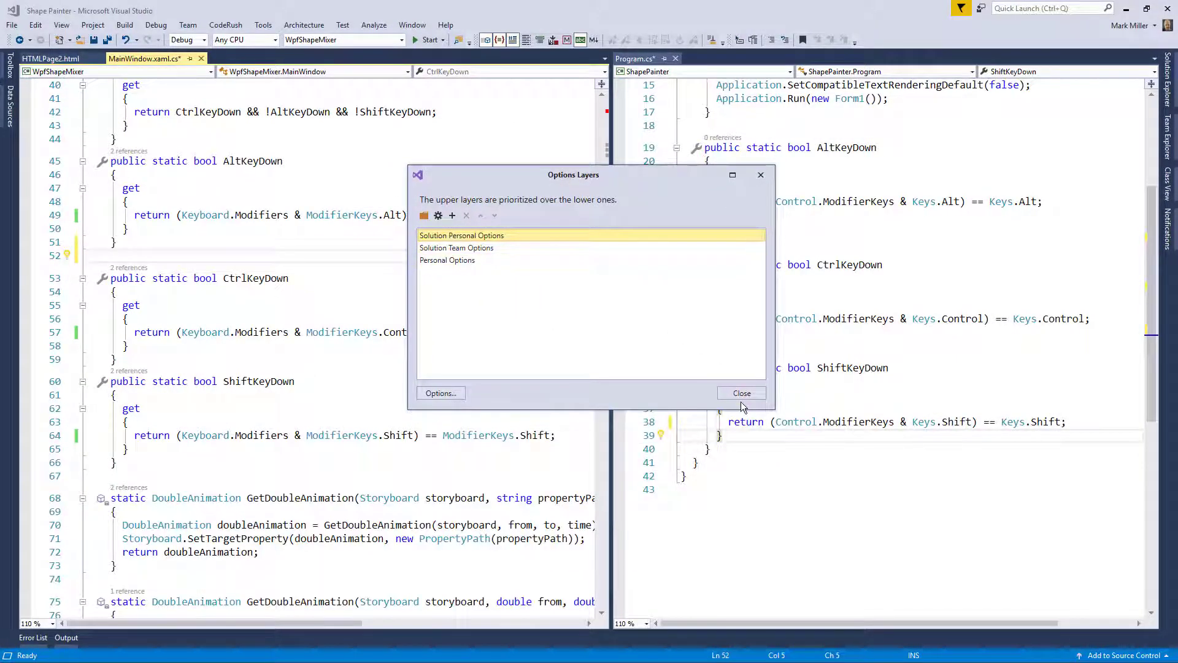
mouse_move(737, 406)
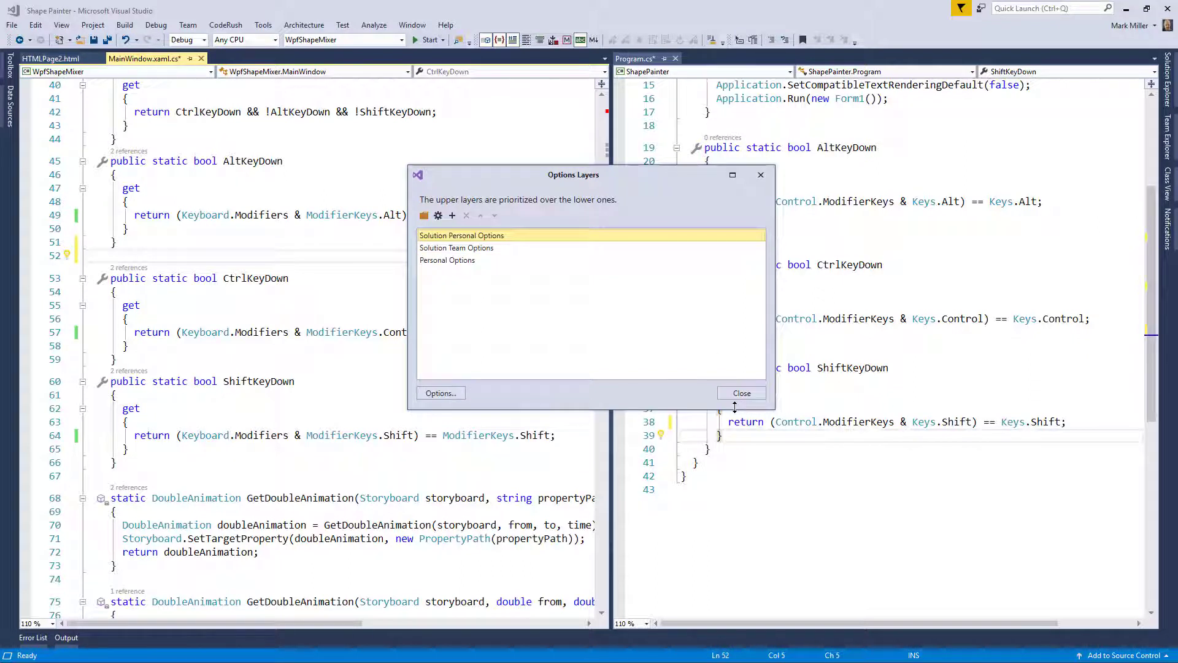
mouse_move(674, 355)
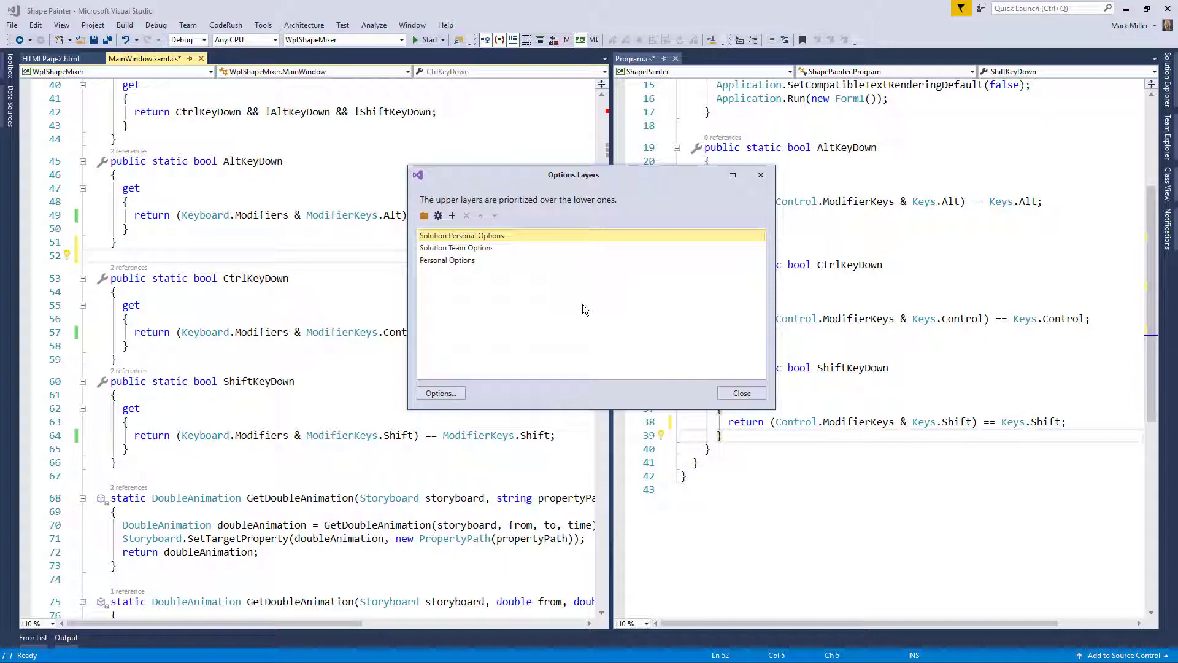
mouse_move(588, 310)
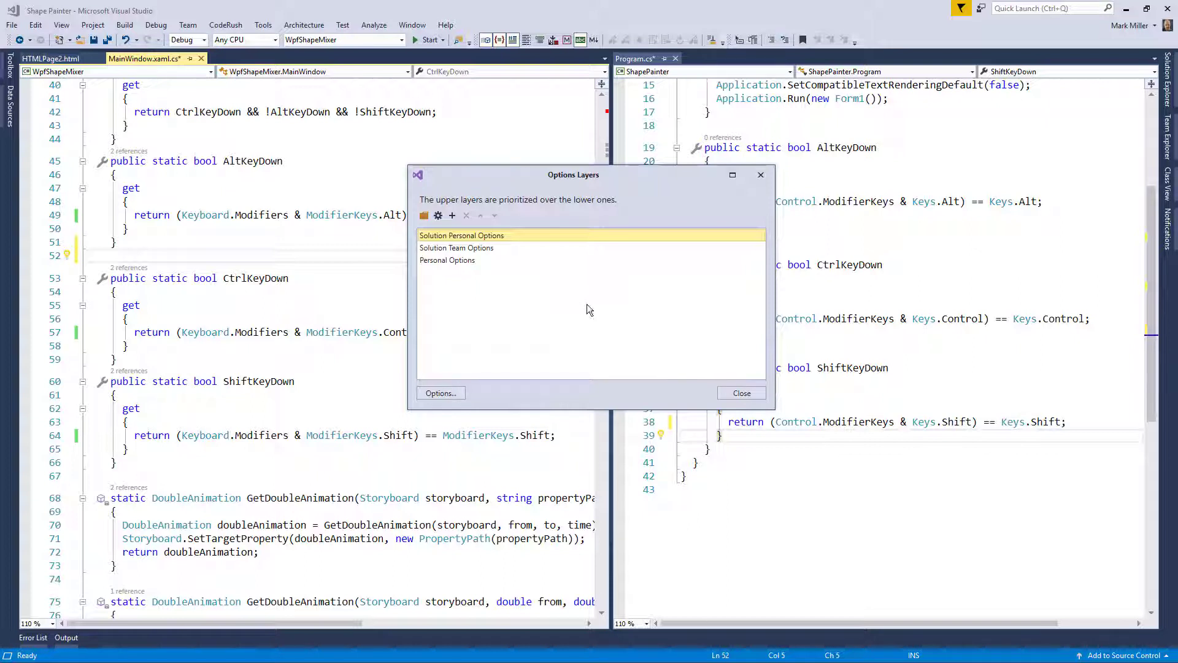